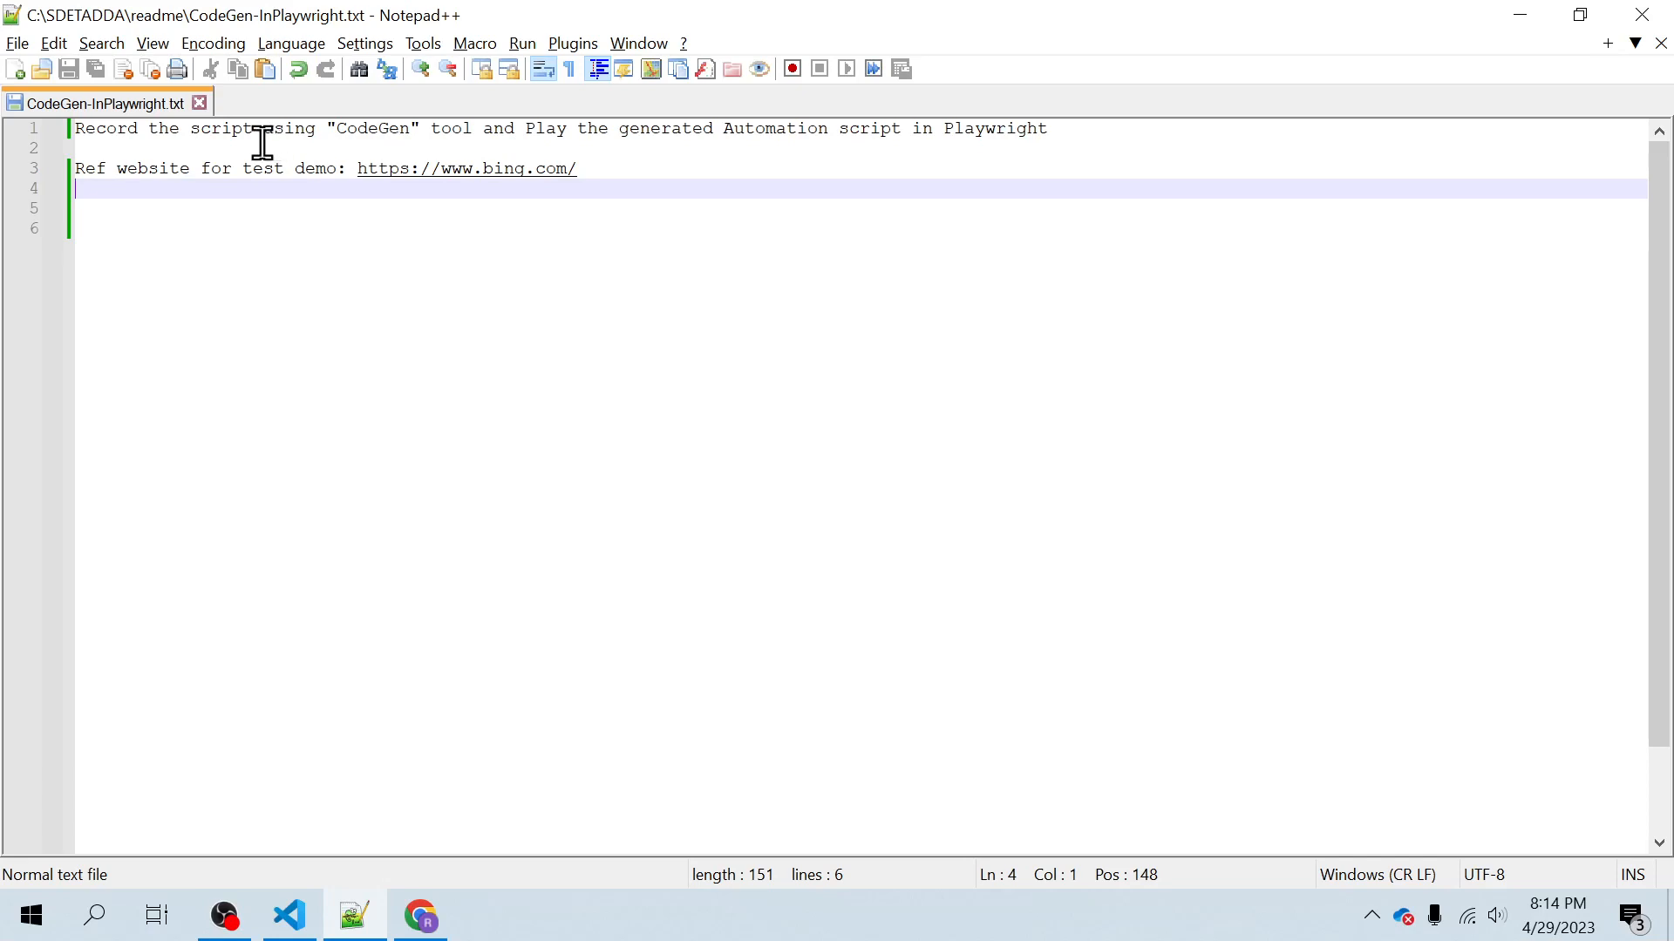
mouse_move(837, 141)
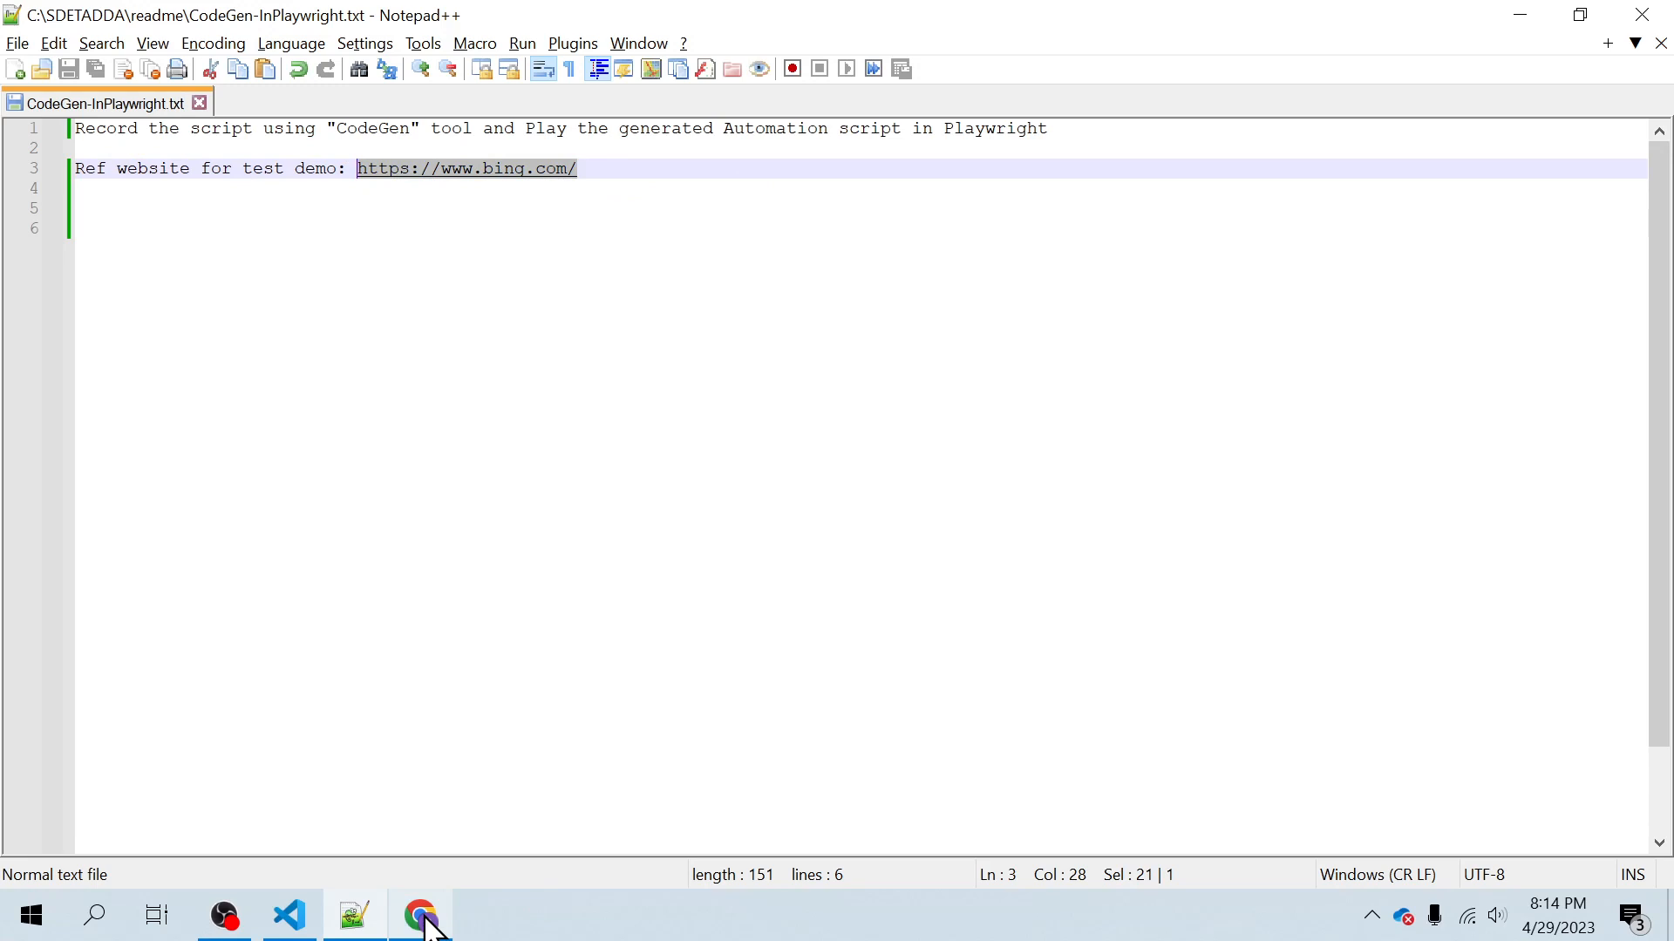
Switch from the Notepad++ task notes to the browser showing Bing.
click(420, 916)
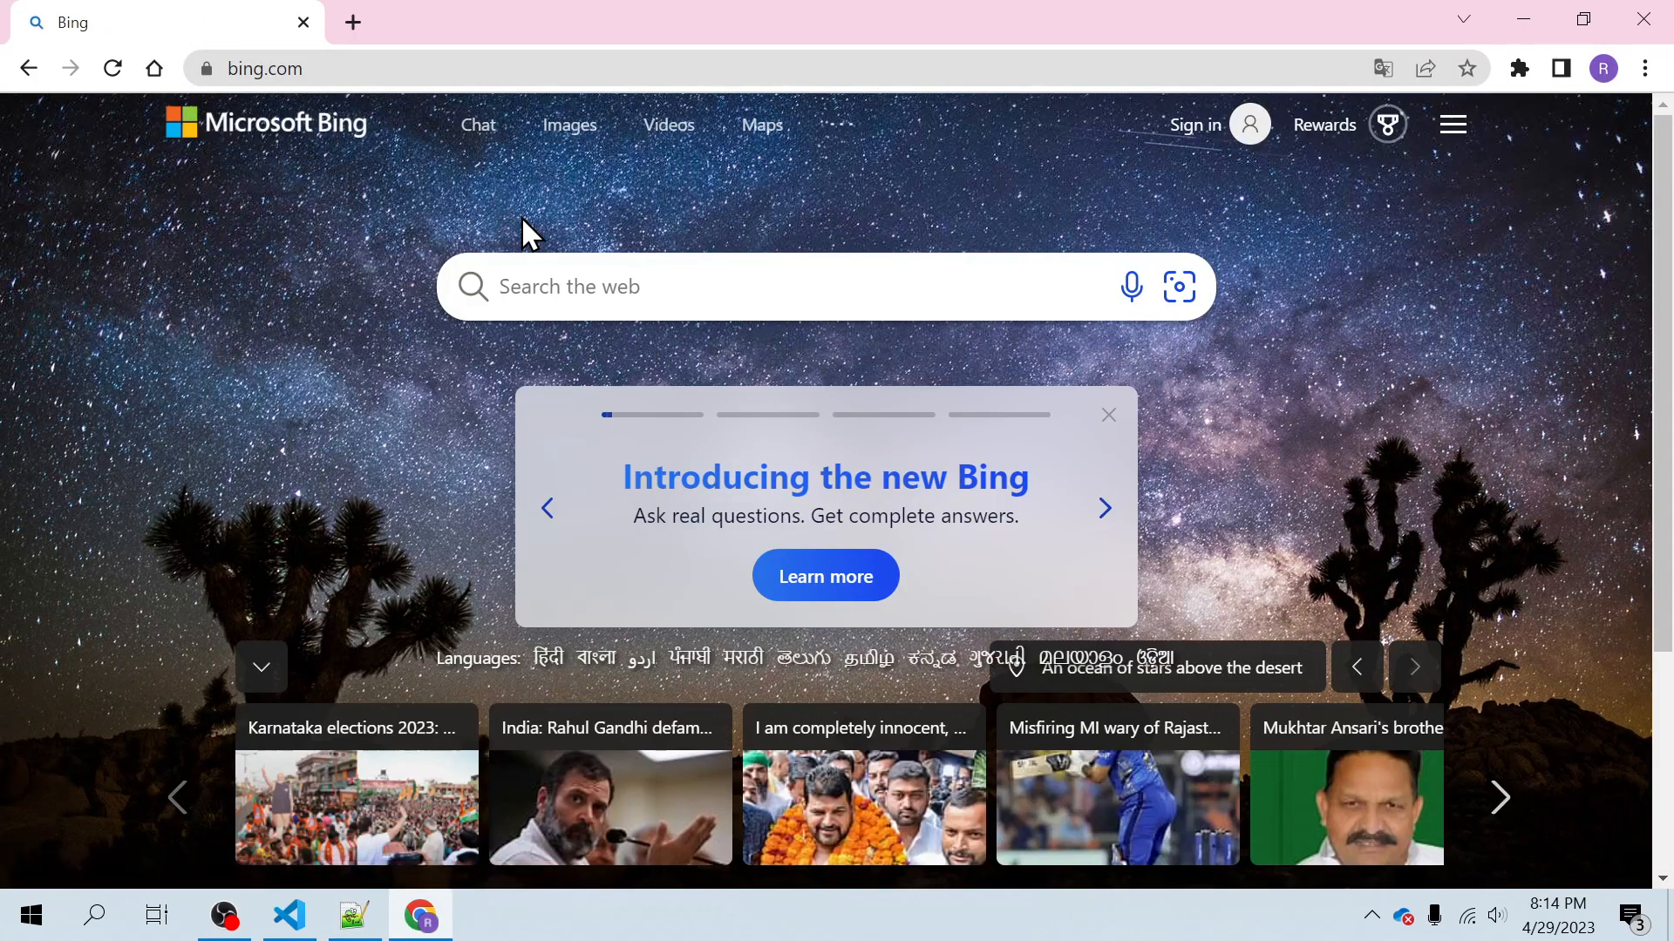
mouse_move(474, 111)
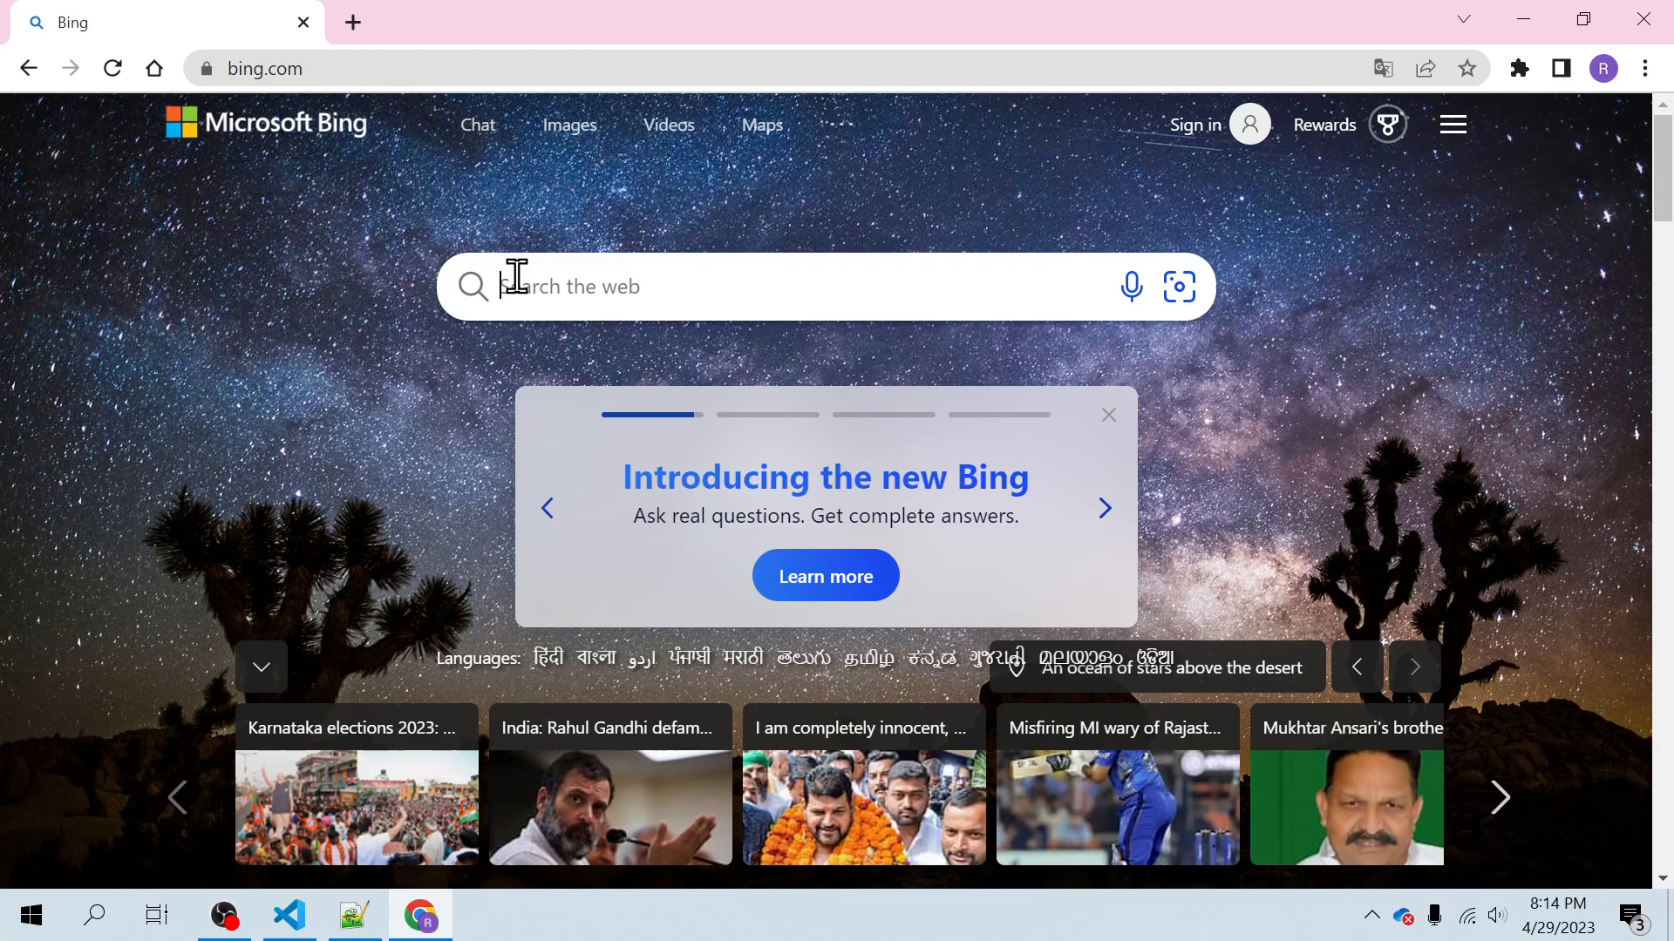
Focus Bing's search box, then return to the code editor.
click(1106, 508)
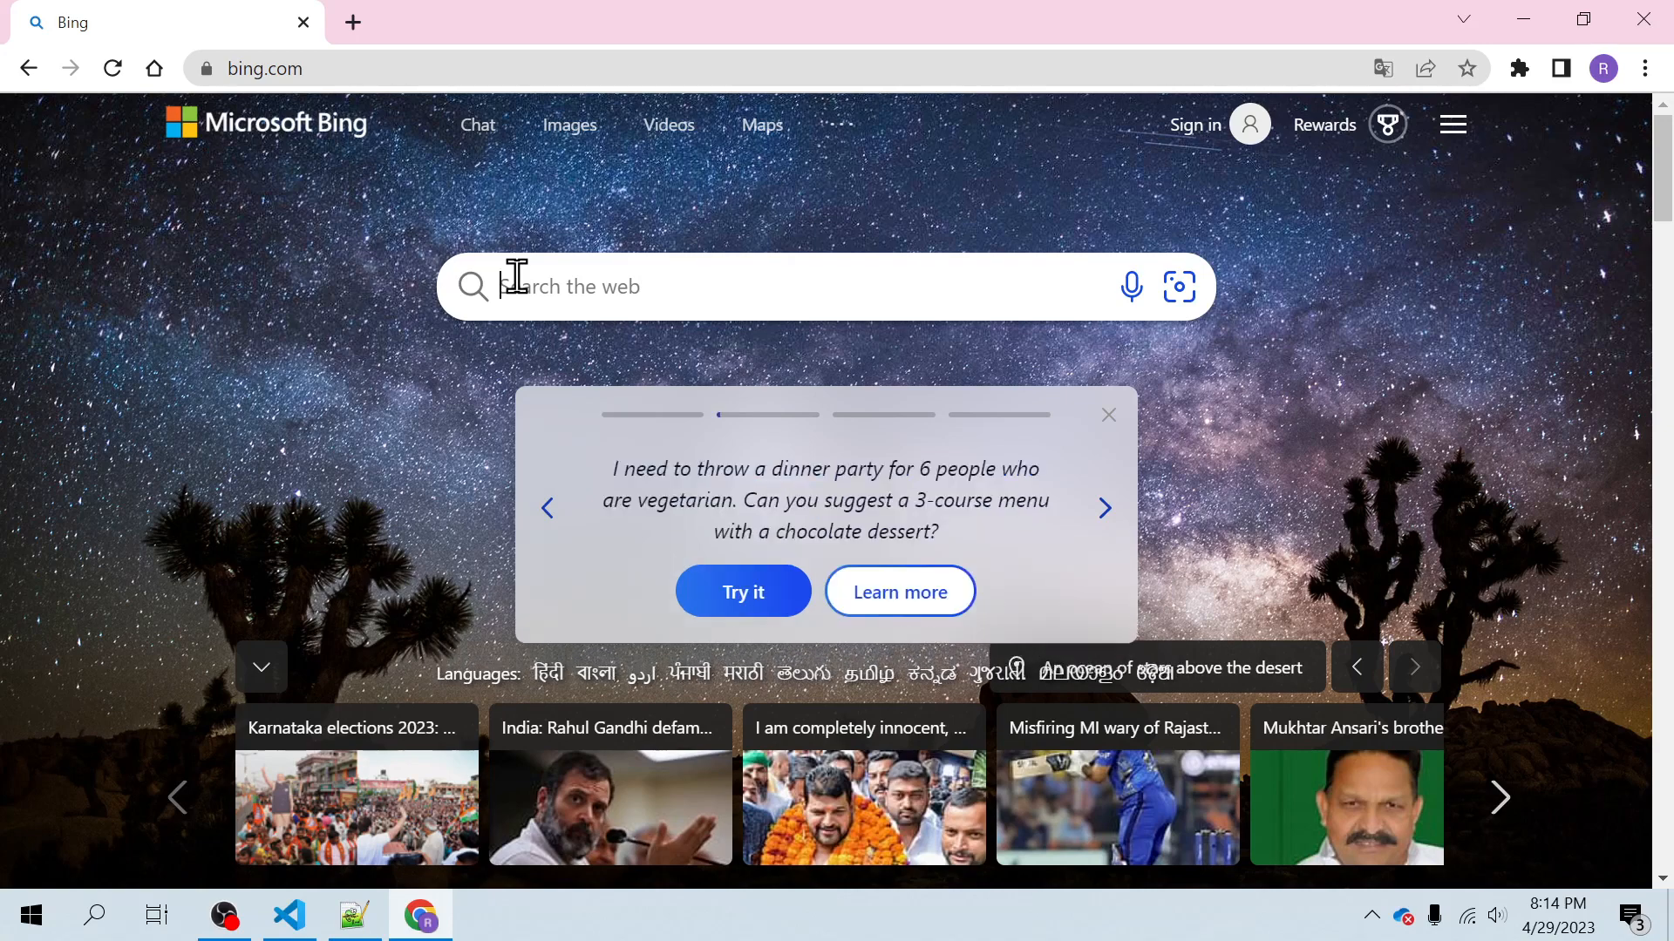
click(286, 916)
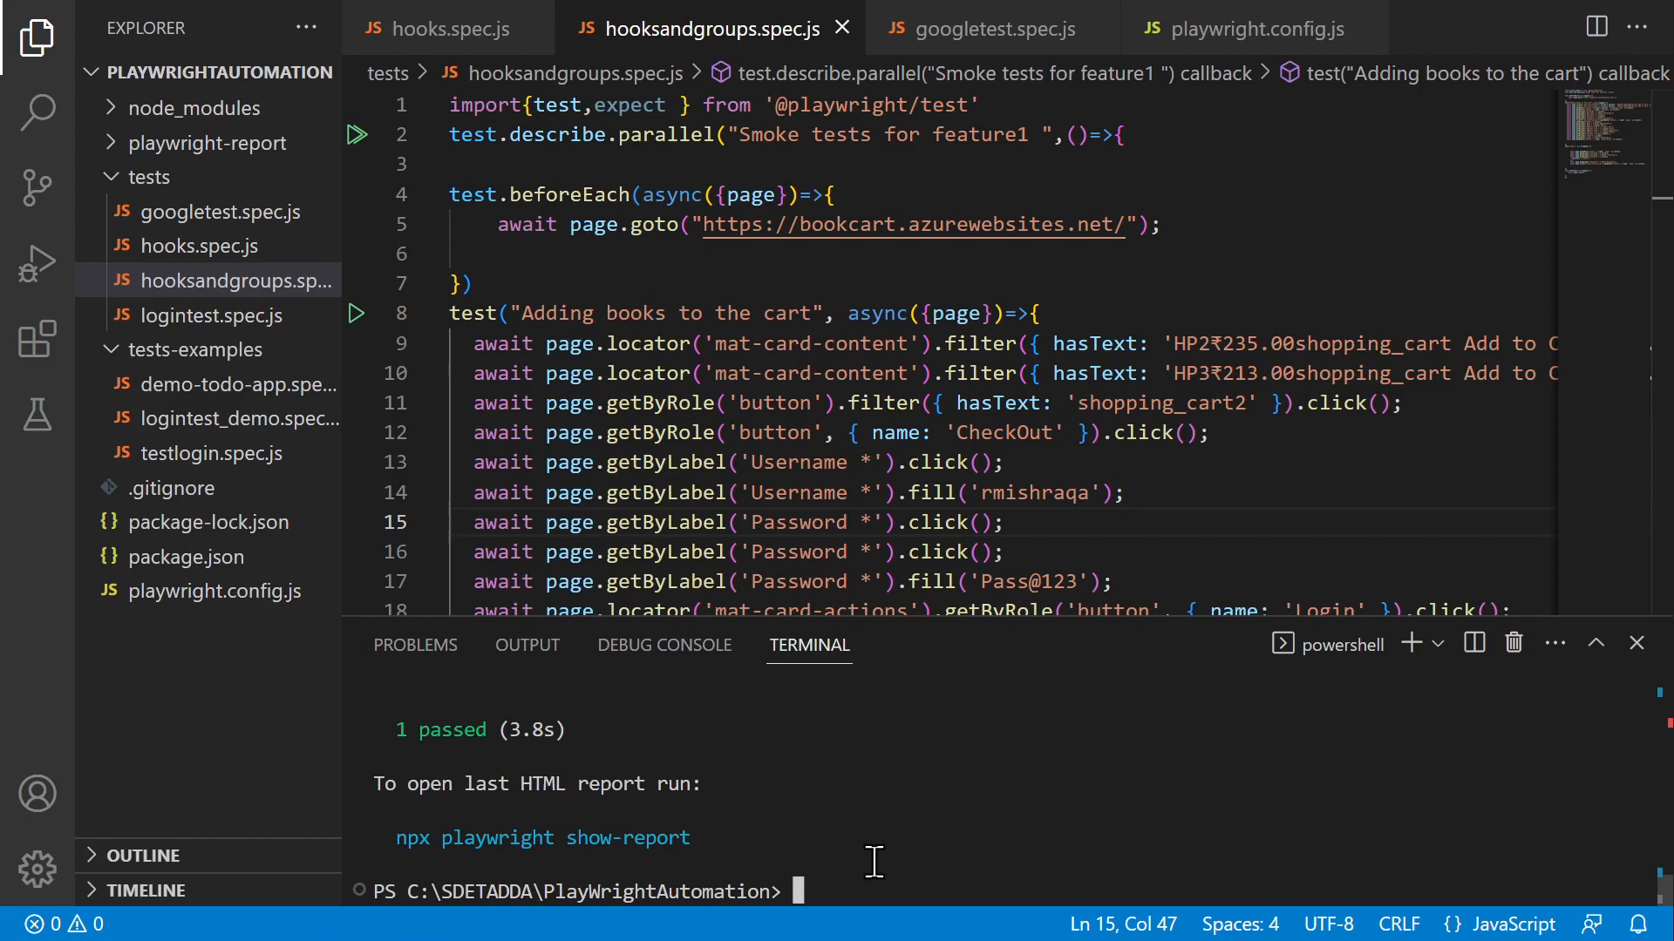
text(npx)
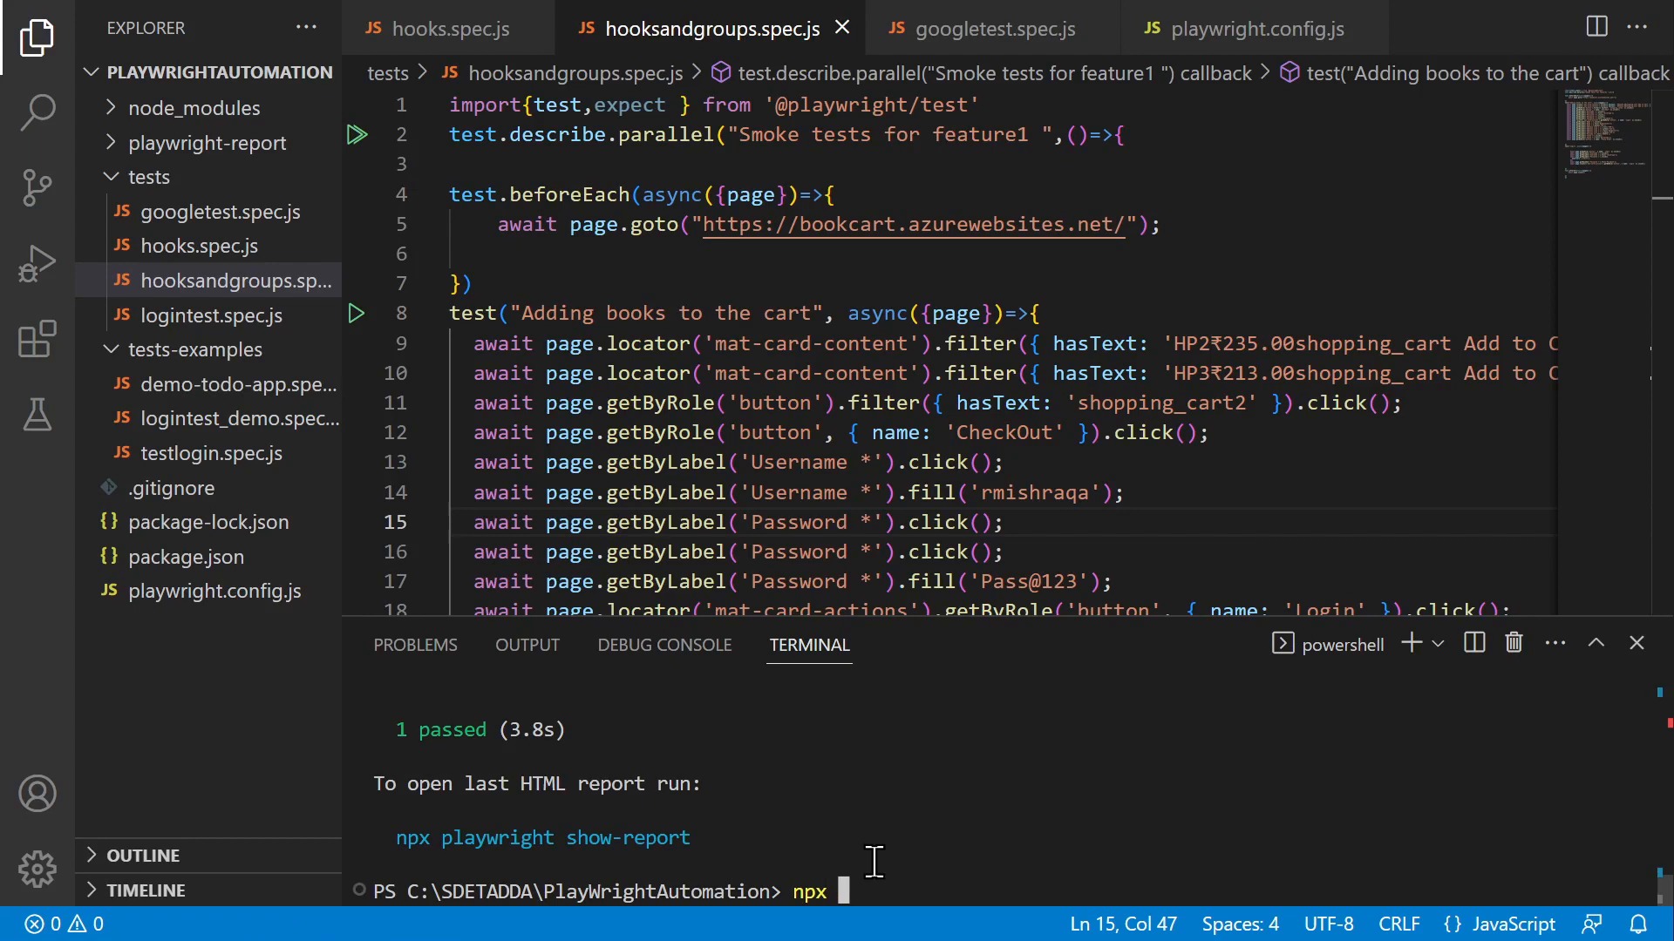
text(playwright)
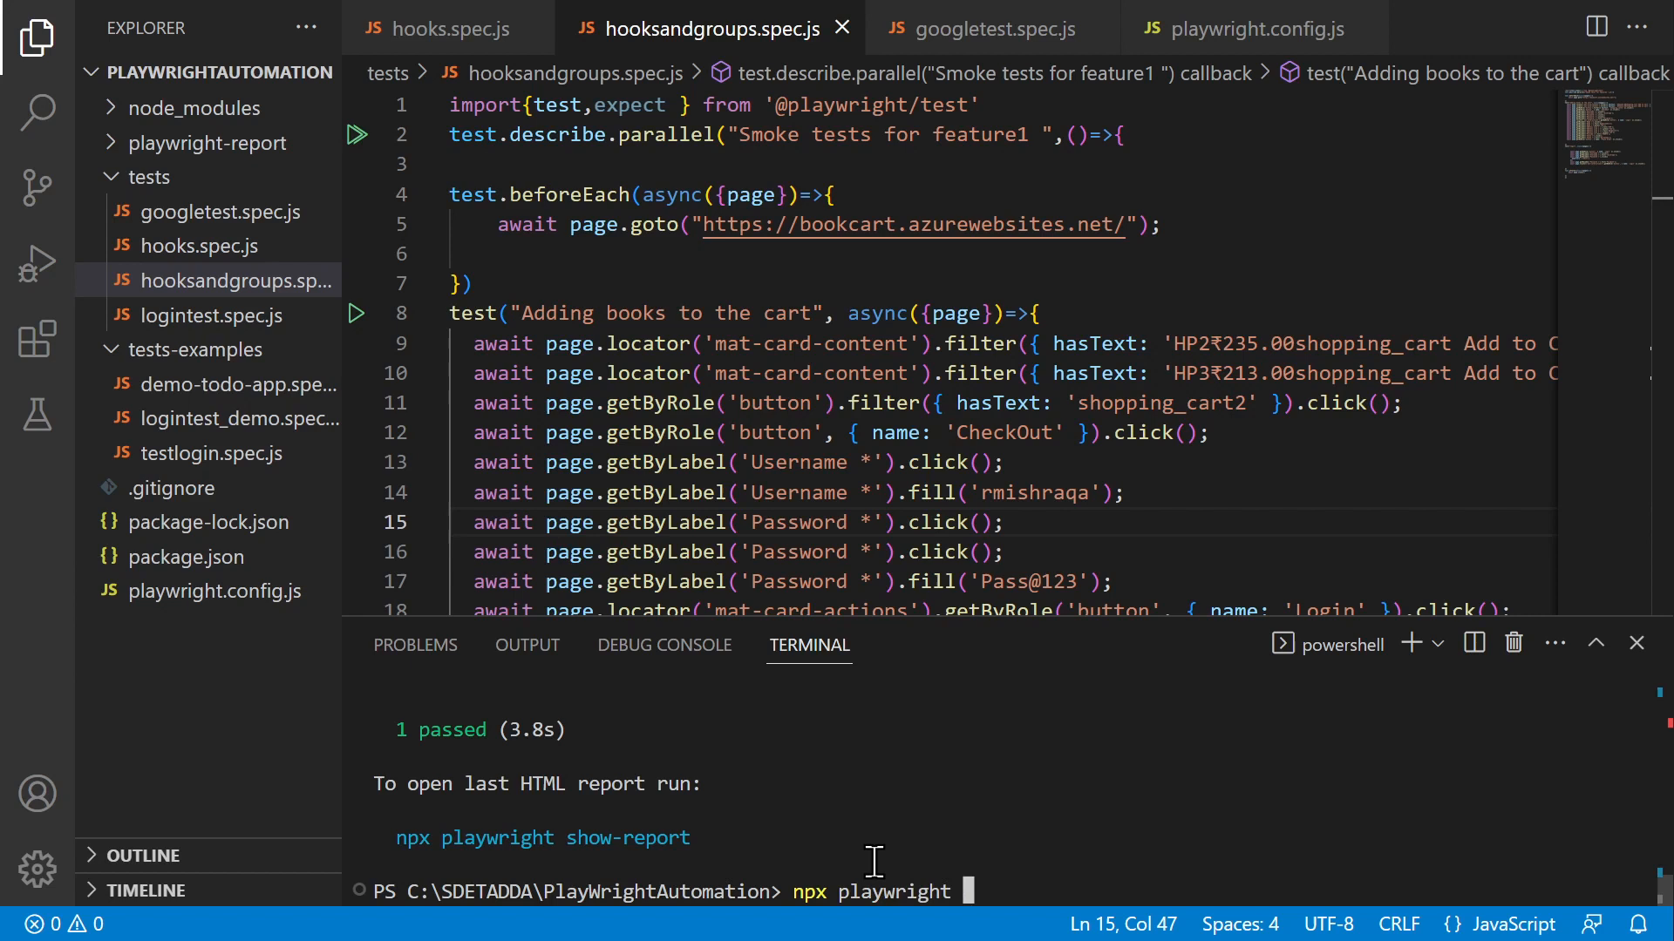
text(codegen)
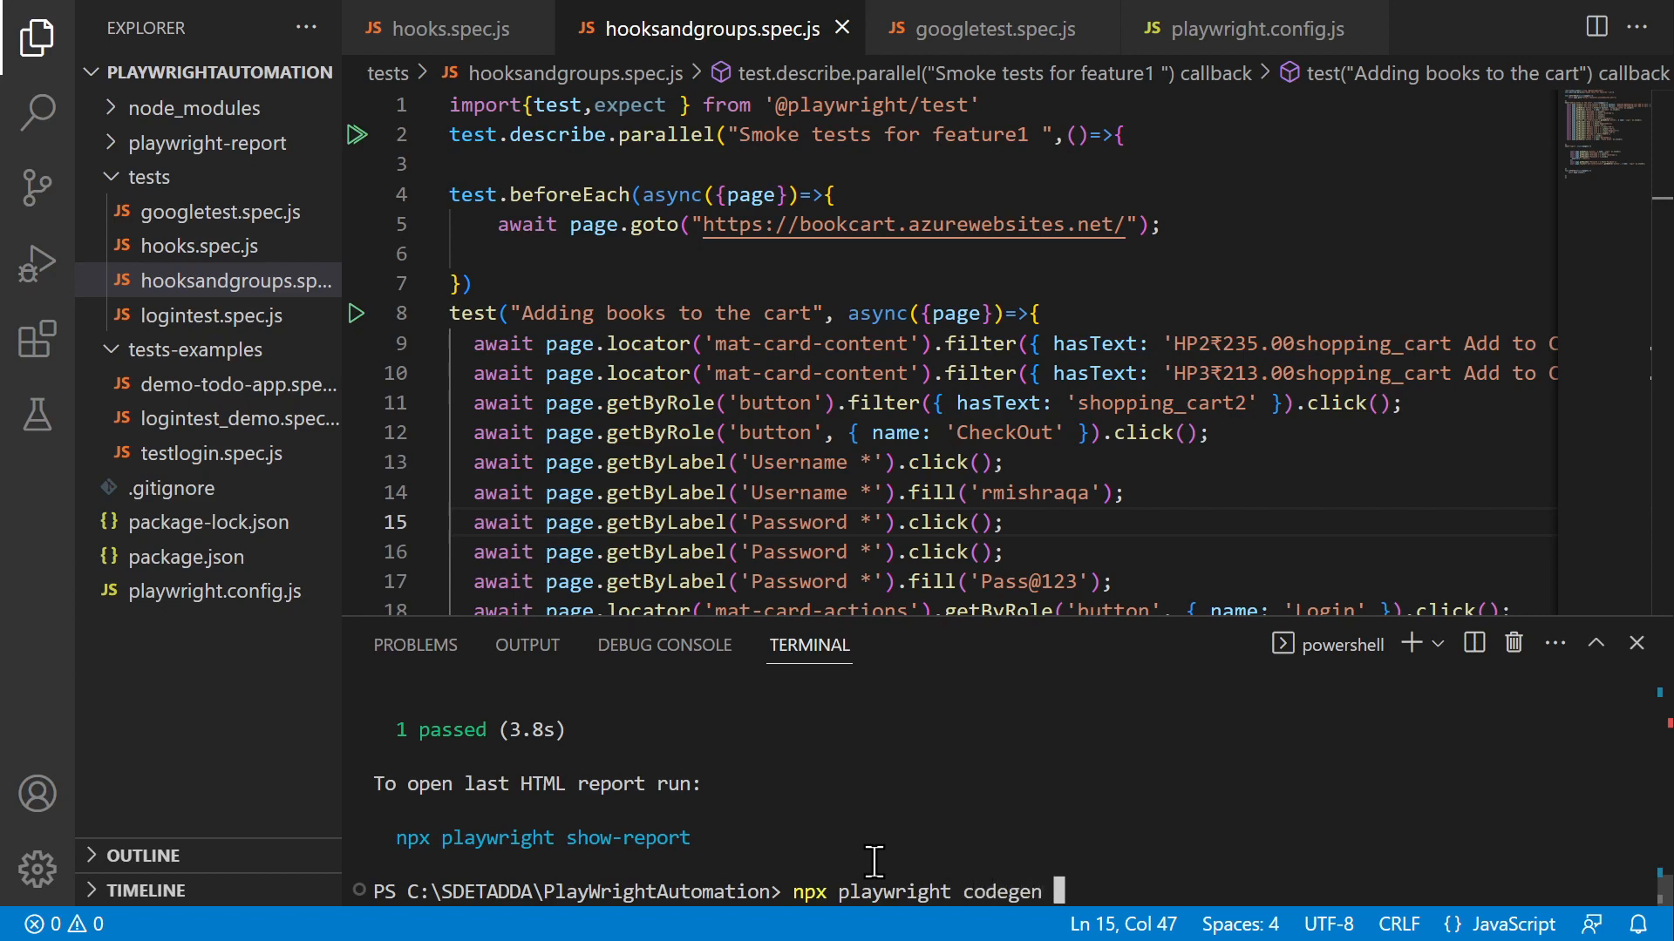
text(https://www.)
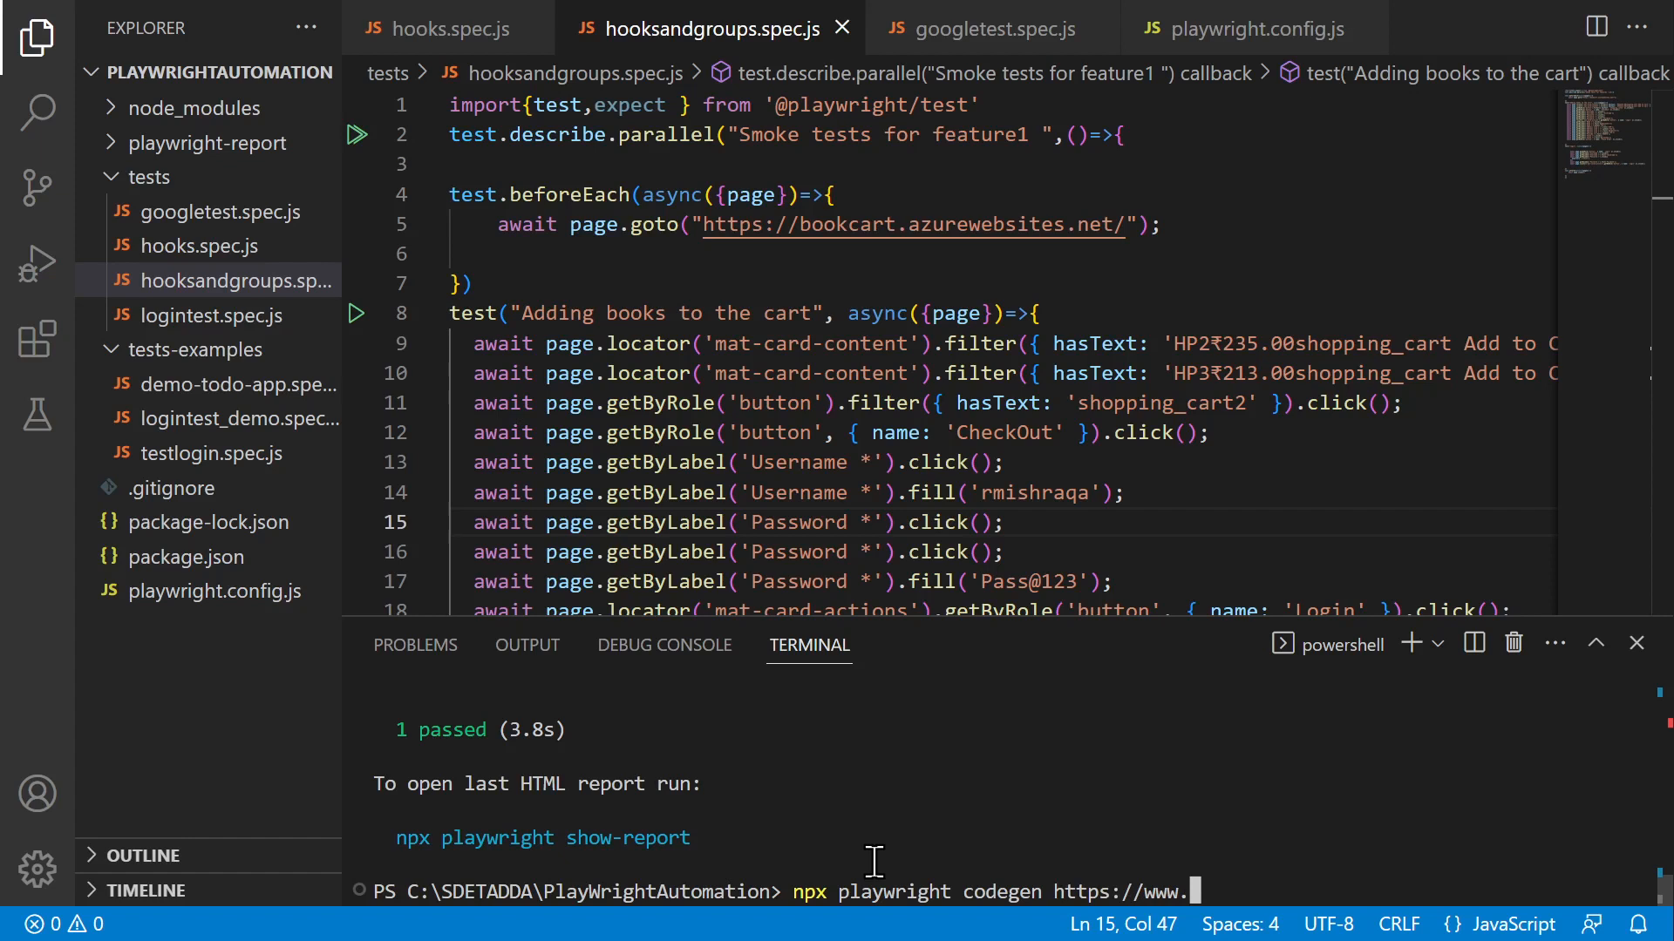
text(bing.com)
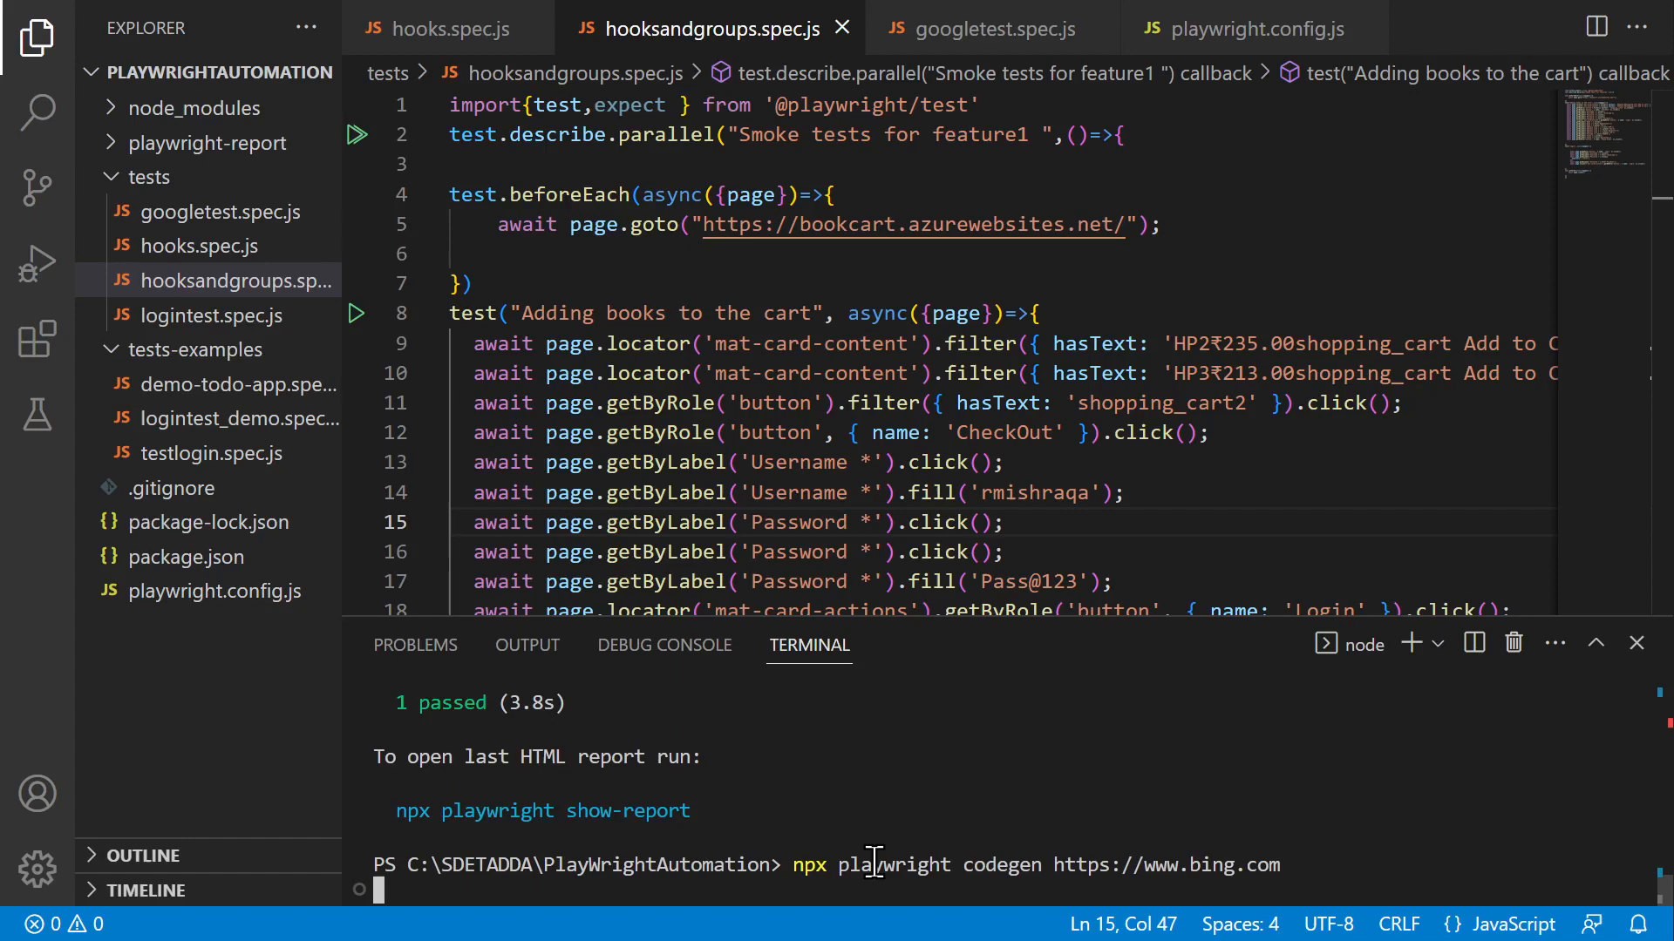
key(Enter)
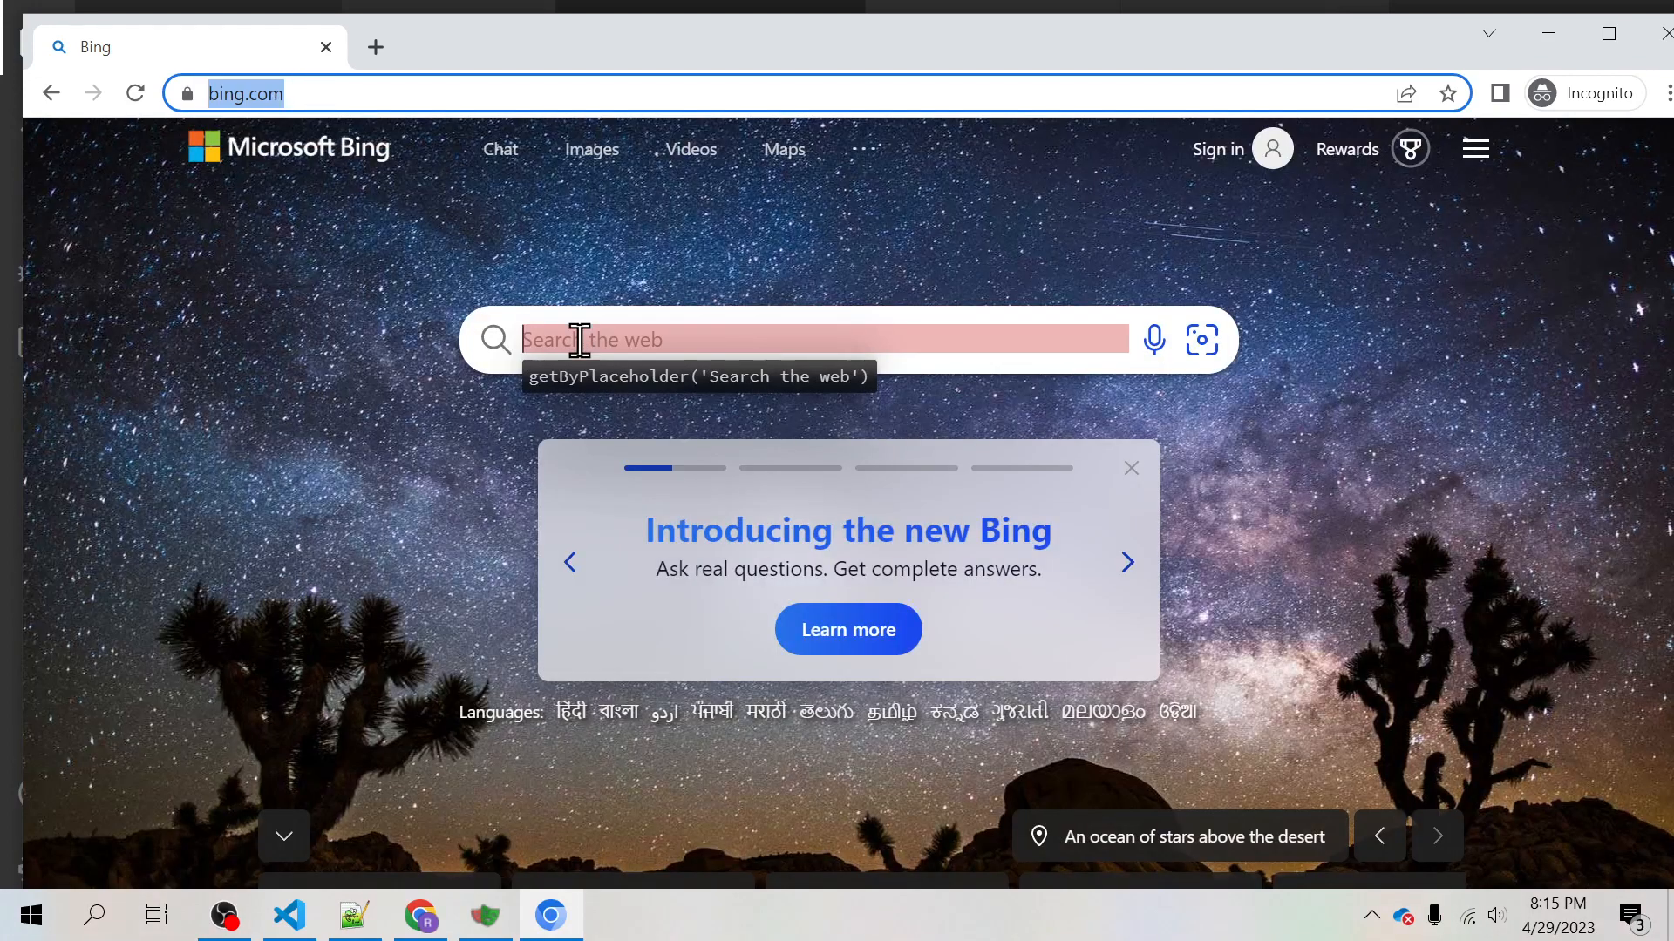
Record a Bing search for 'playwright' and open the playwright.dev result.
text(playwright)
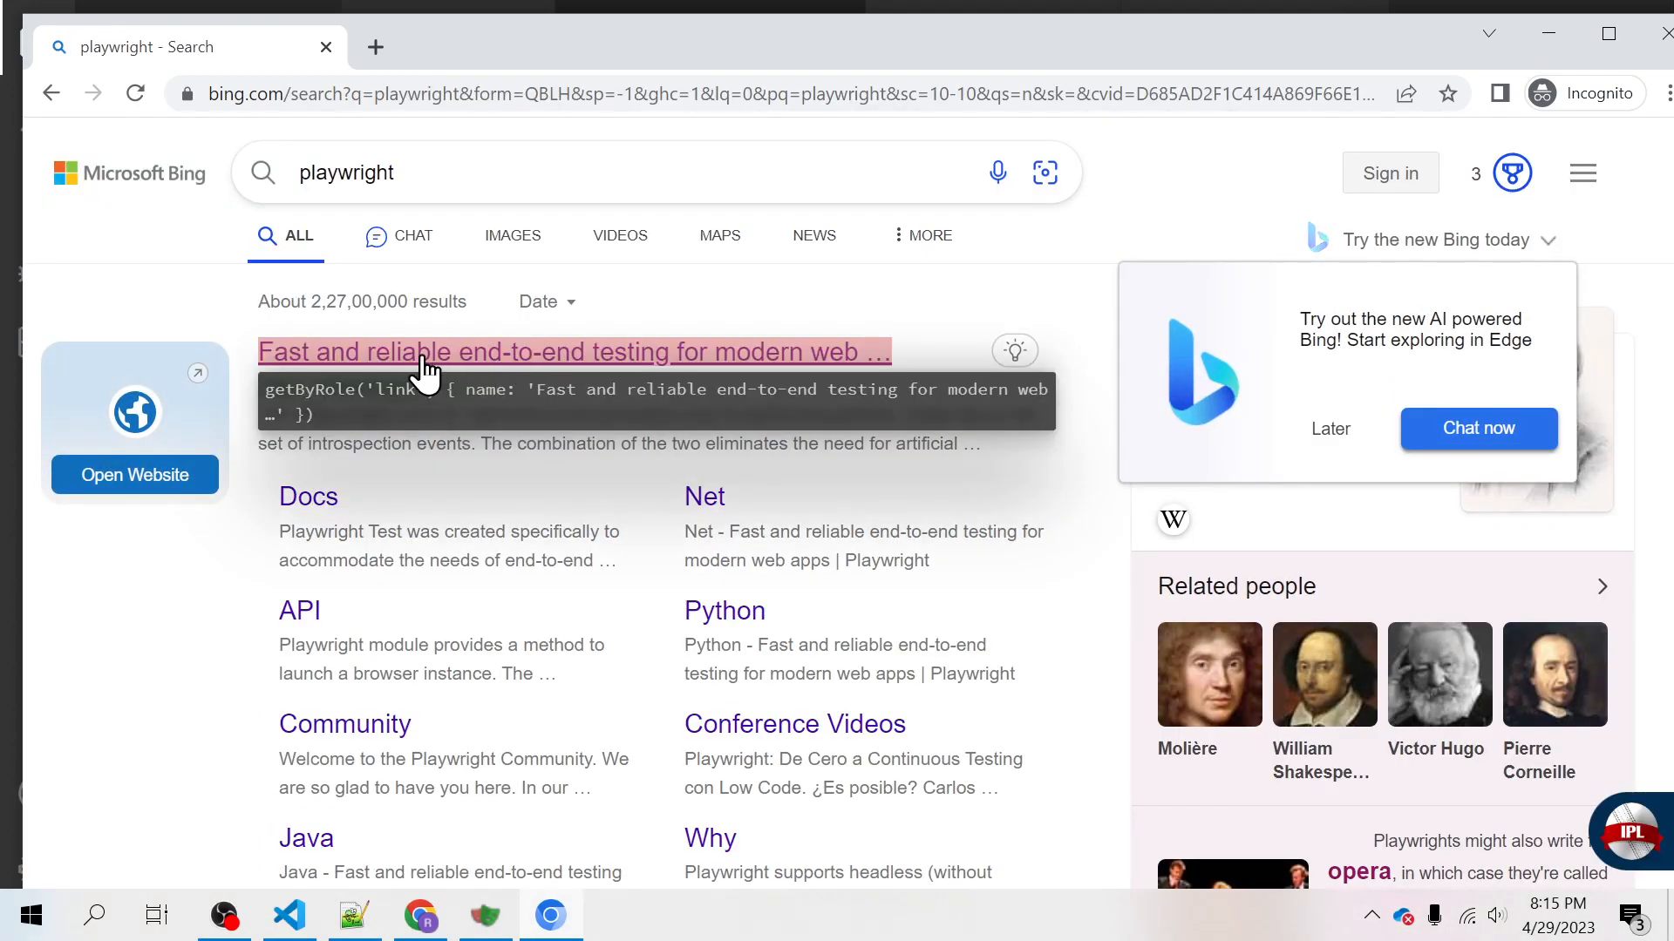
mouse_move(579, 370)
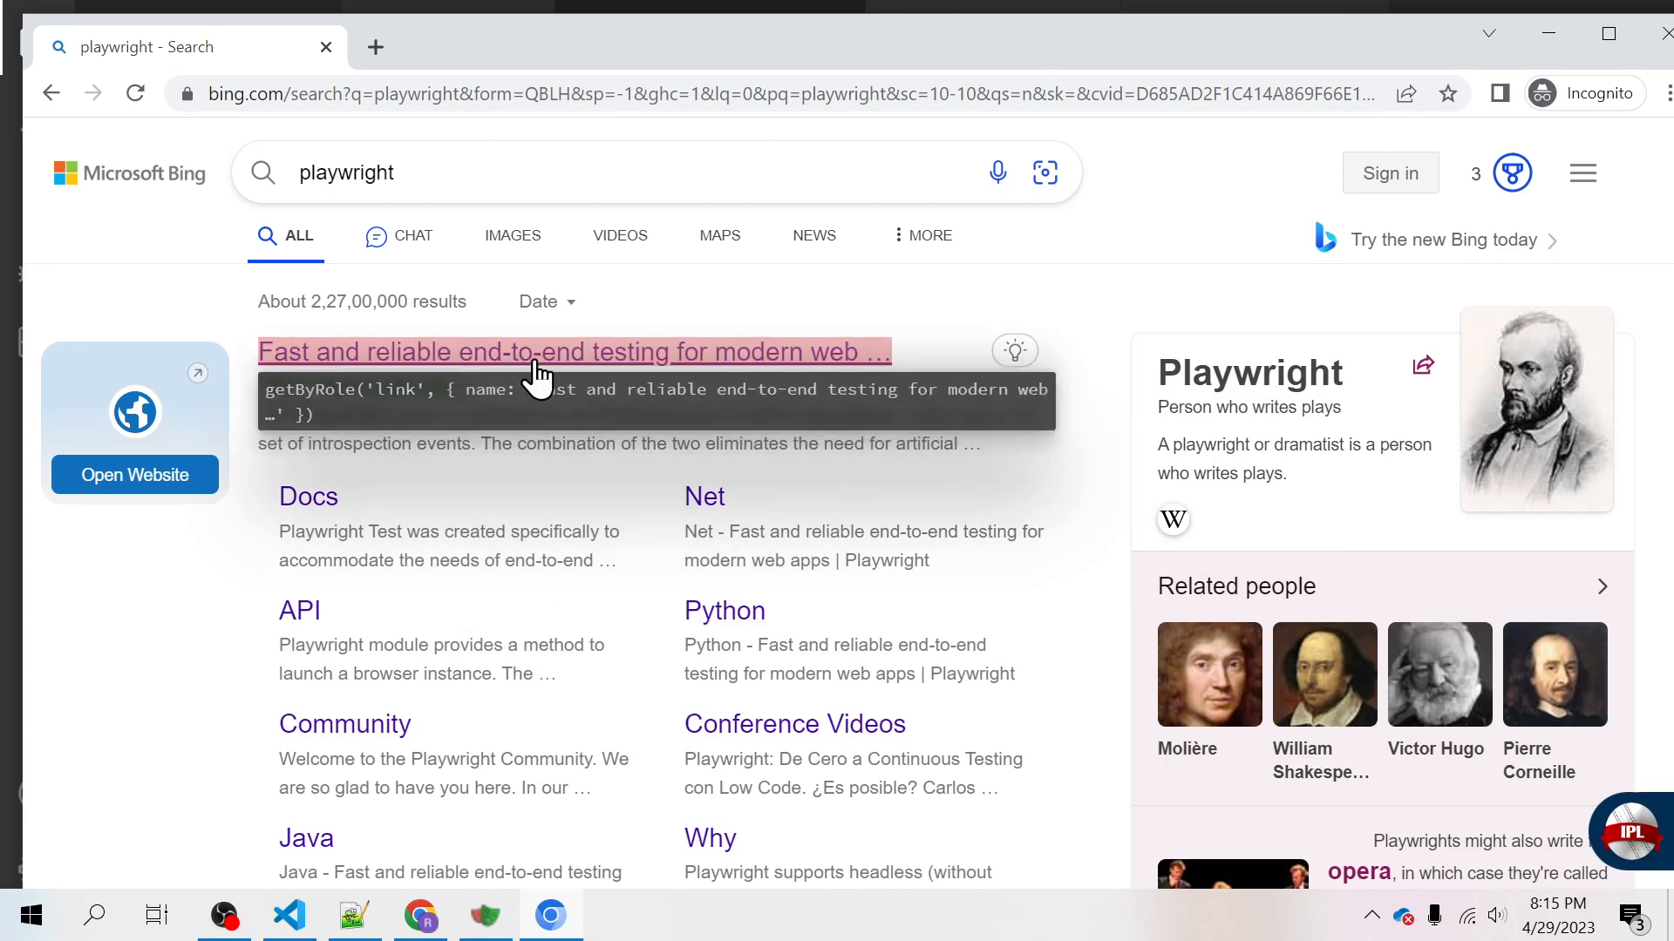
click(574, 351)
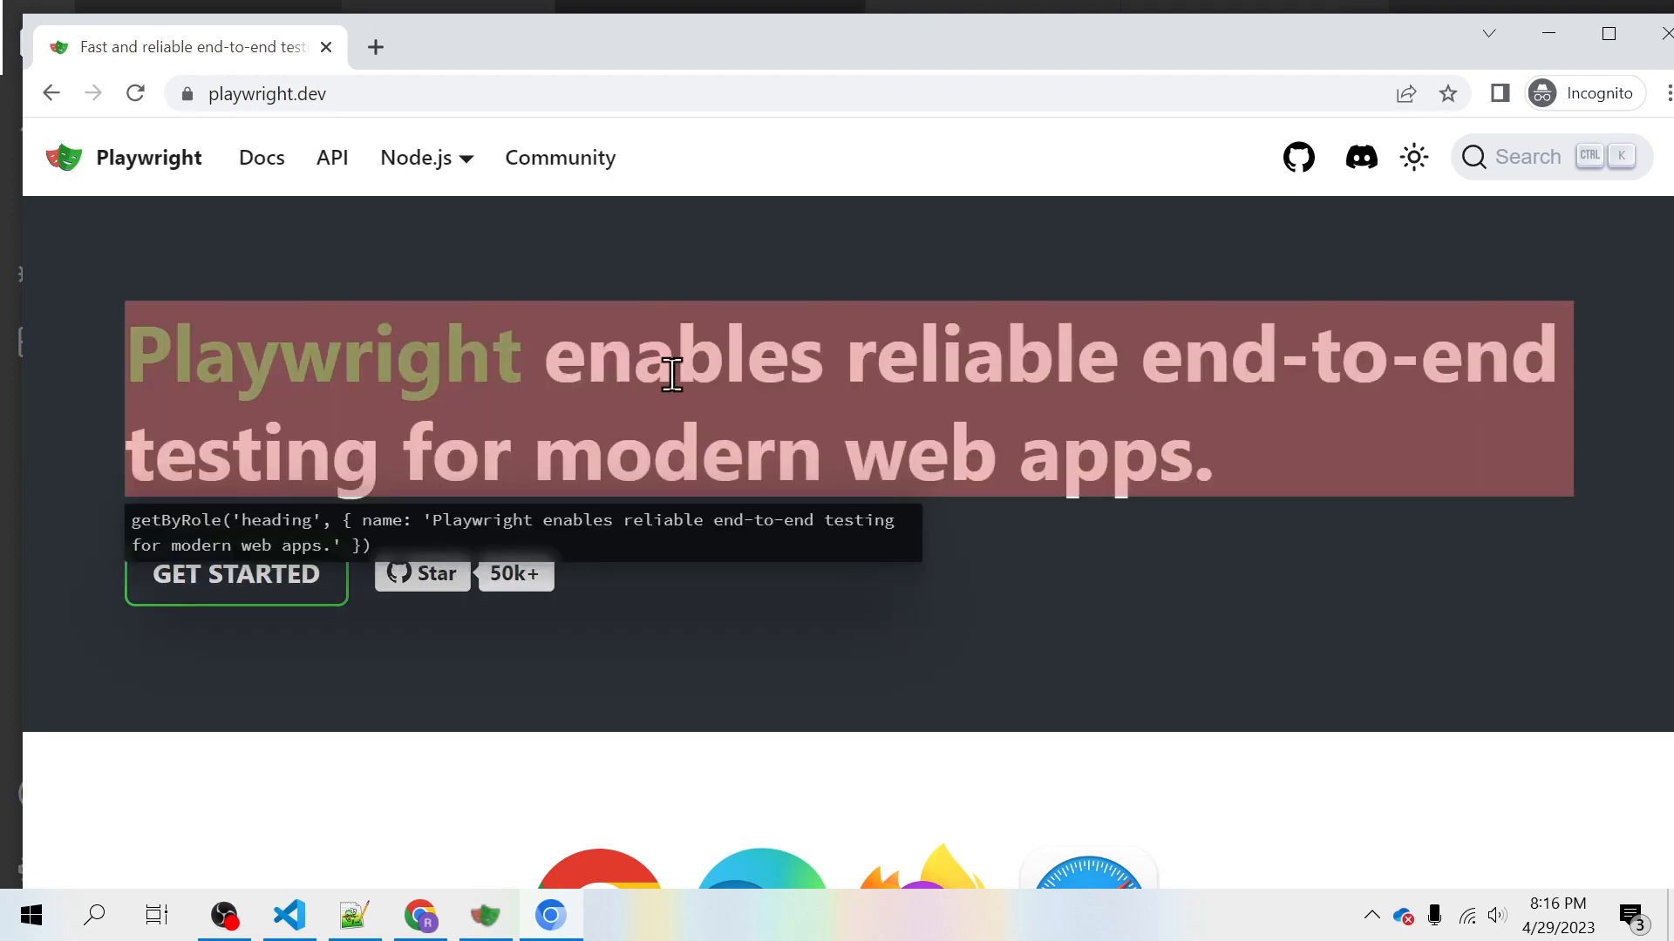
mouse_move(1232, 486)
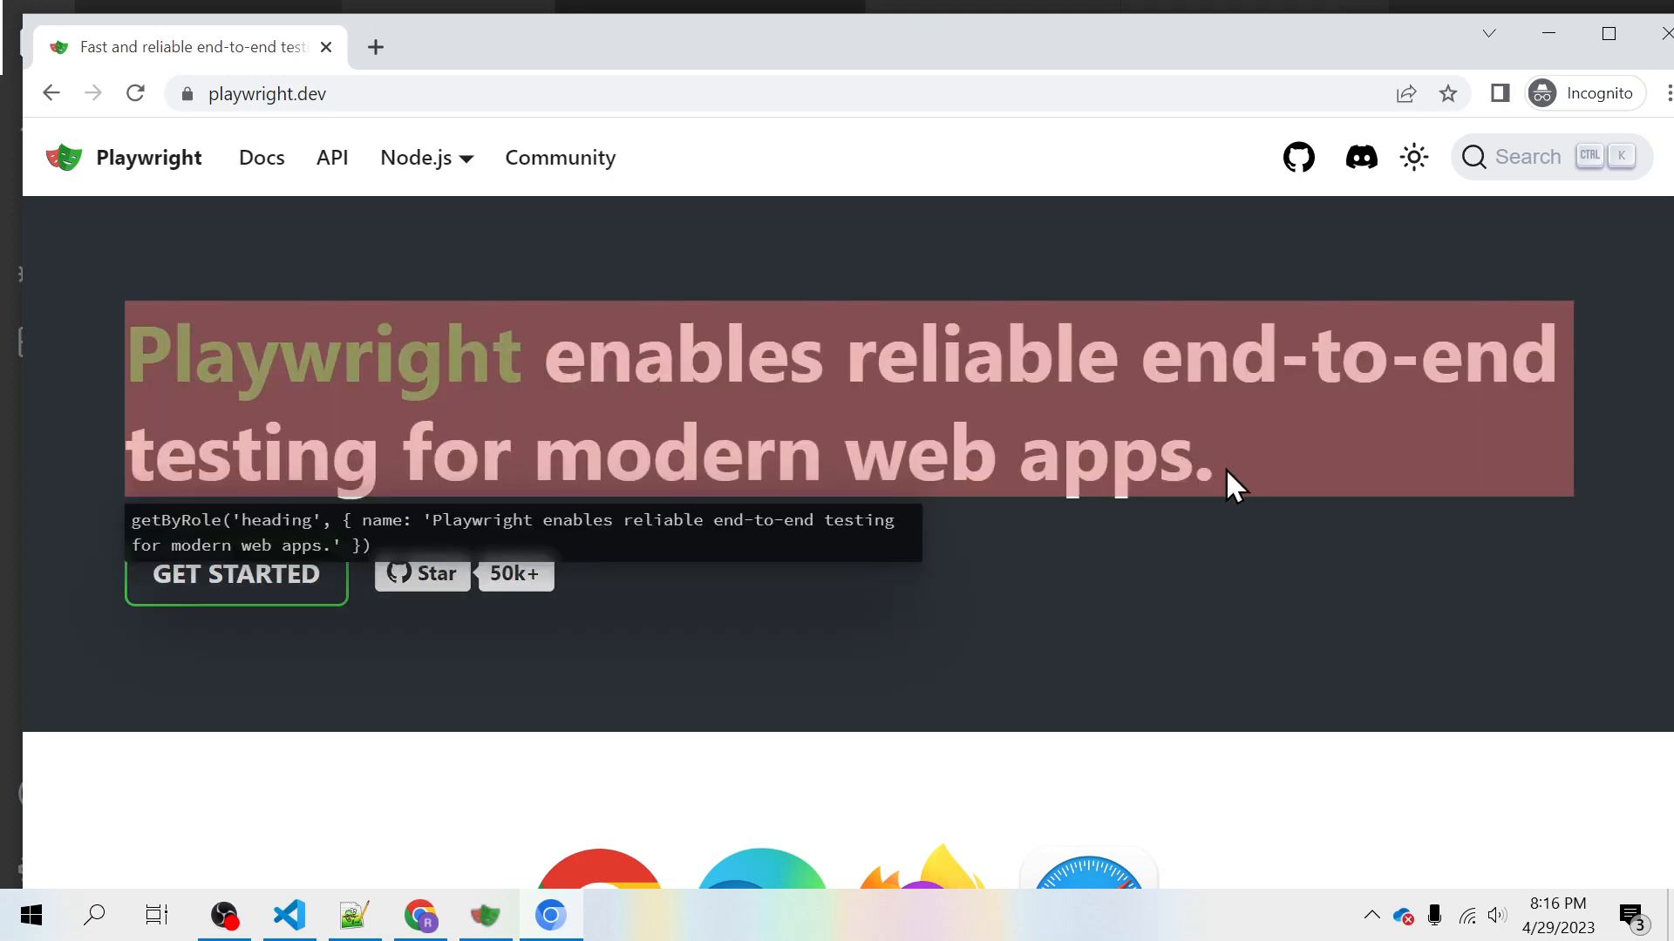
mouse_move(1265, 481)
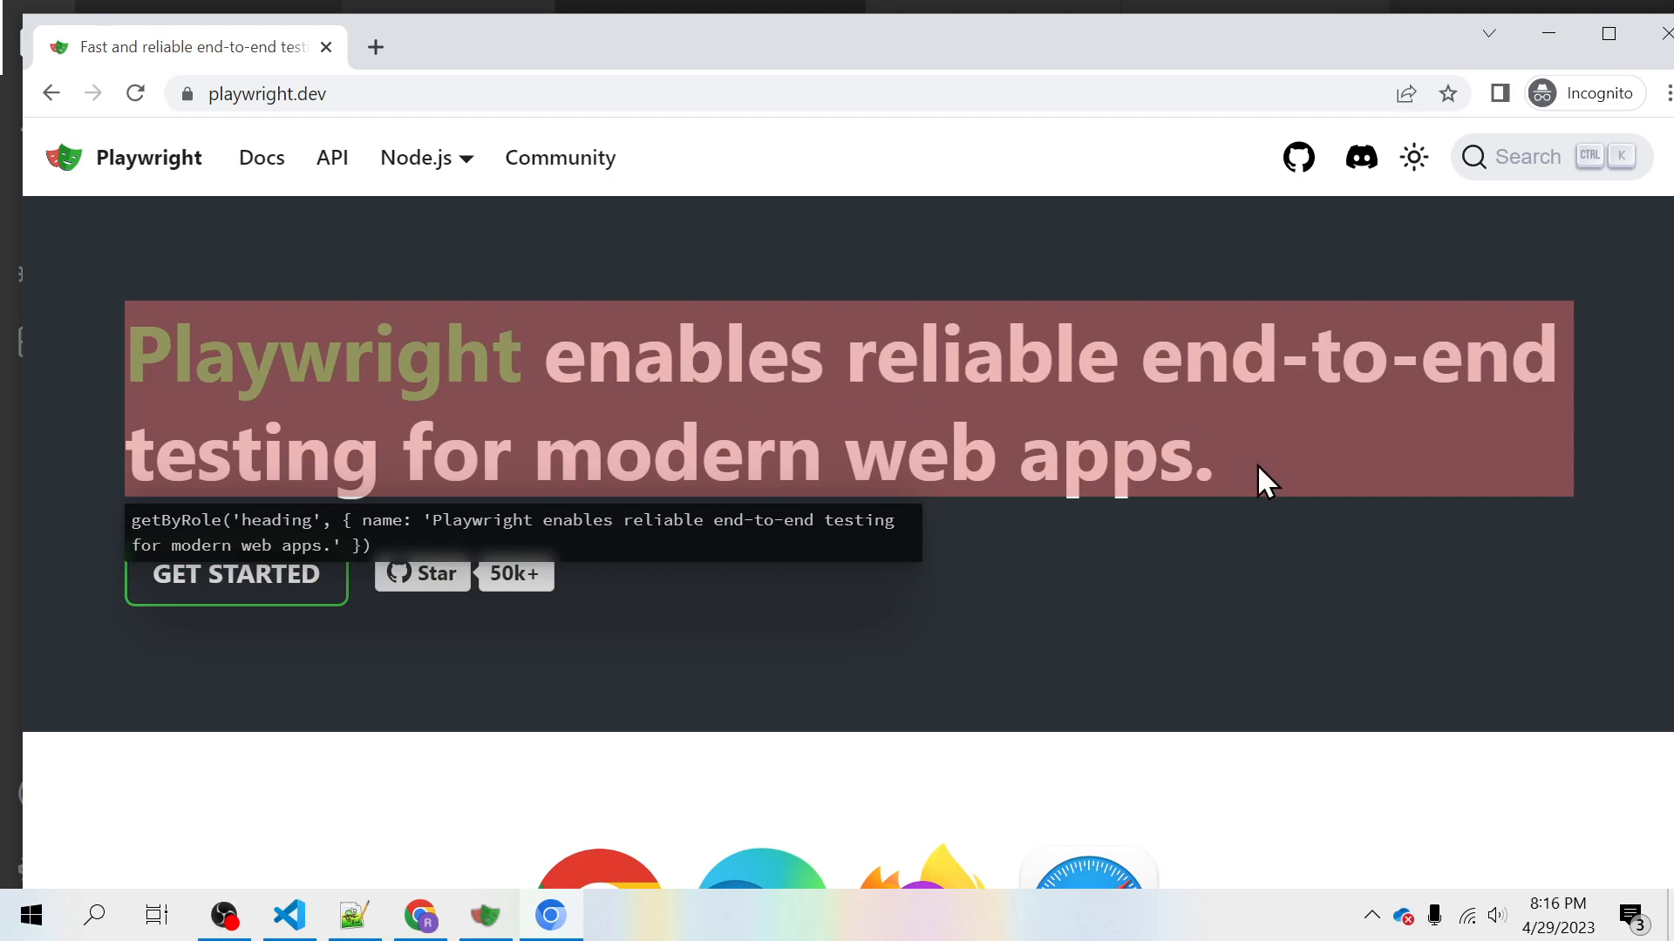
mouse_move(1236, 486)
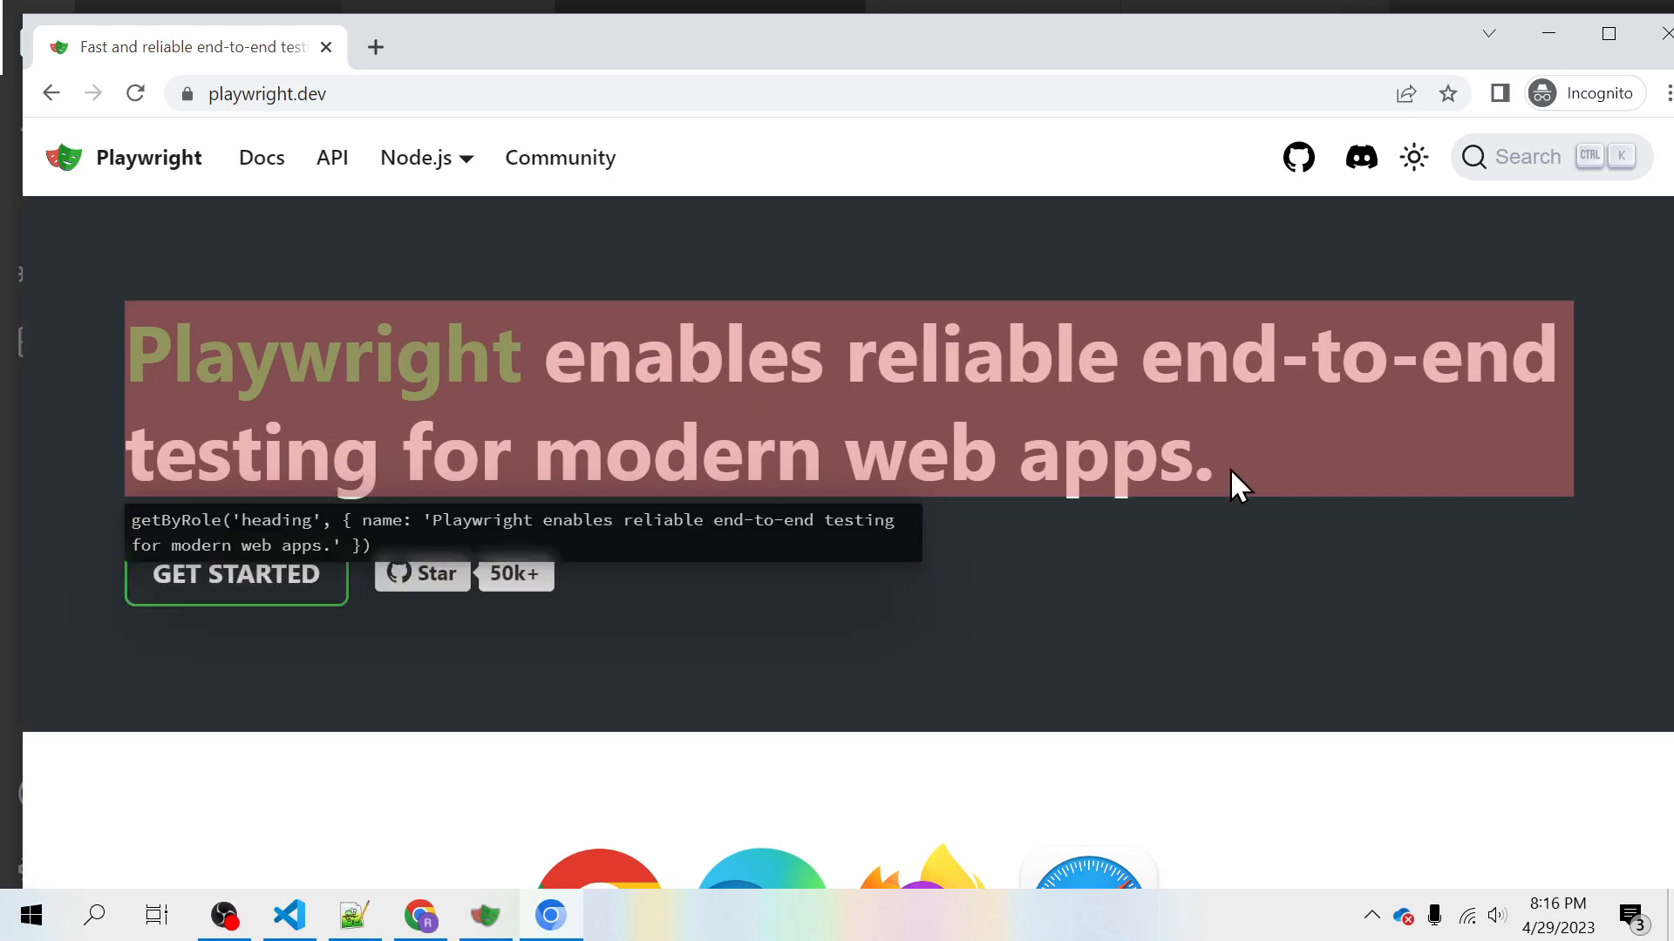
mouse_move(1233, 491)
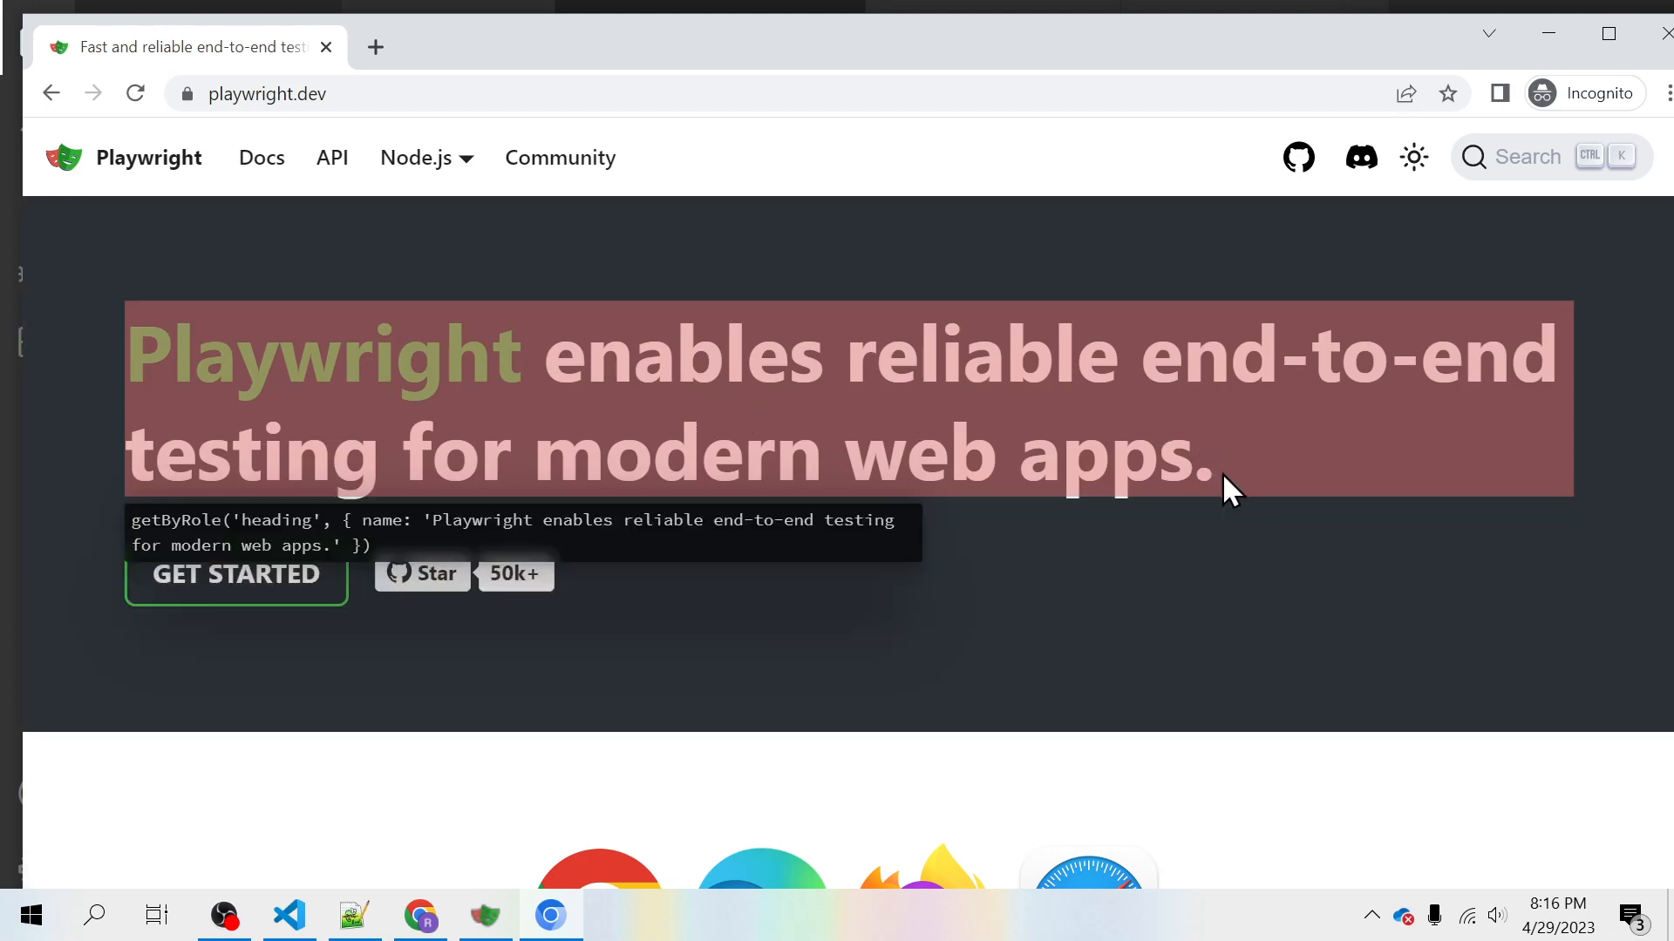
mouse_move(678, 415)
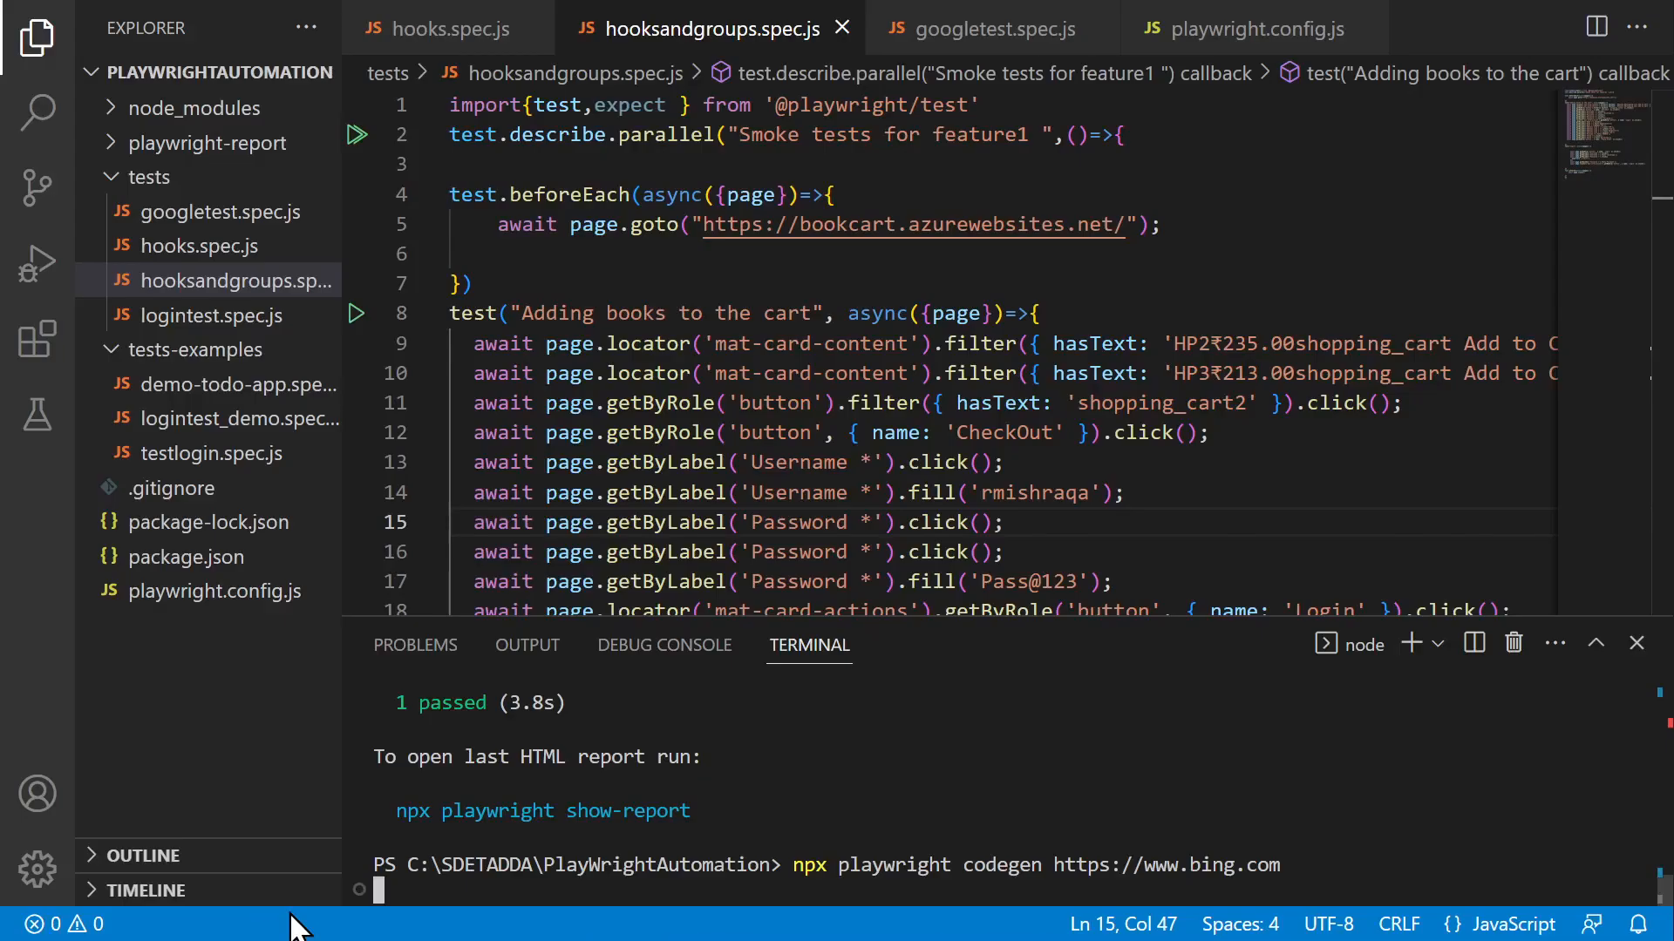
Create codegen.spec.js in the tests folder with the recorded script and save it.
click(147, 176)
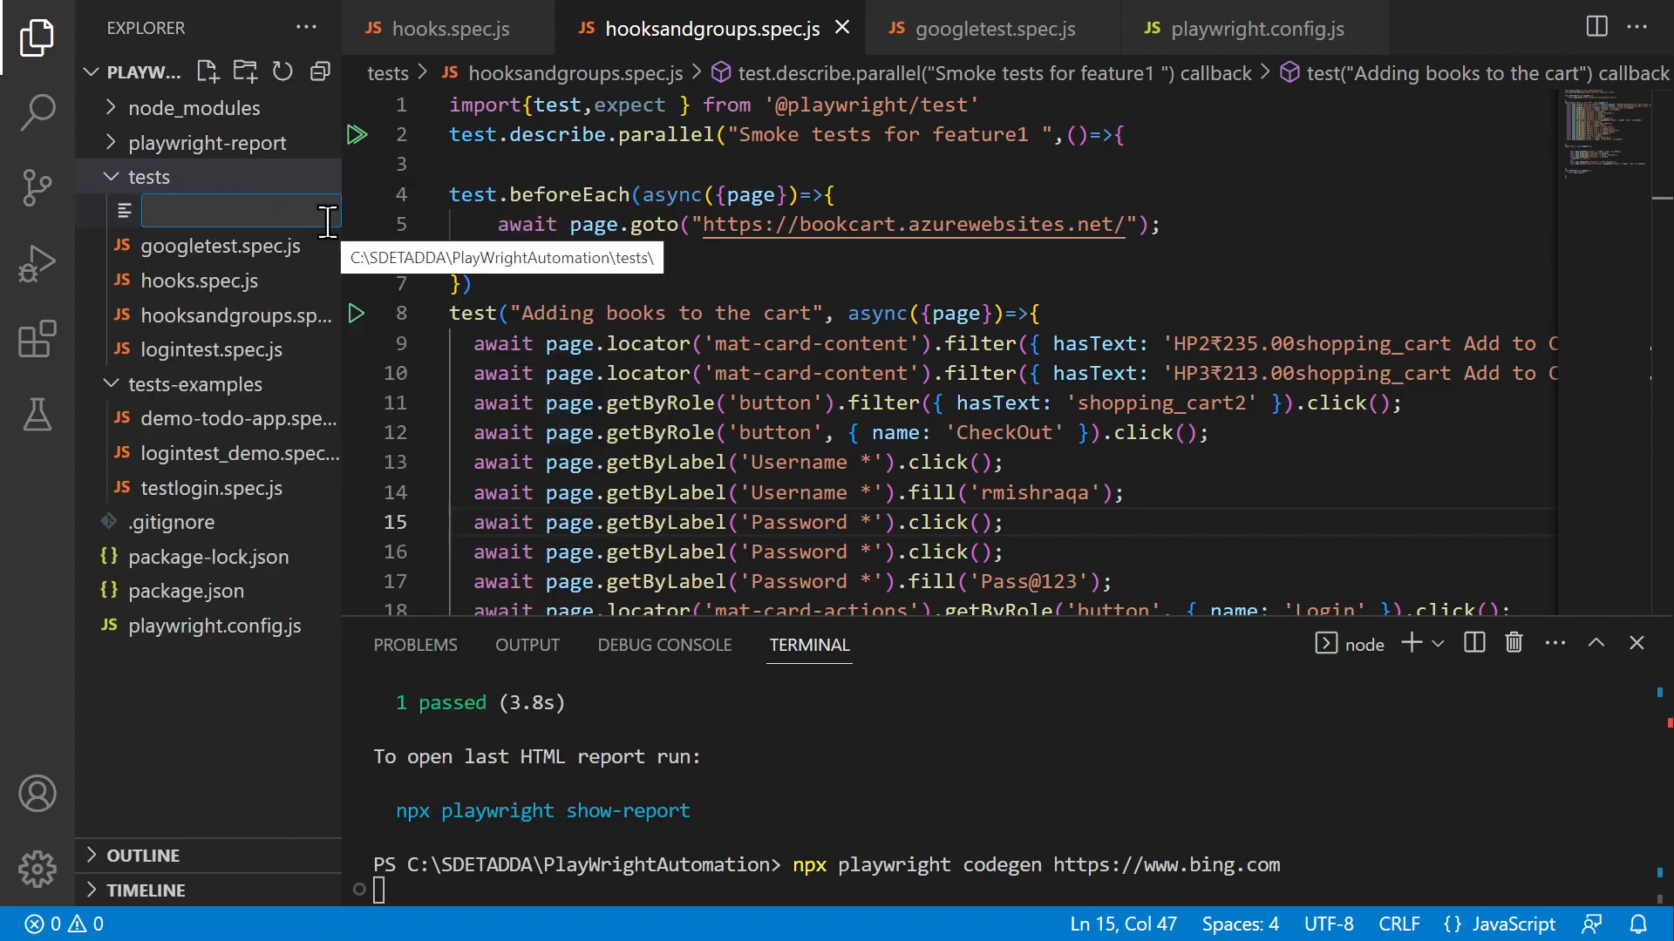
text(codegen.spec.js)
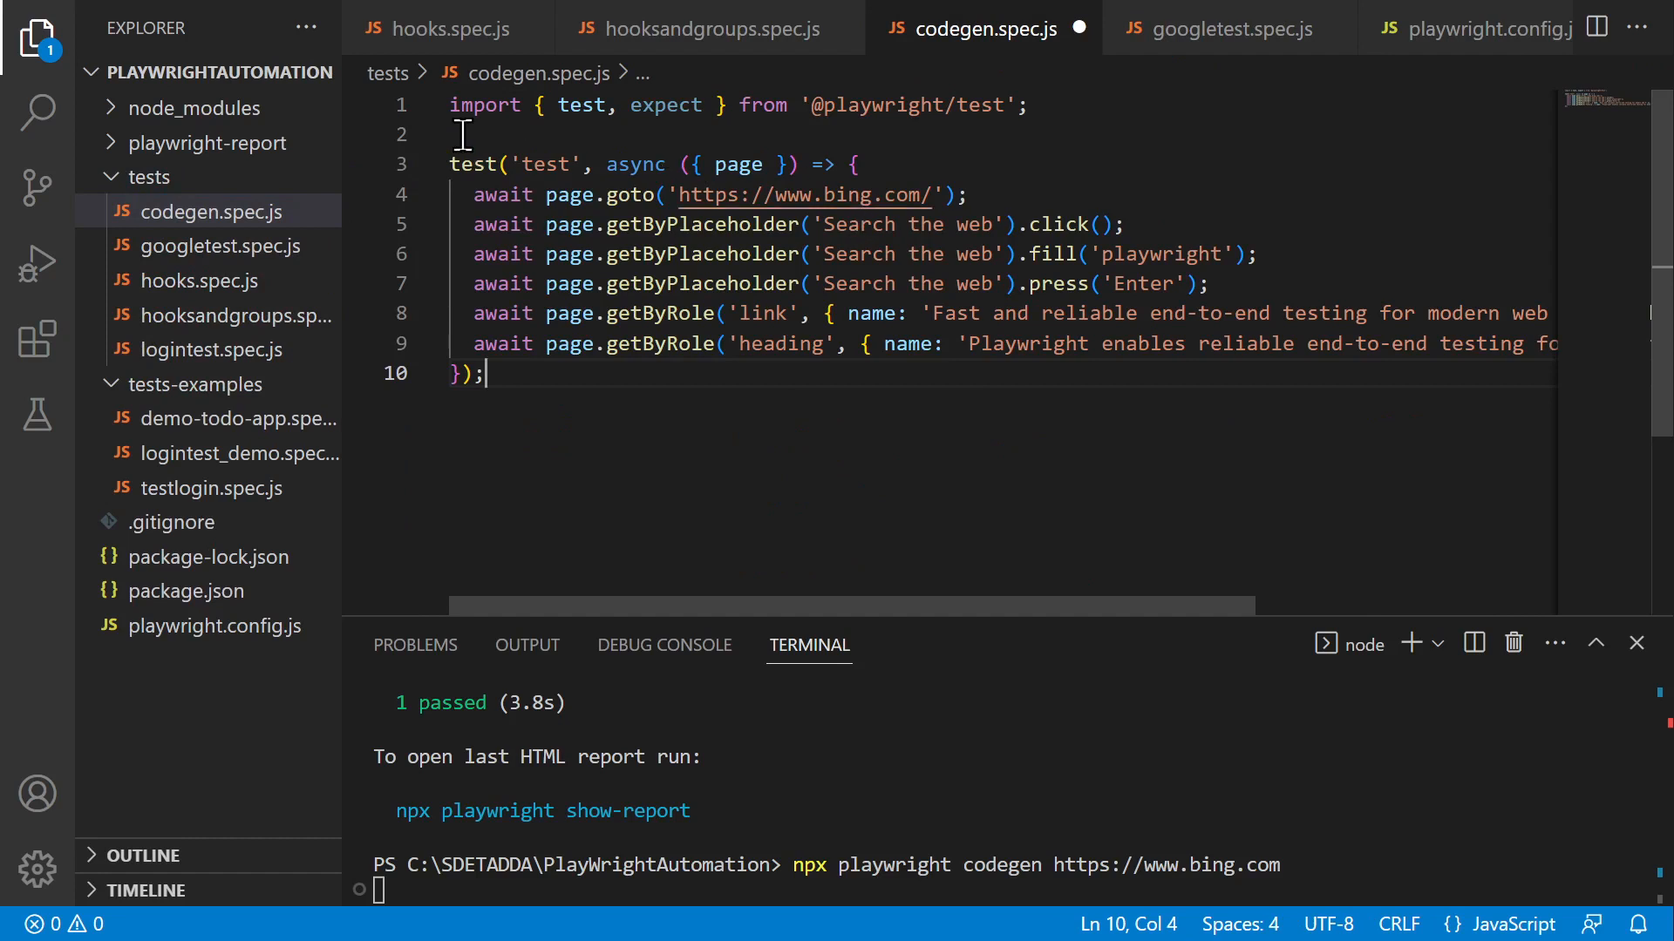
key(ctrl+a)
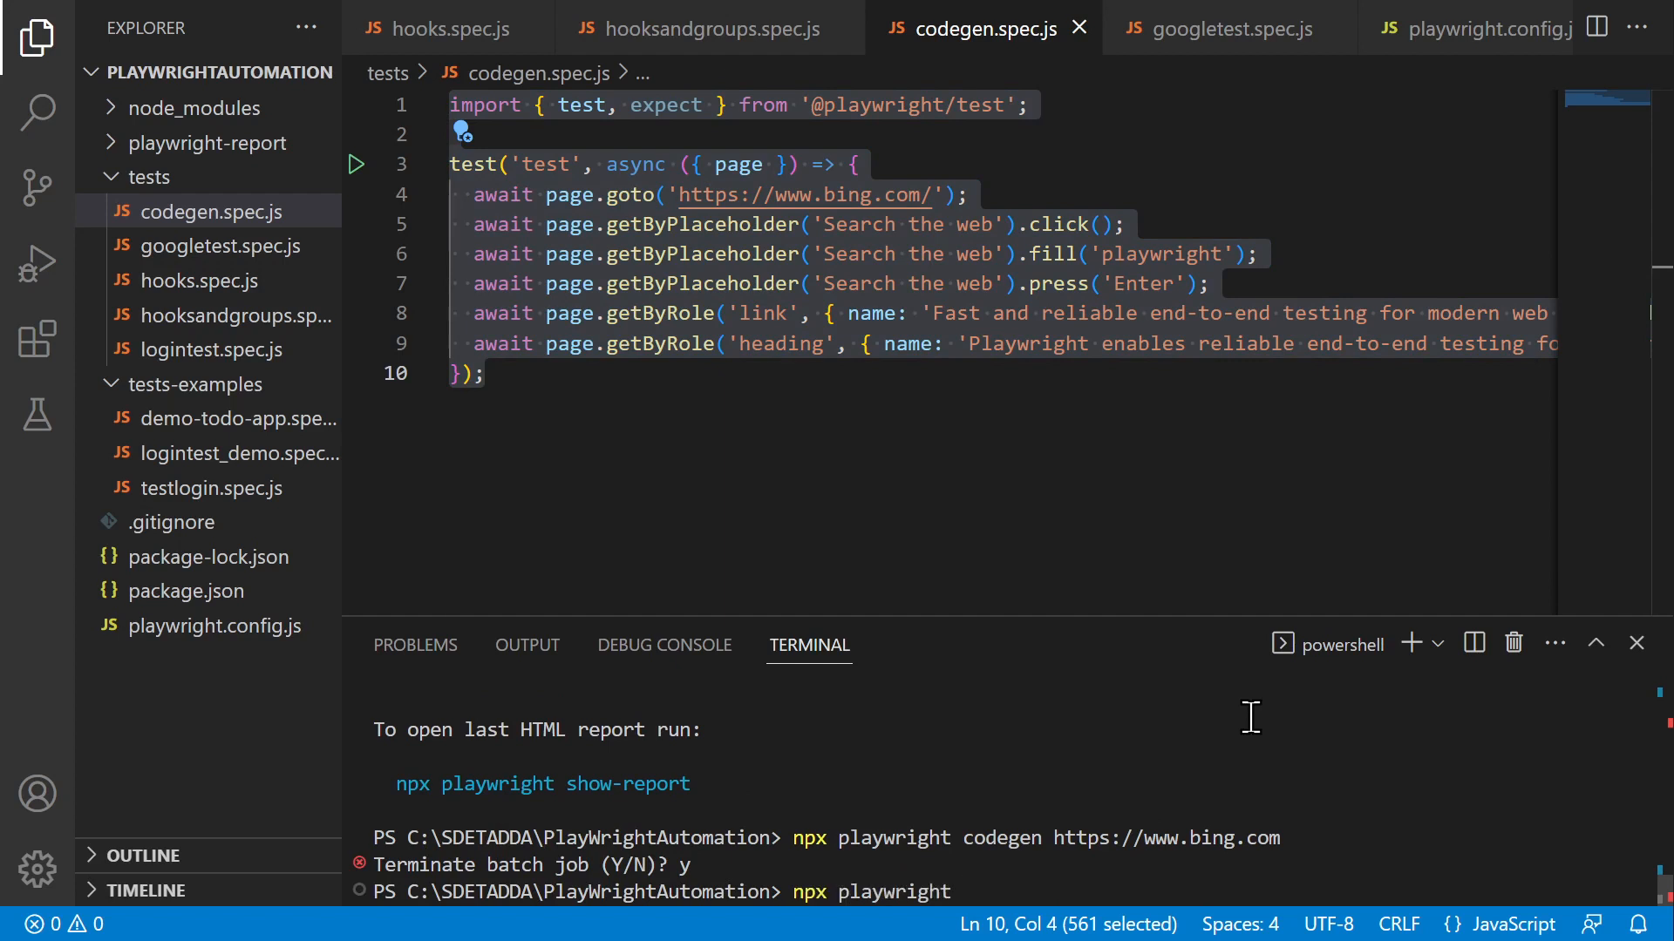
Run npx playwright test .\tests\codegen.spec.js in the terminal.
text(test)
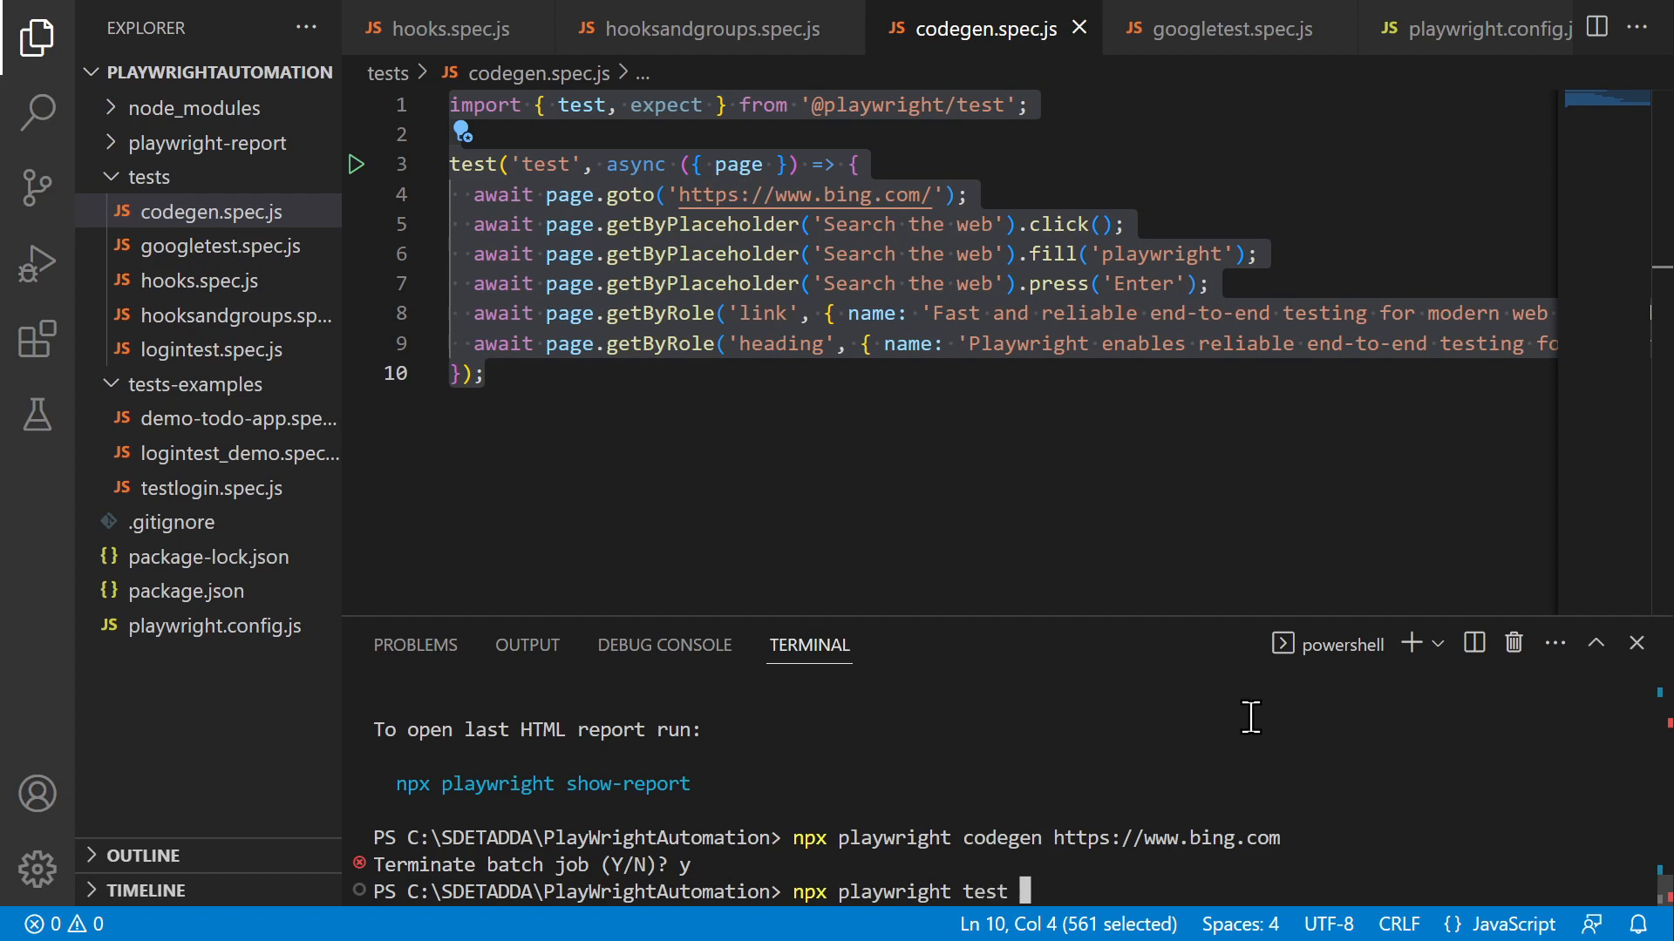
text(.\tests\)
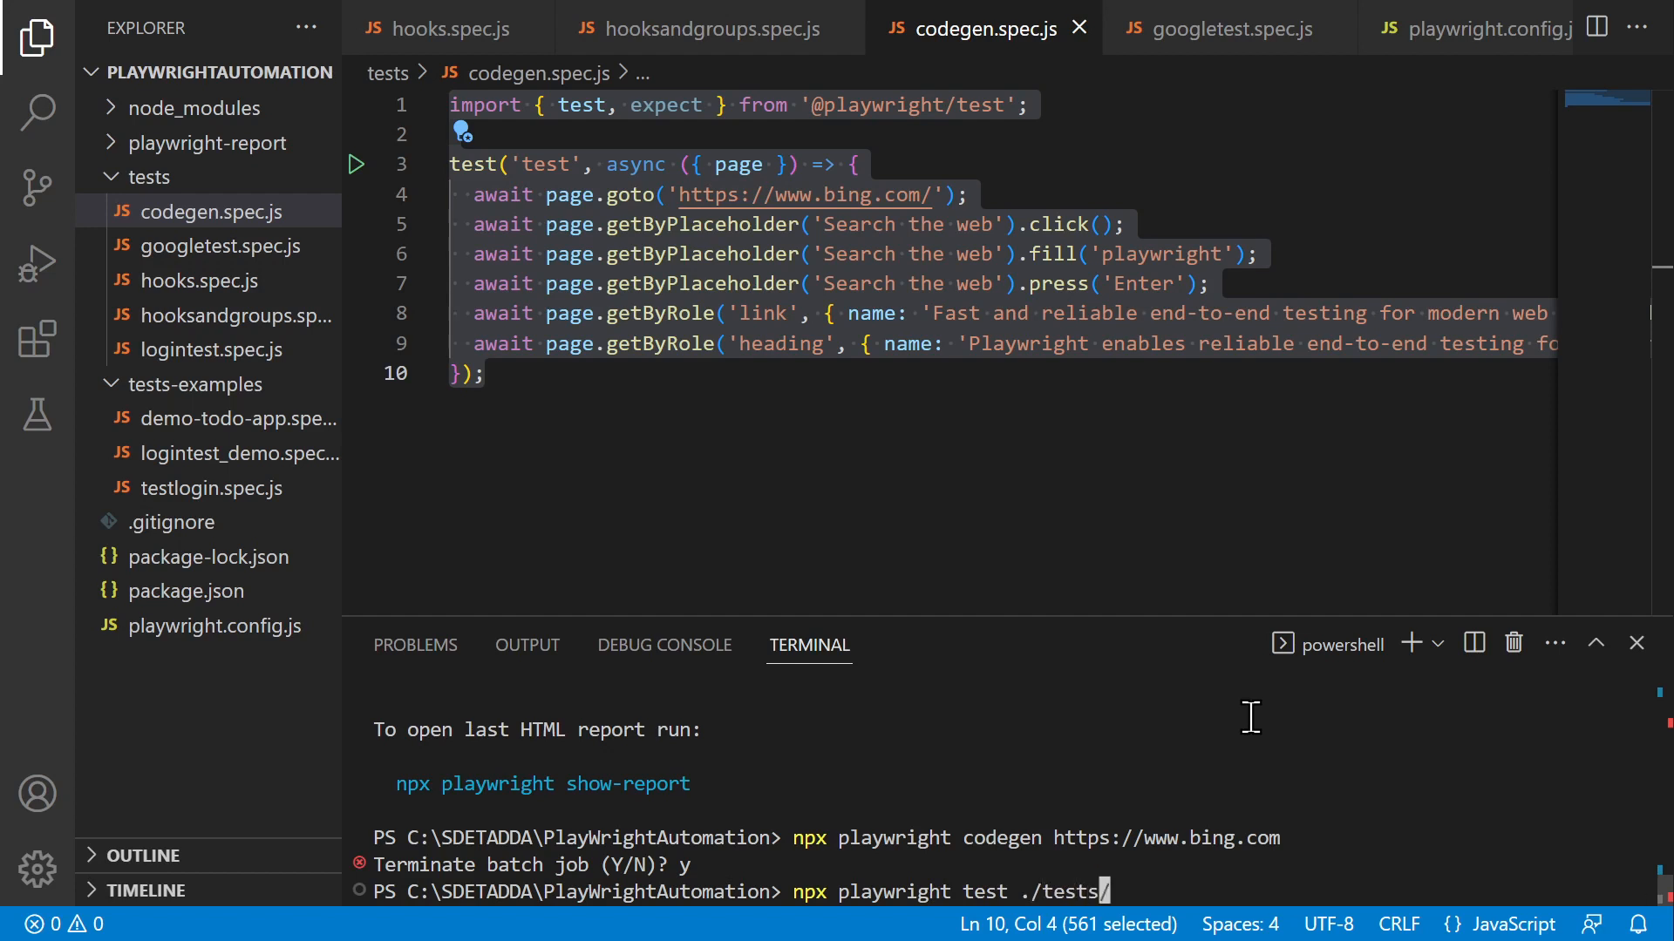
text(code)
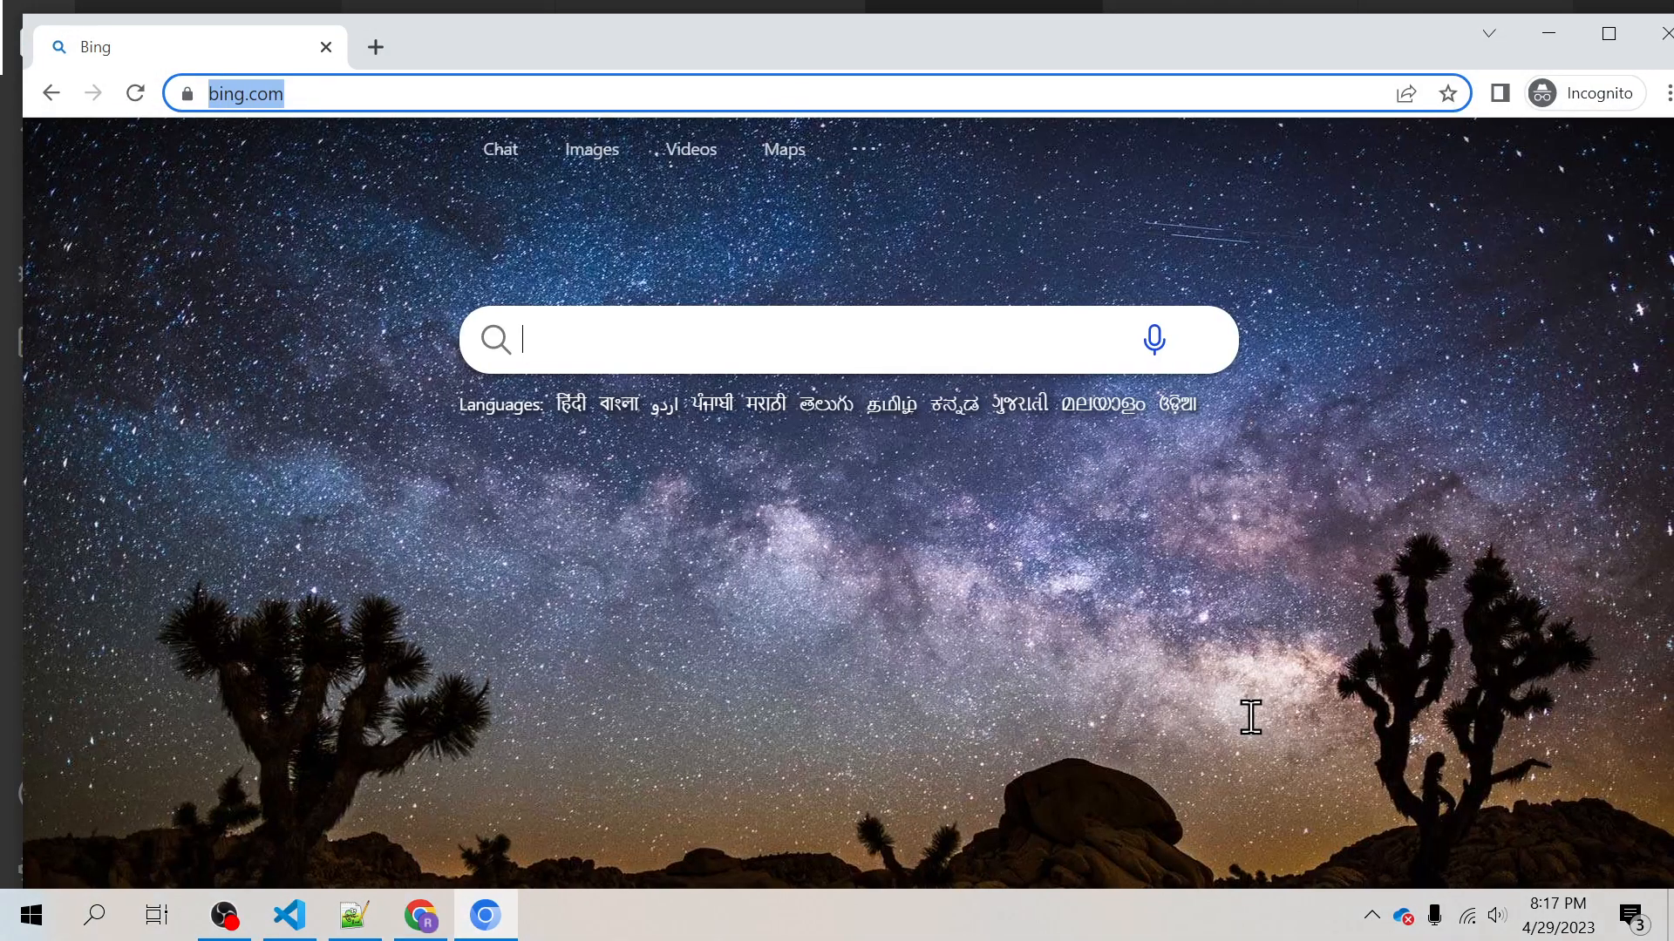
click(844, 340)
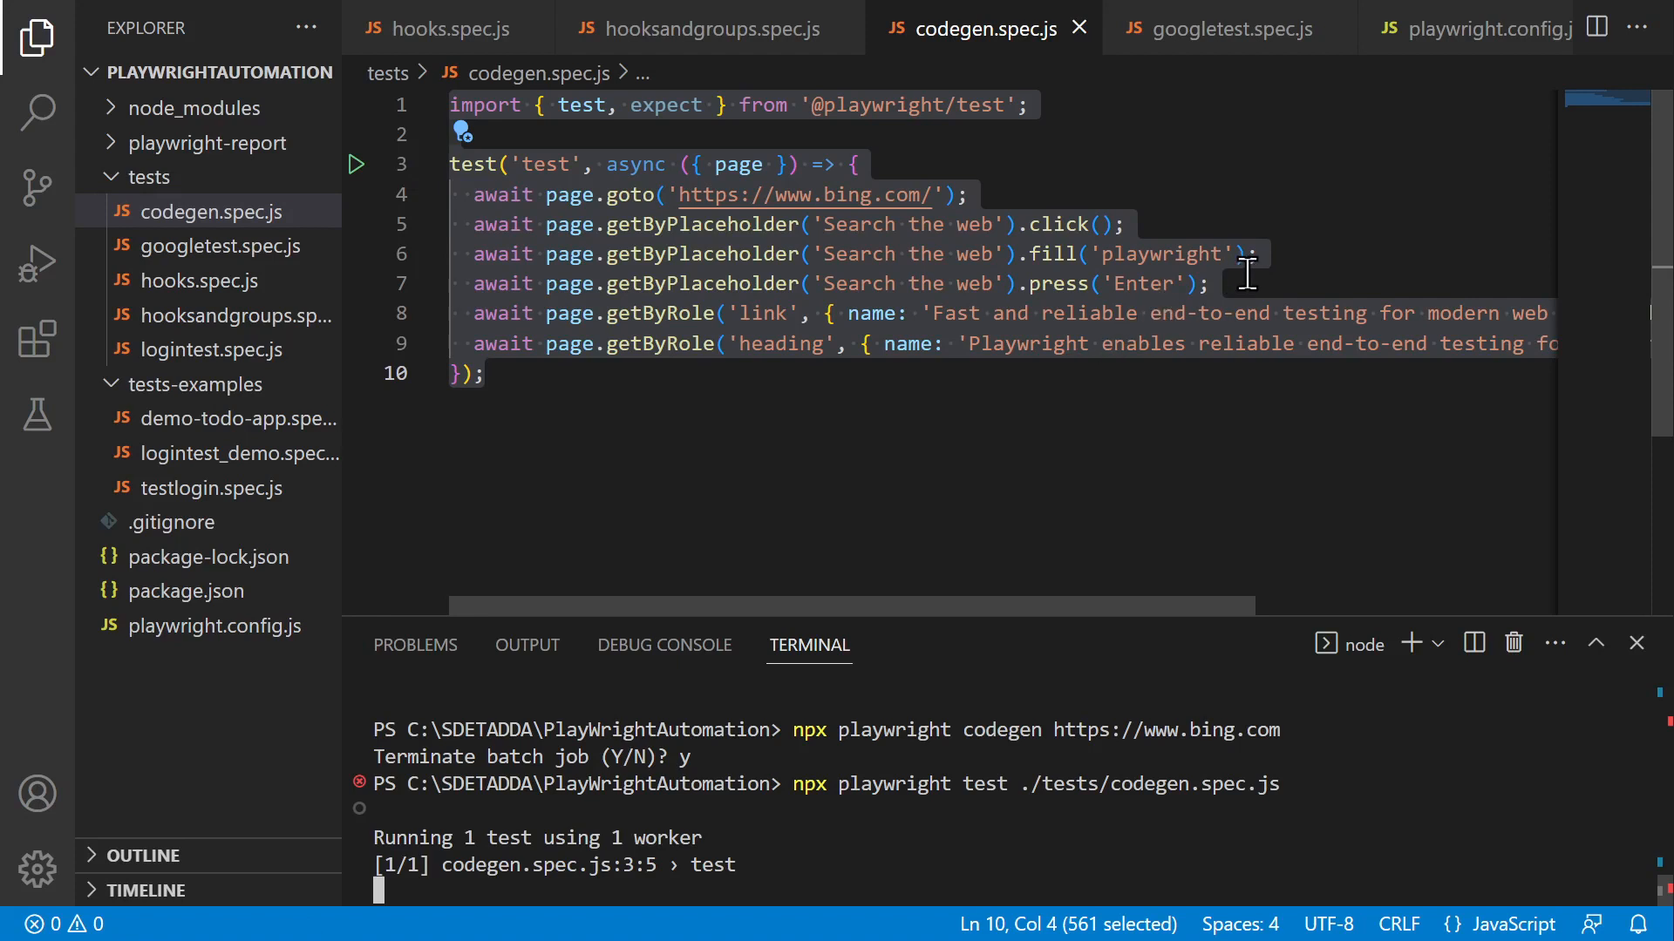
mouse_move(1249, 272)
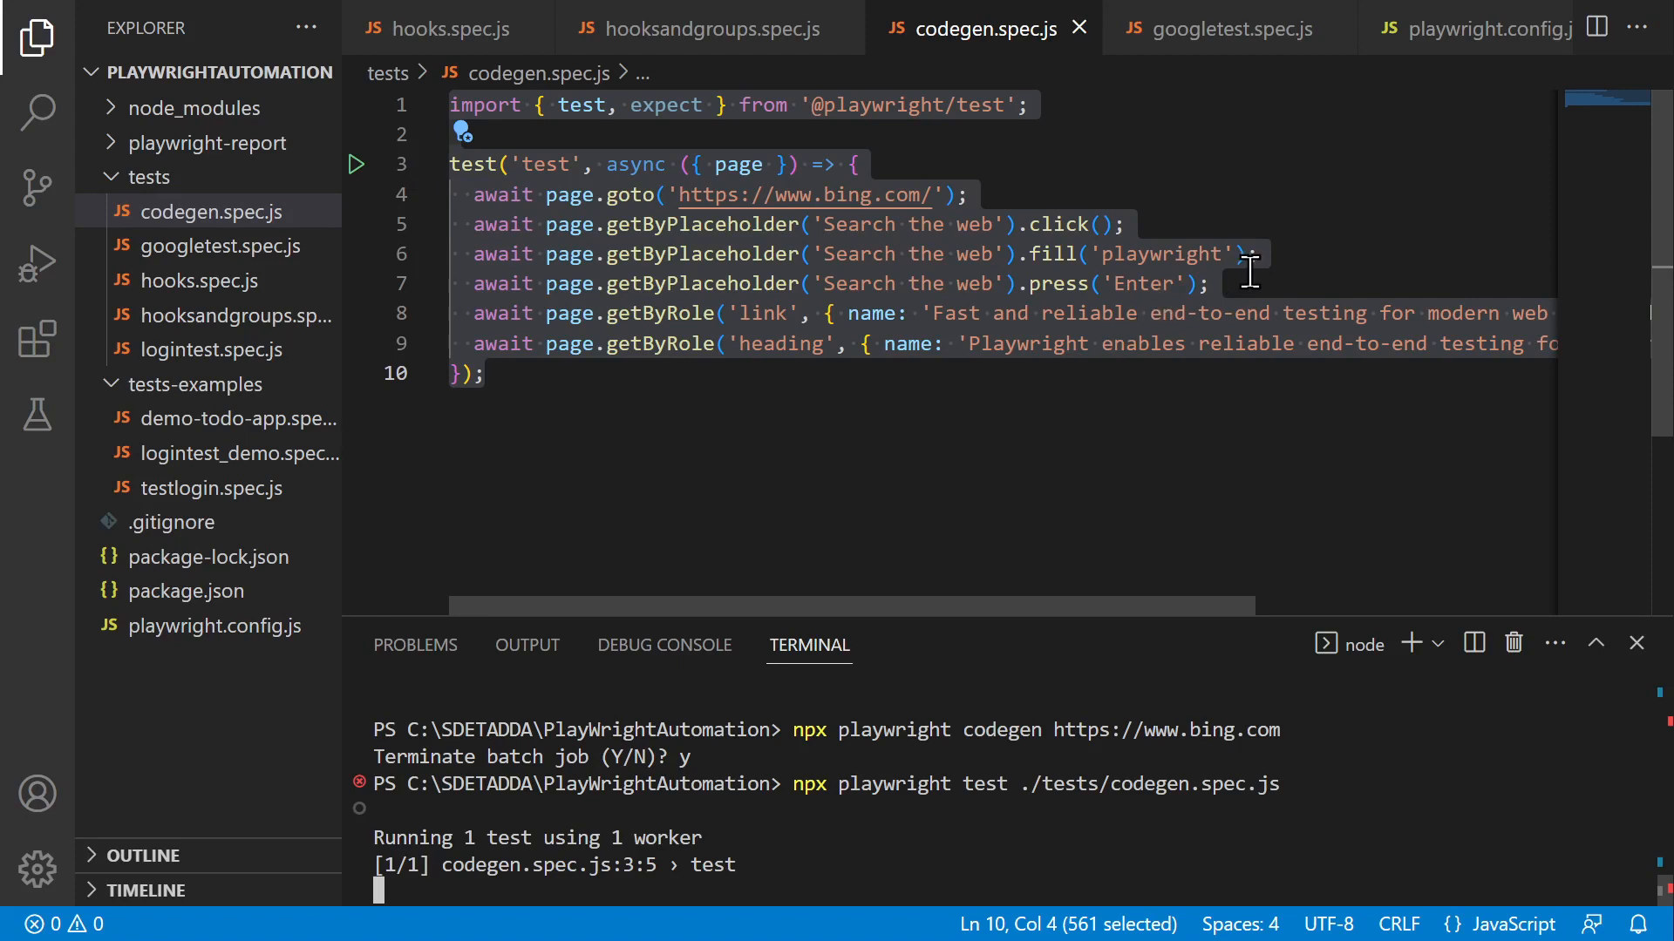
mouse_move(1218, 108)
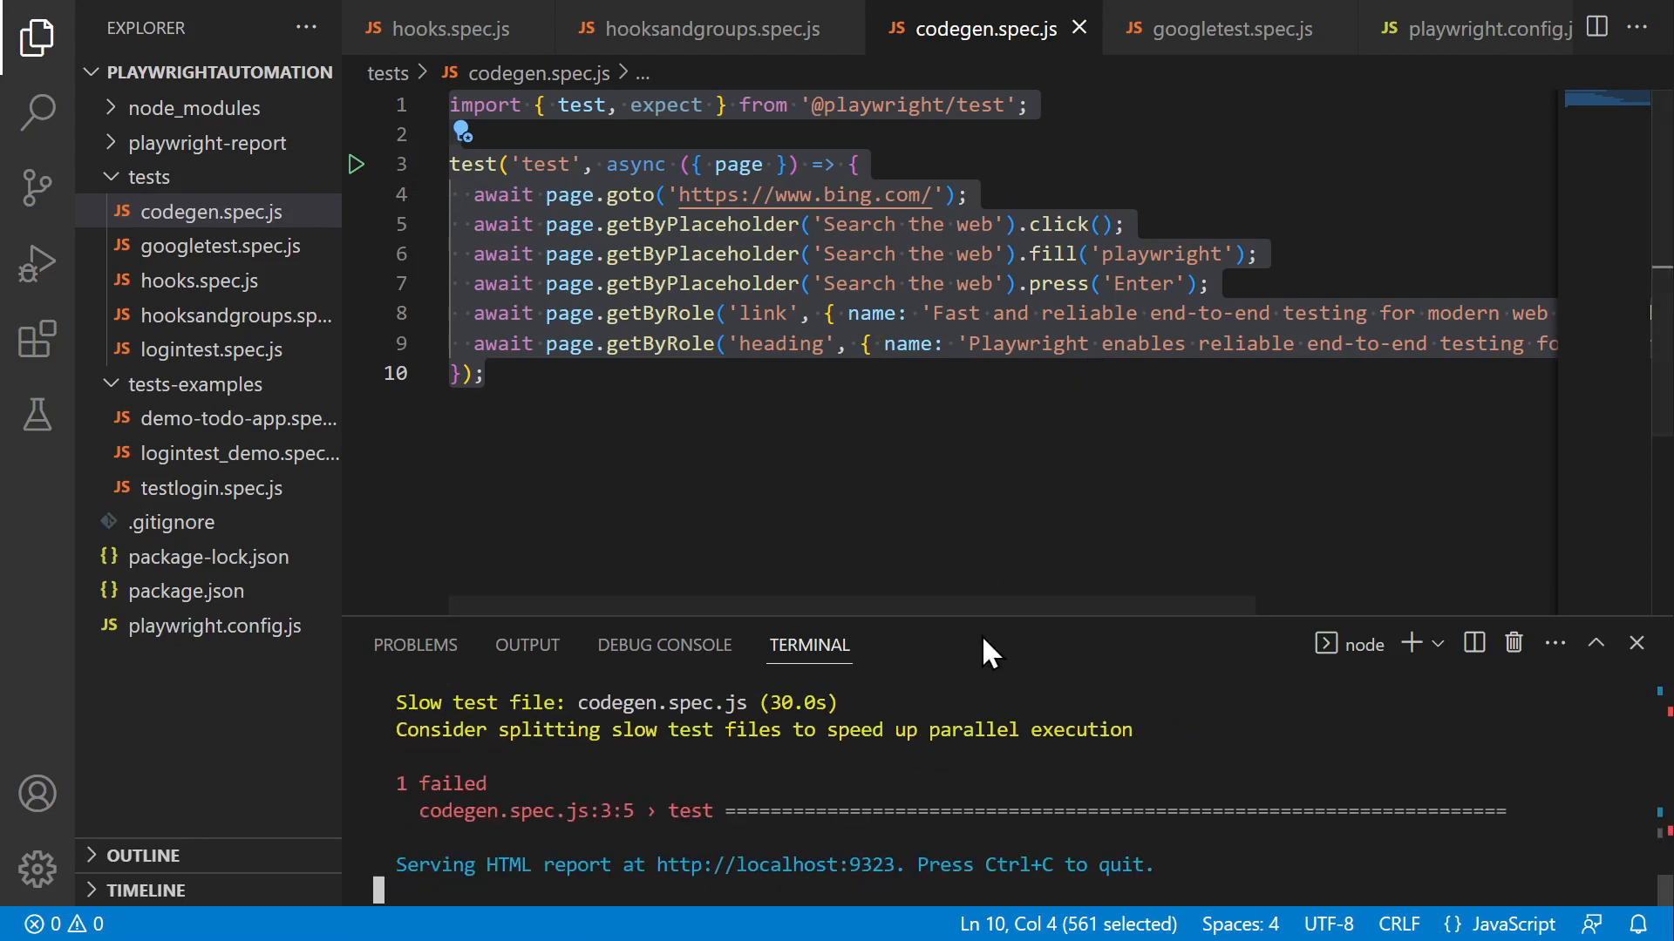
mouse_move(1105, 450)
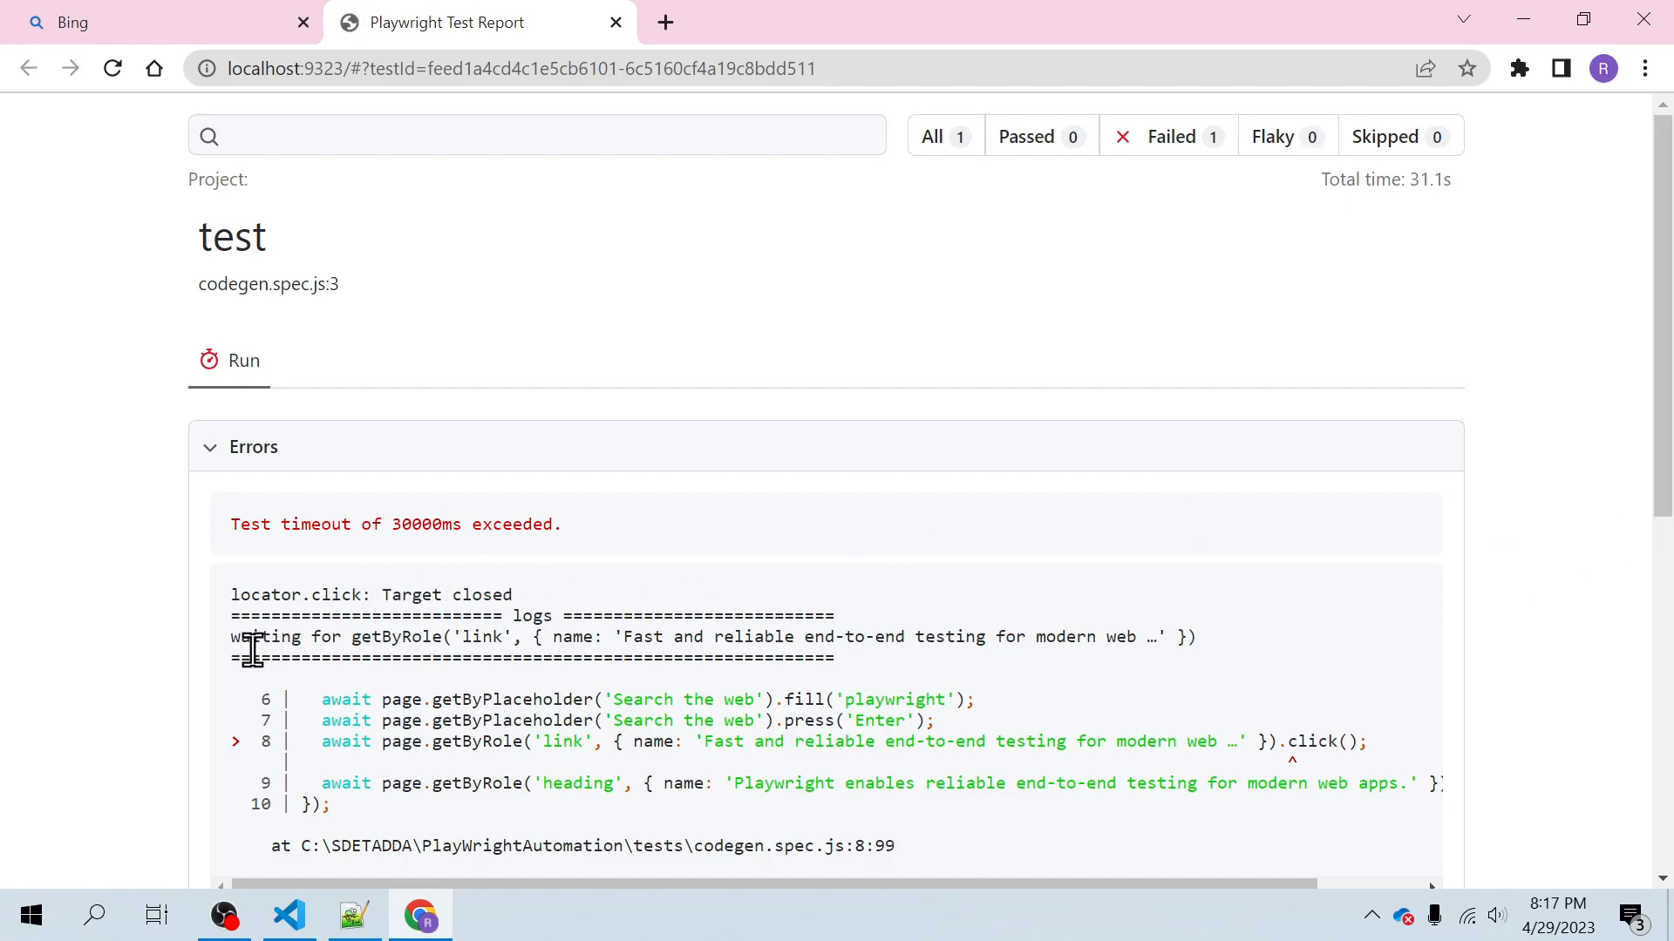
mouse_move(1534, 639)
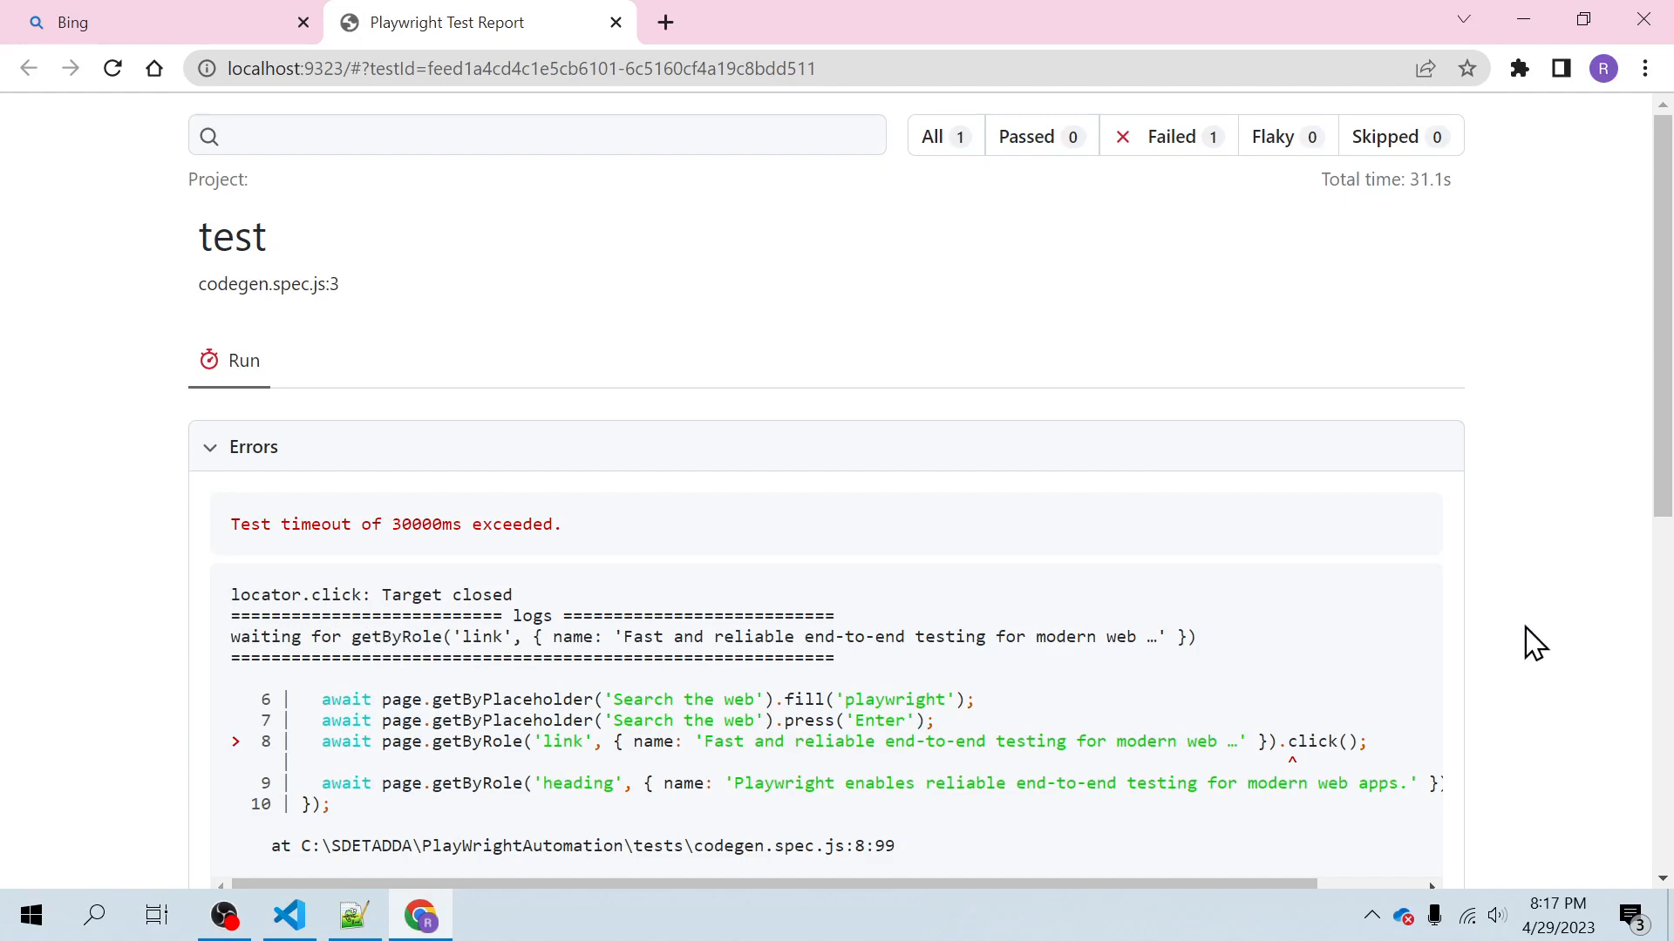
Review the report's error and select the timed-out link-click line at codegen.spec.js:8.
scroll(down, 3)
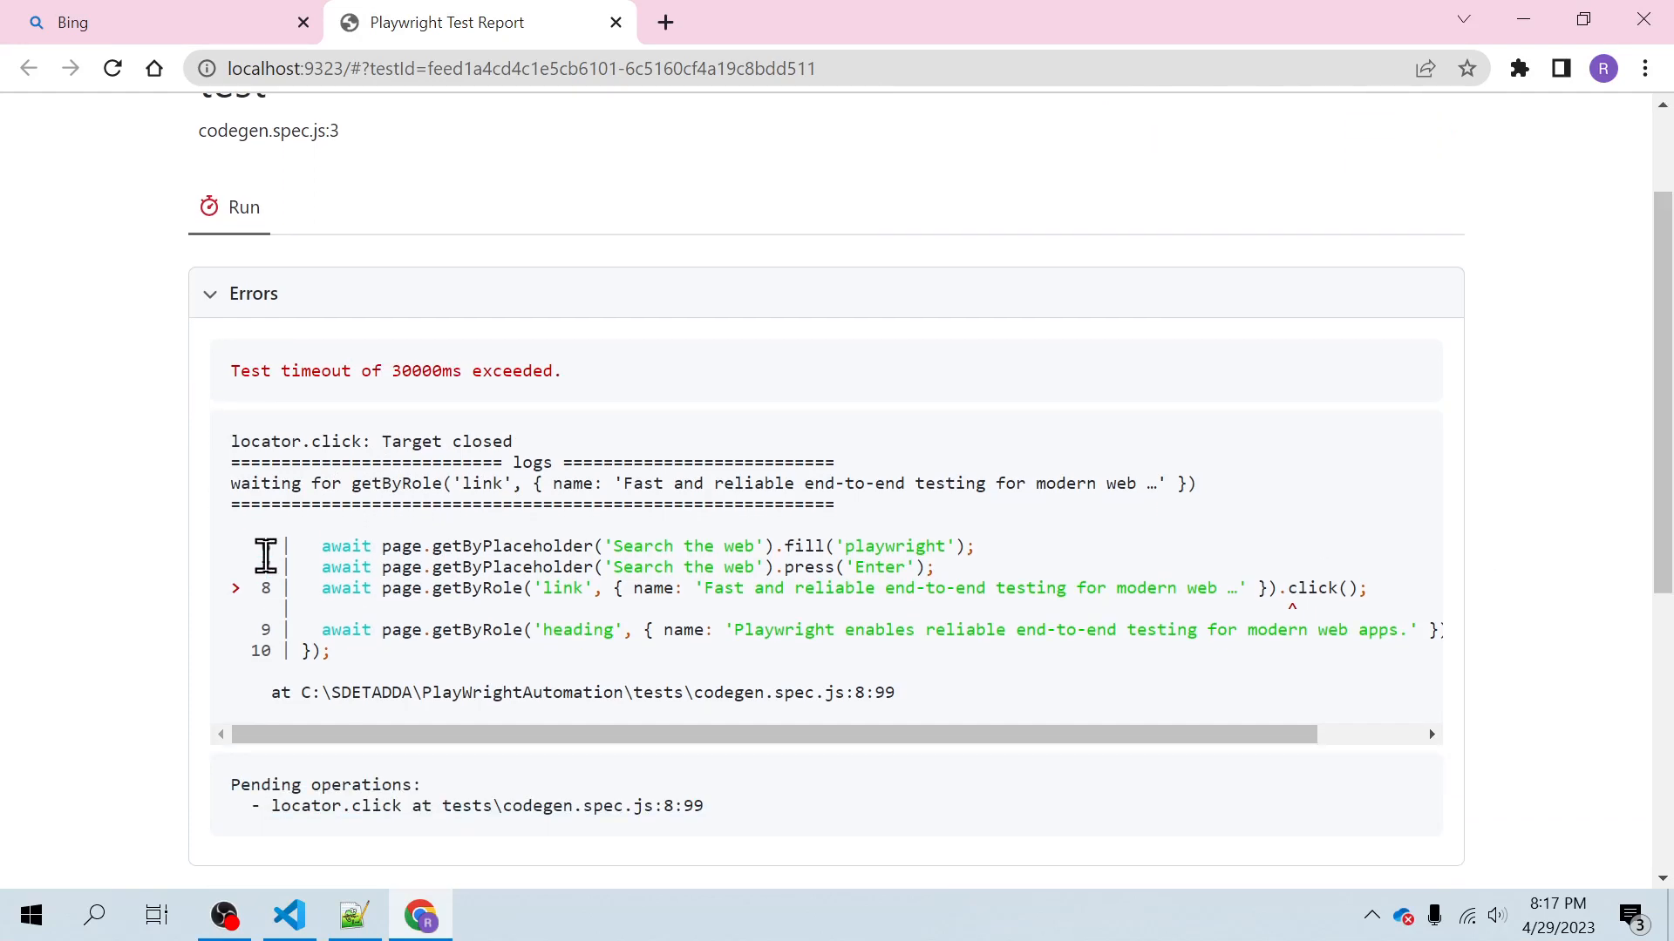
drag(321, 588, 1236, 588)
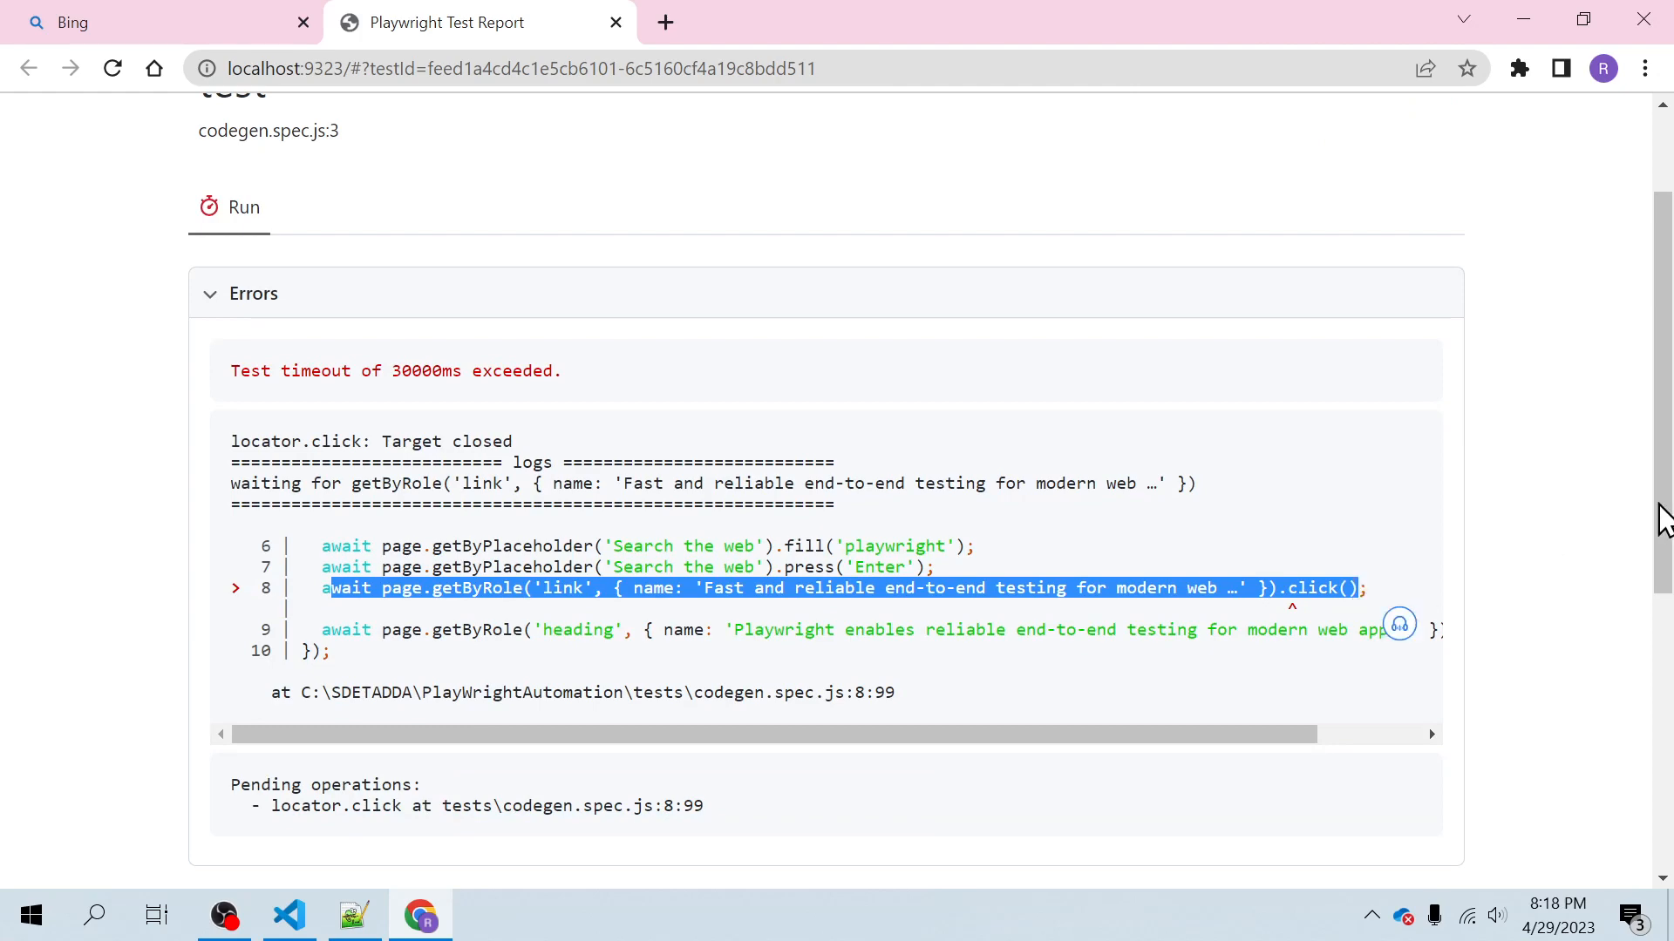
scroll(down, 3)
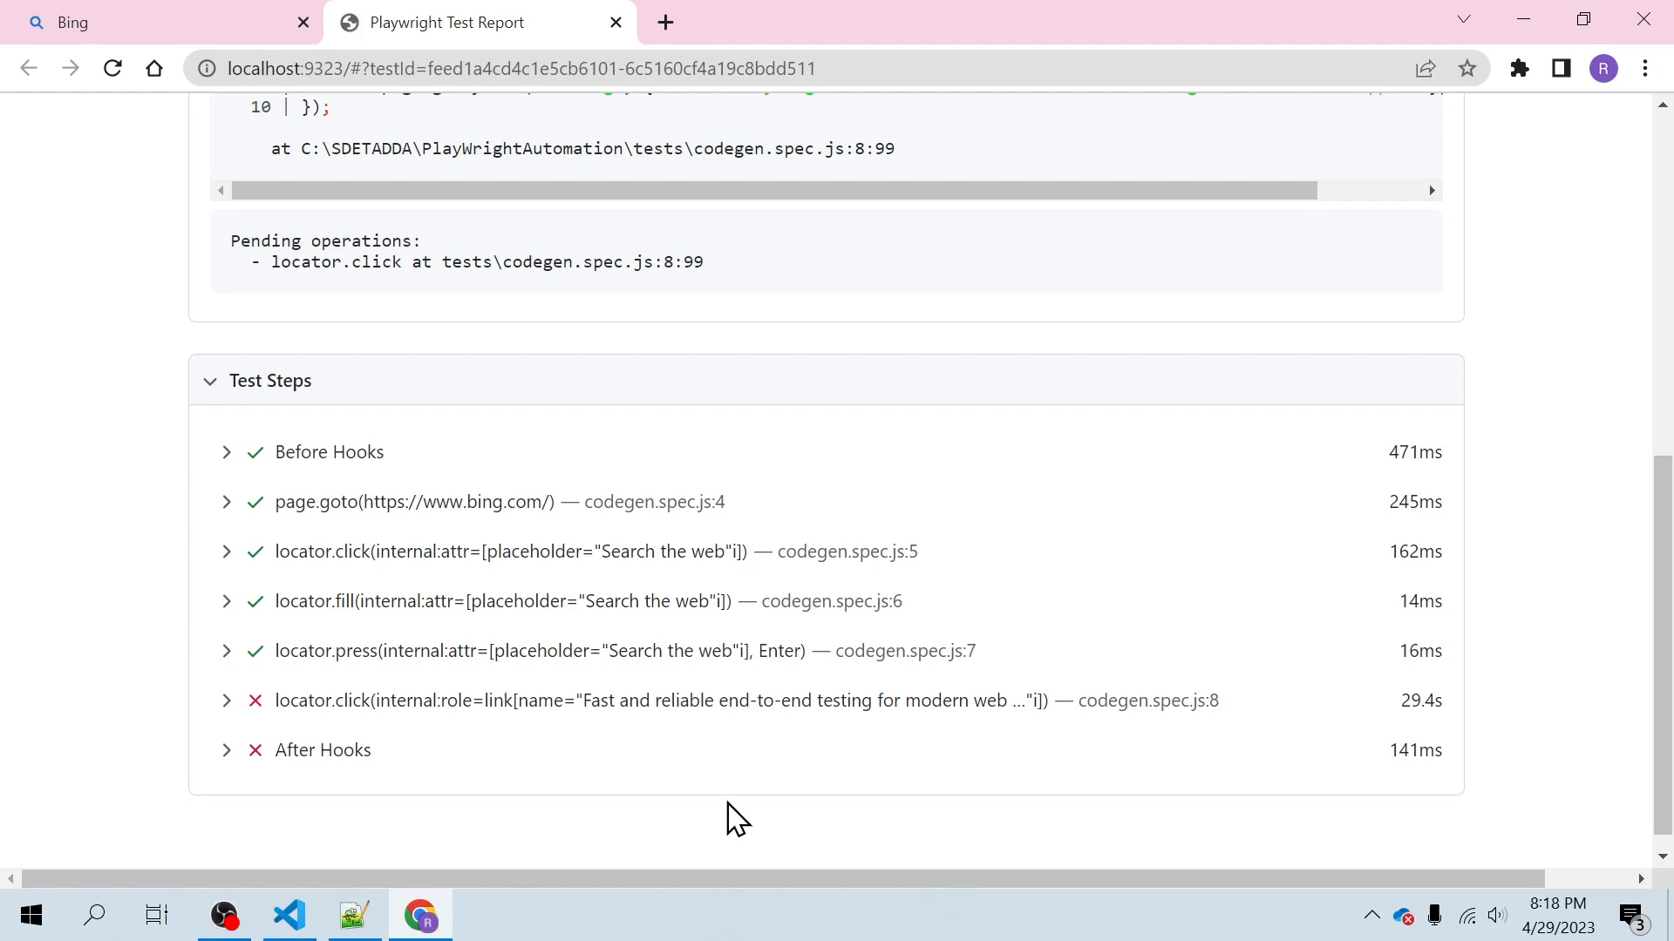
mouse_move(659, 694)
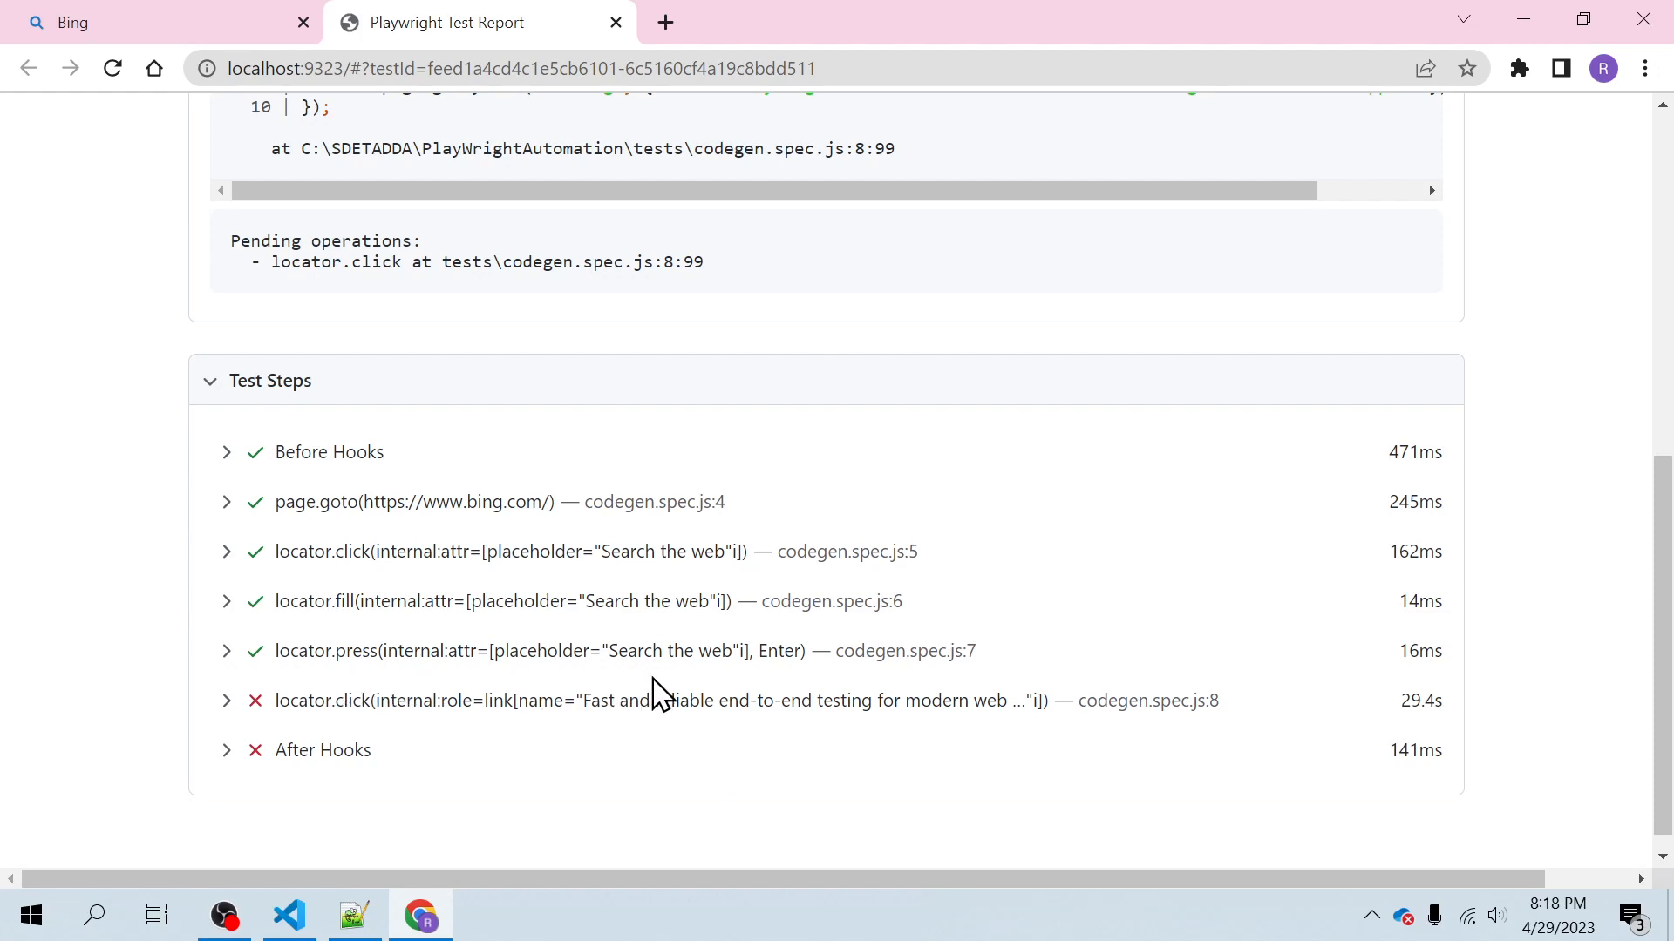
mouse_move(778, 689)
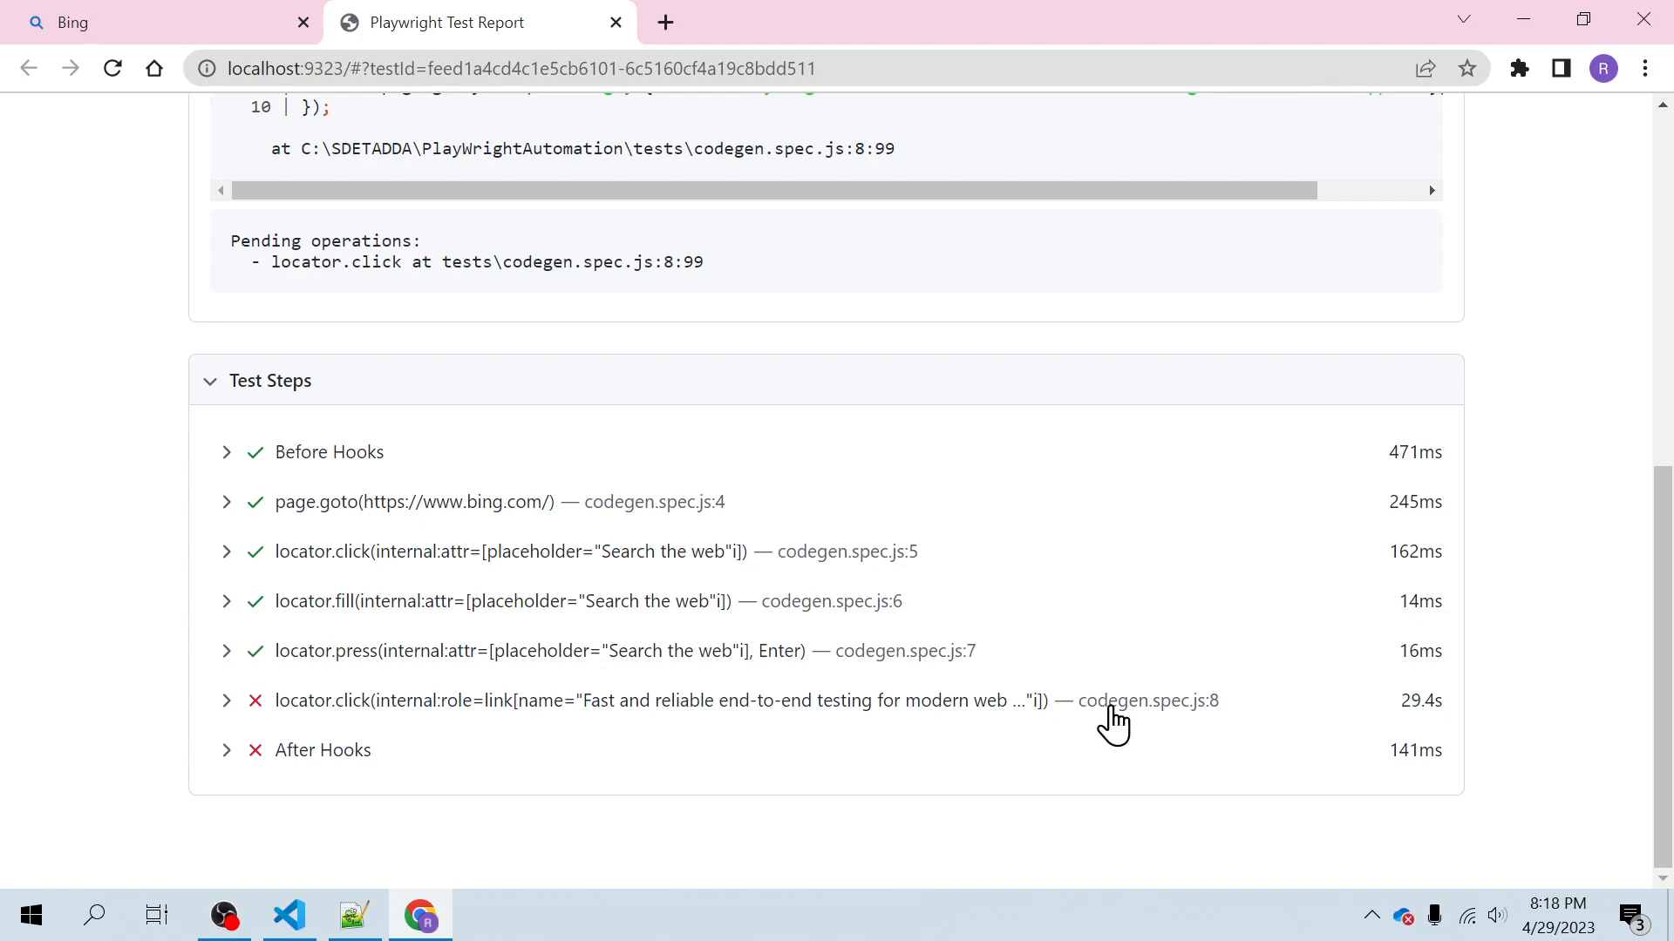
mouse_move(899, 658)
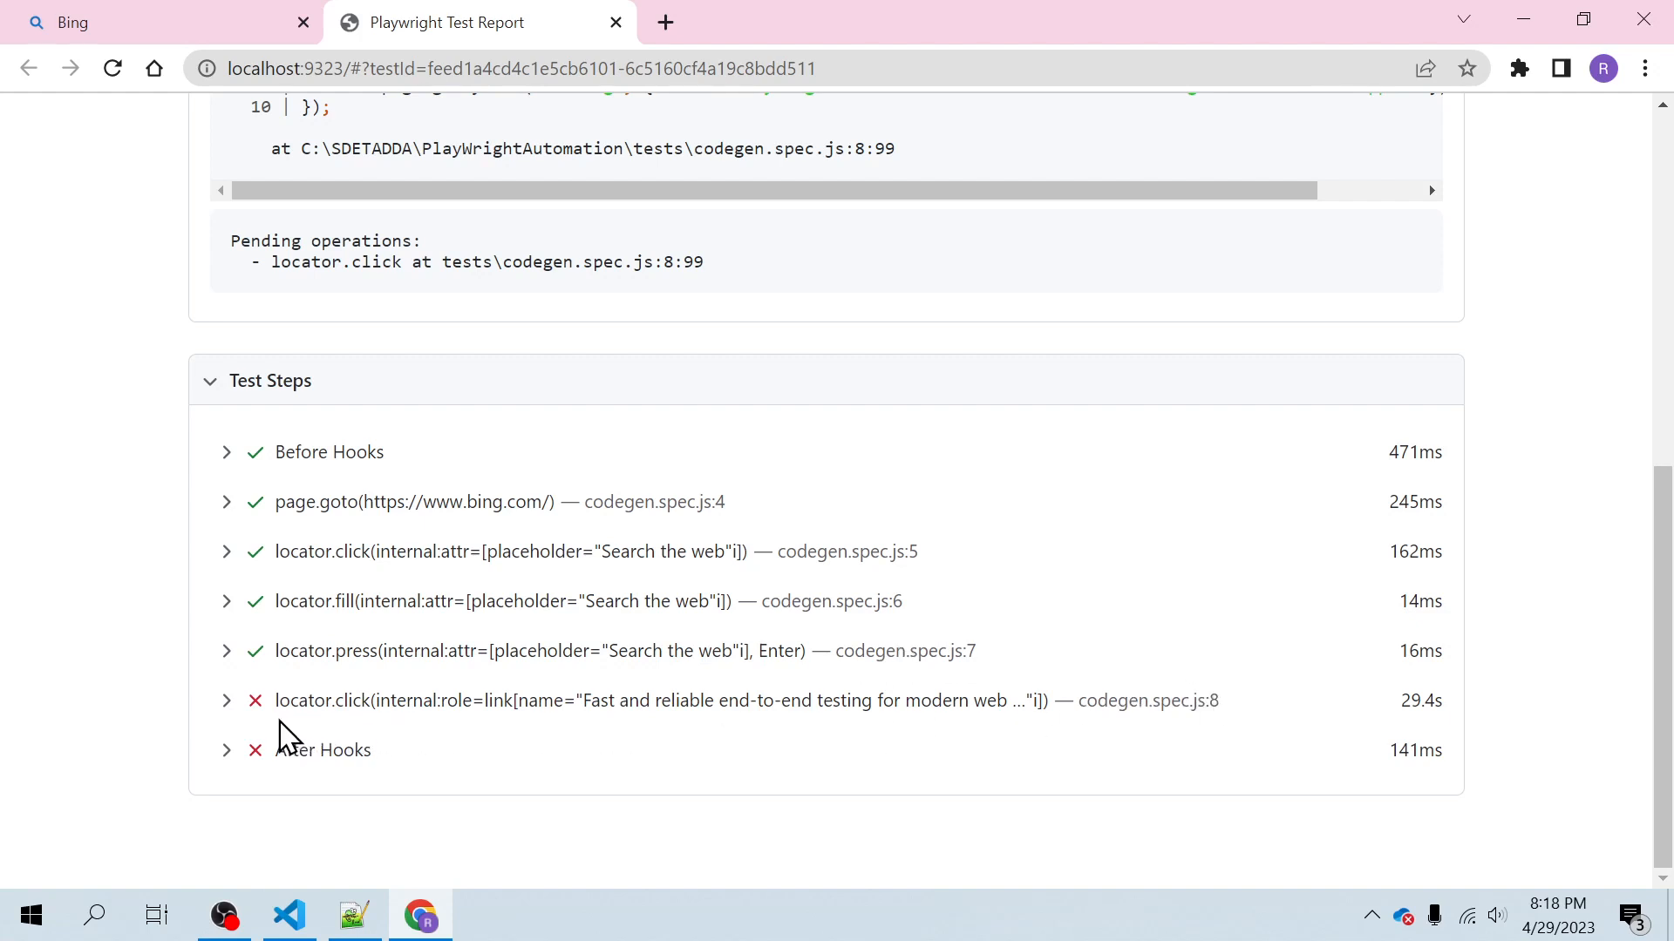
mouse_move(1162, 717)
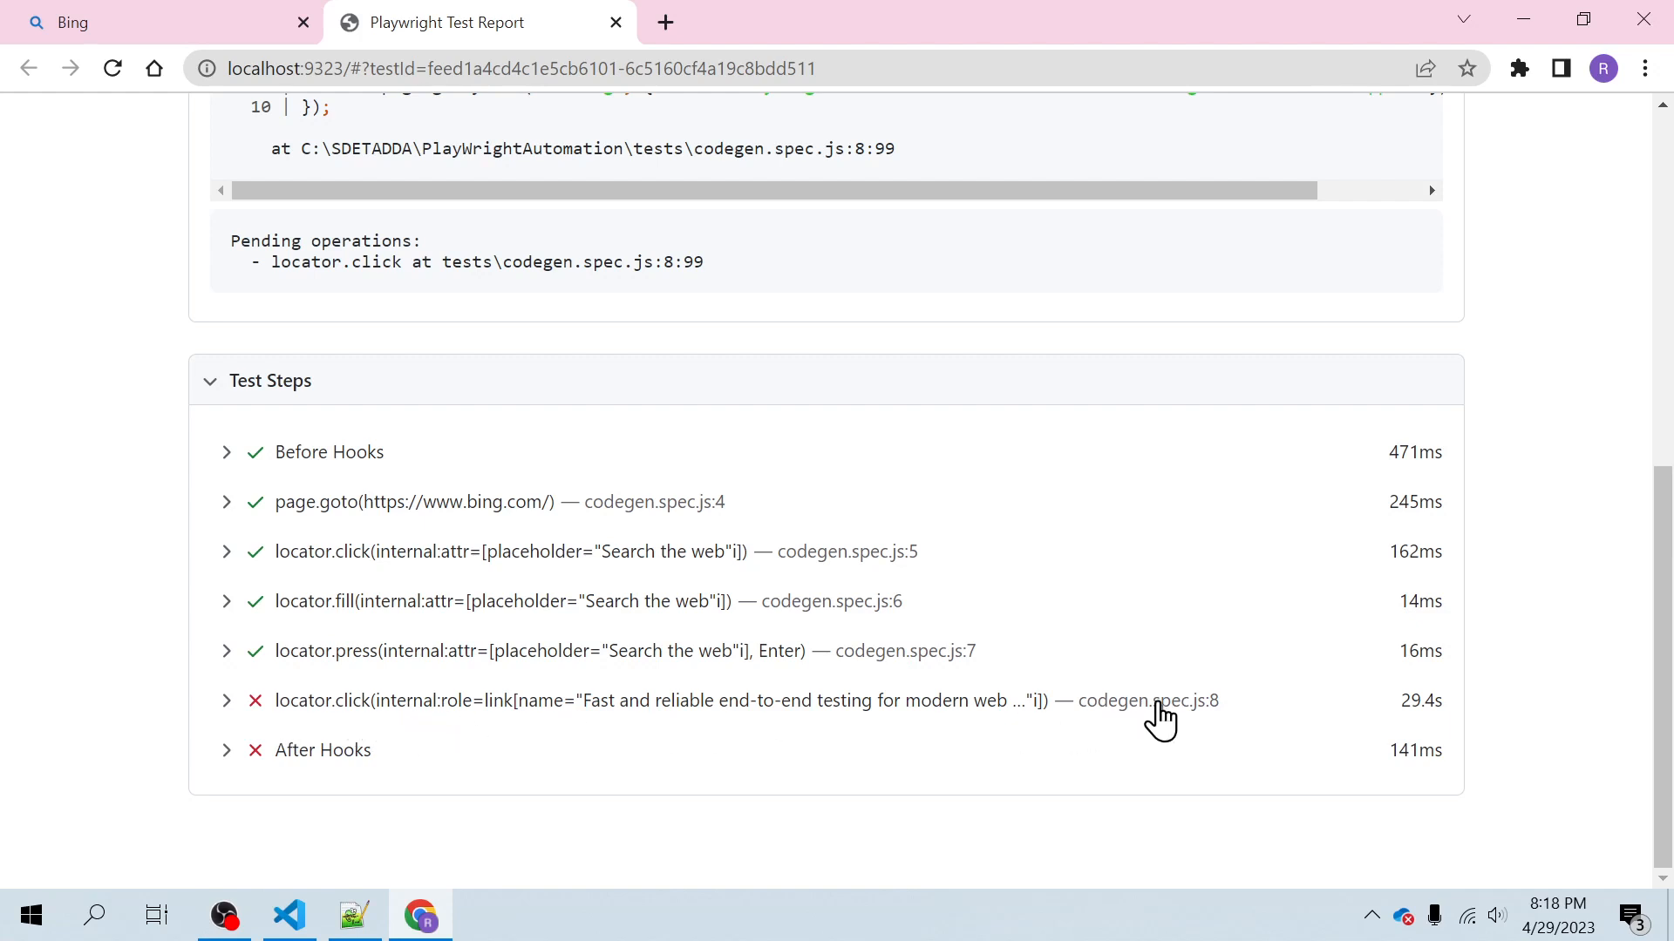
mouse_move(1409, 724)
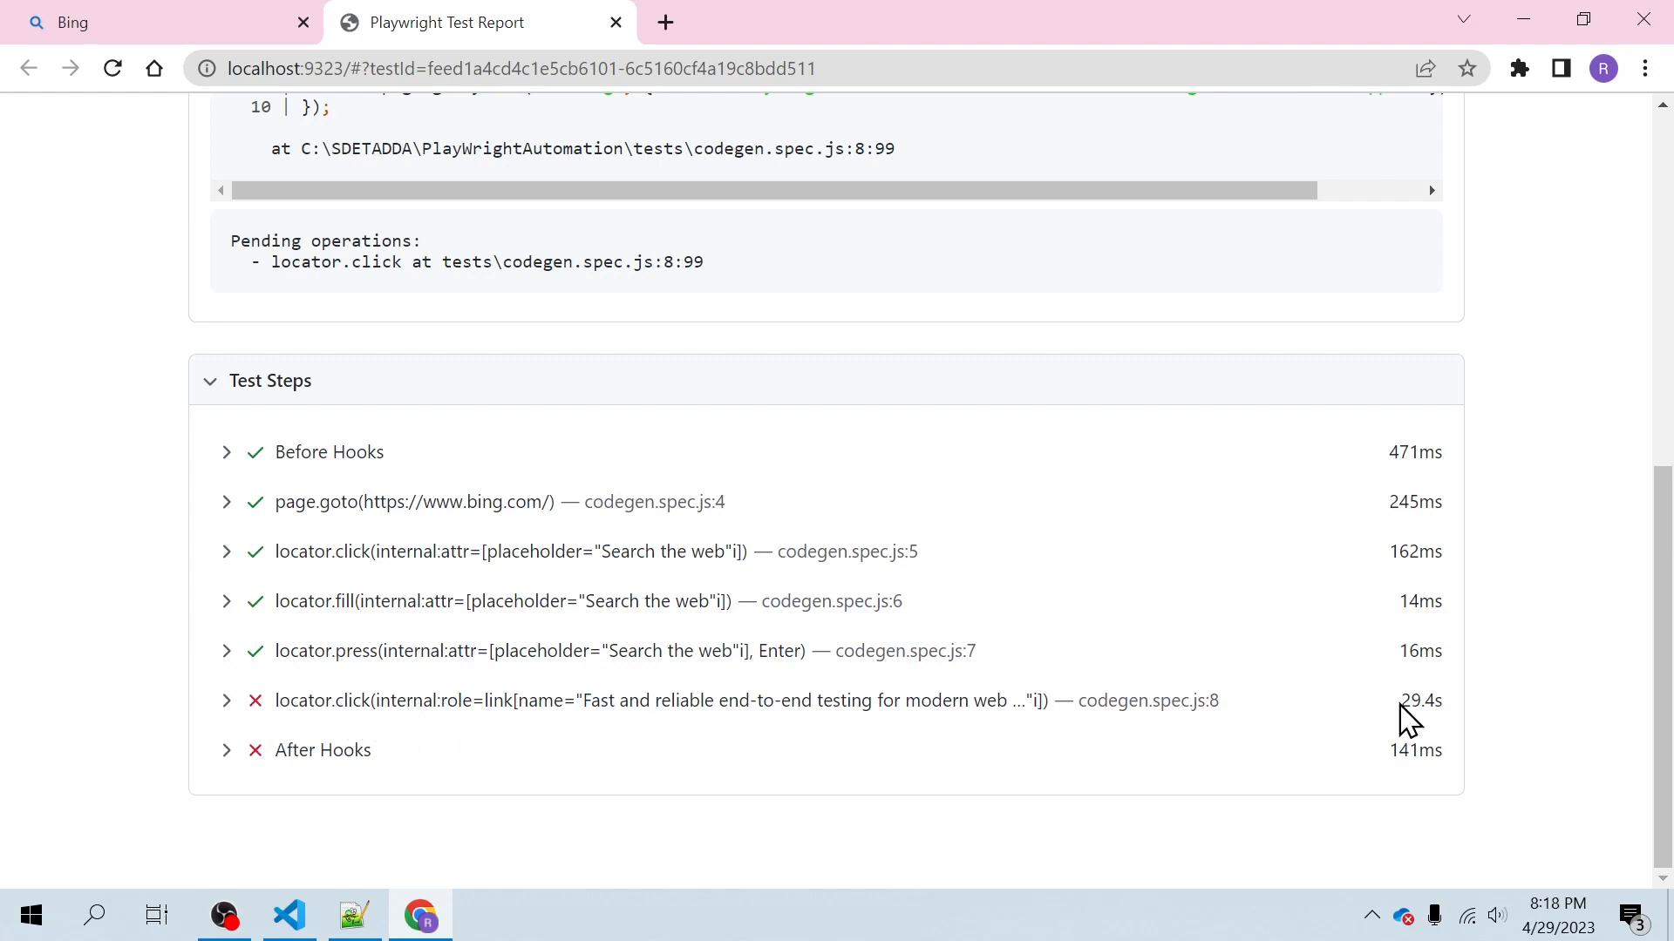
mouse_move(935, 649)
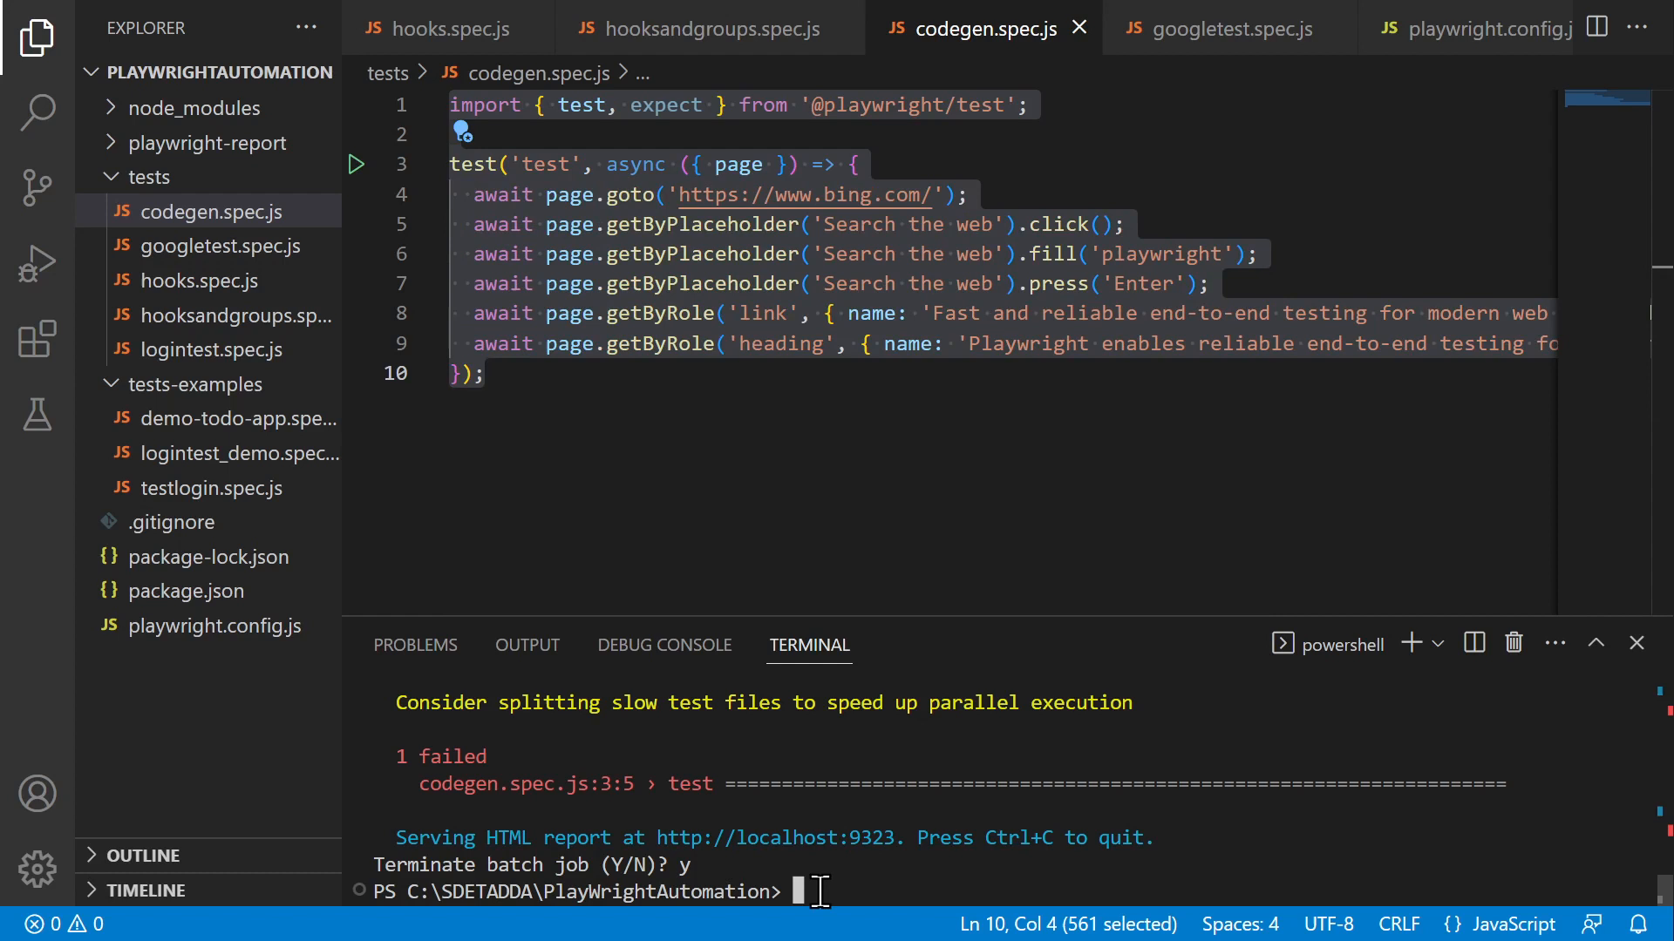
Relaunch codegen on bing.com, open the playwright.dev result and maximize the Inspector.
text(npx playwright test ./tests/codegen.spec.js)
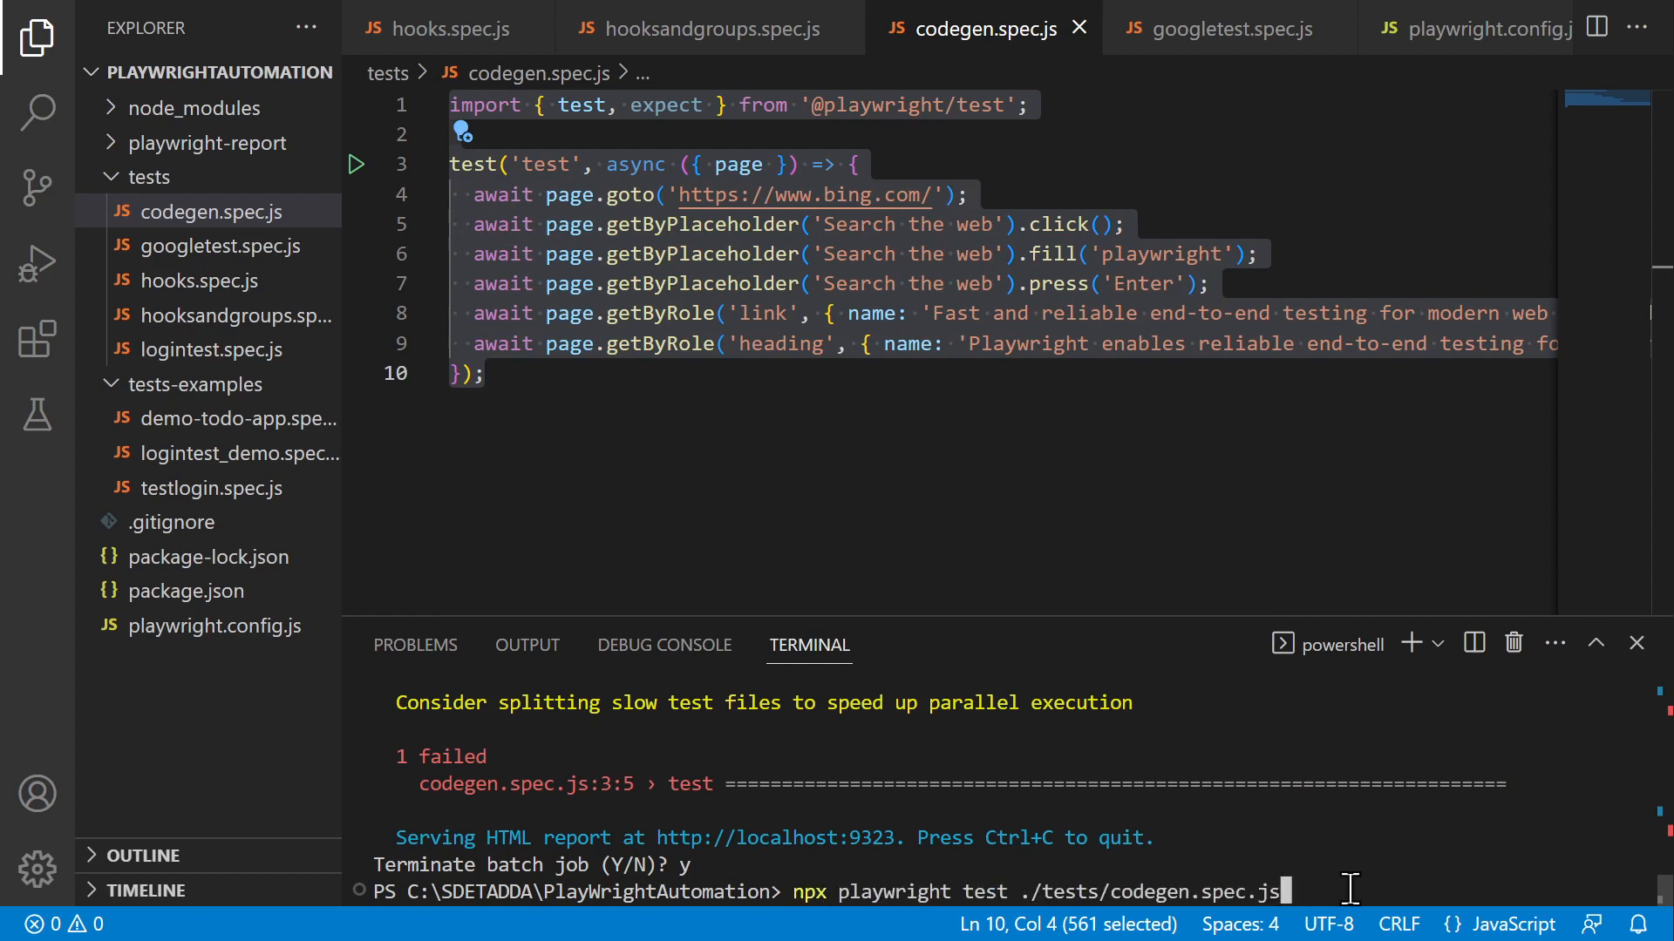
text(npx playwright codegen https://www.bing.com)
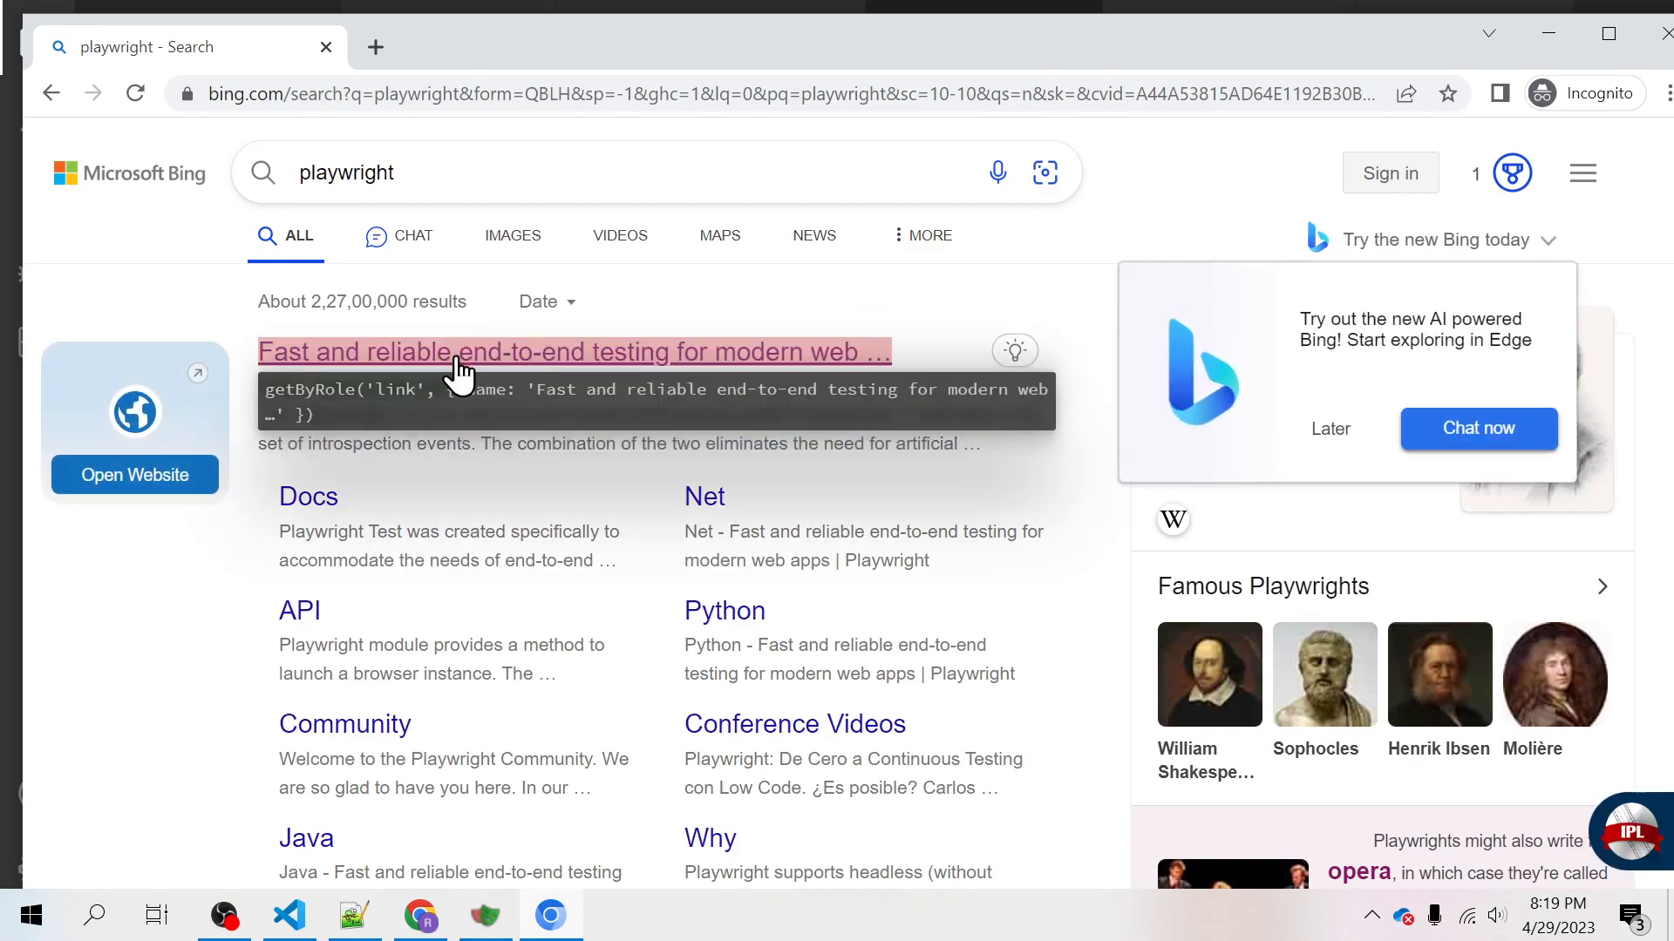
click(577, 350)
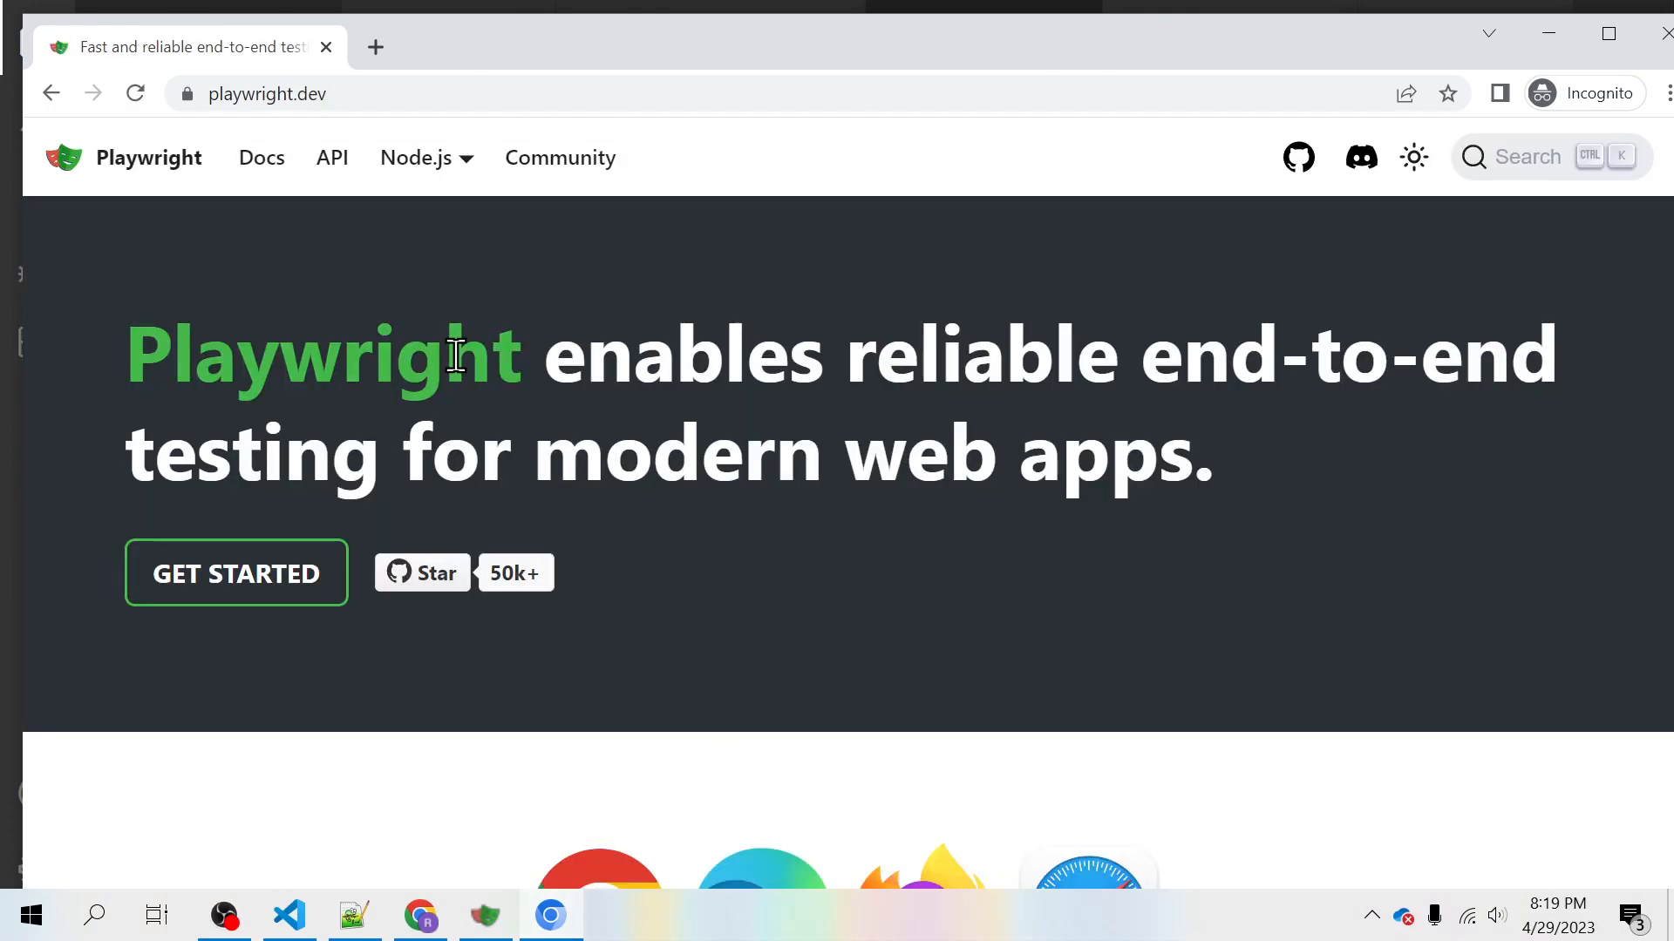
mouse_move(469, 401)
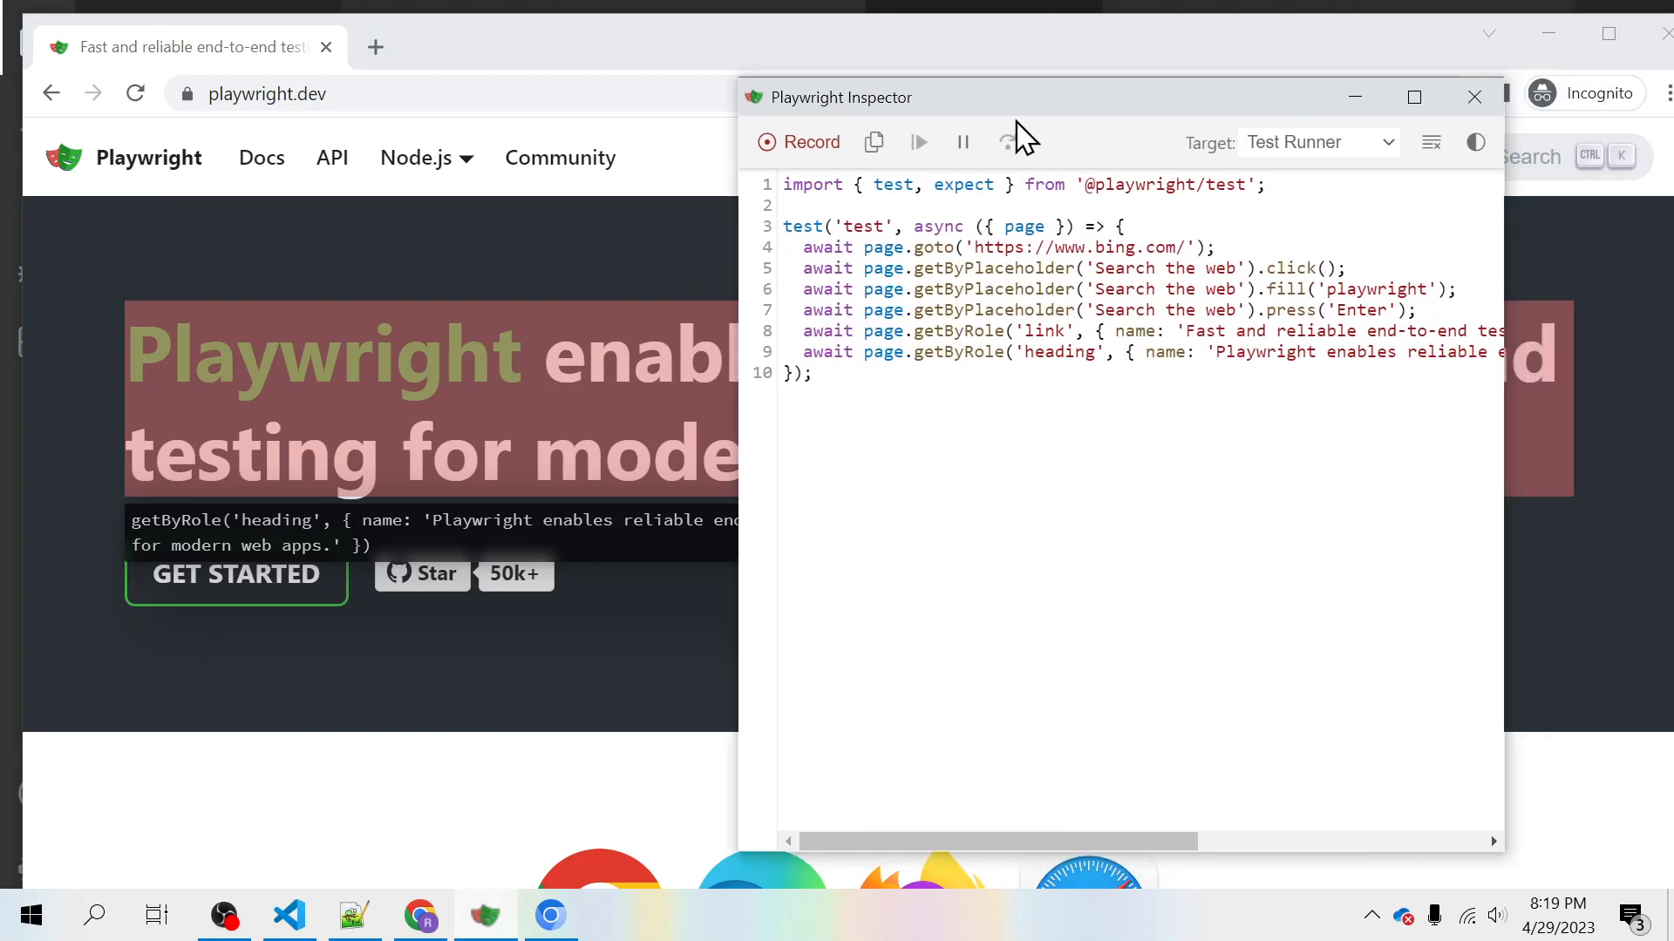
click(1414, 97)
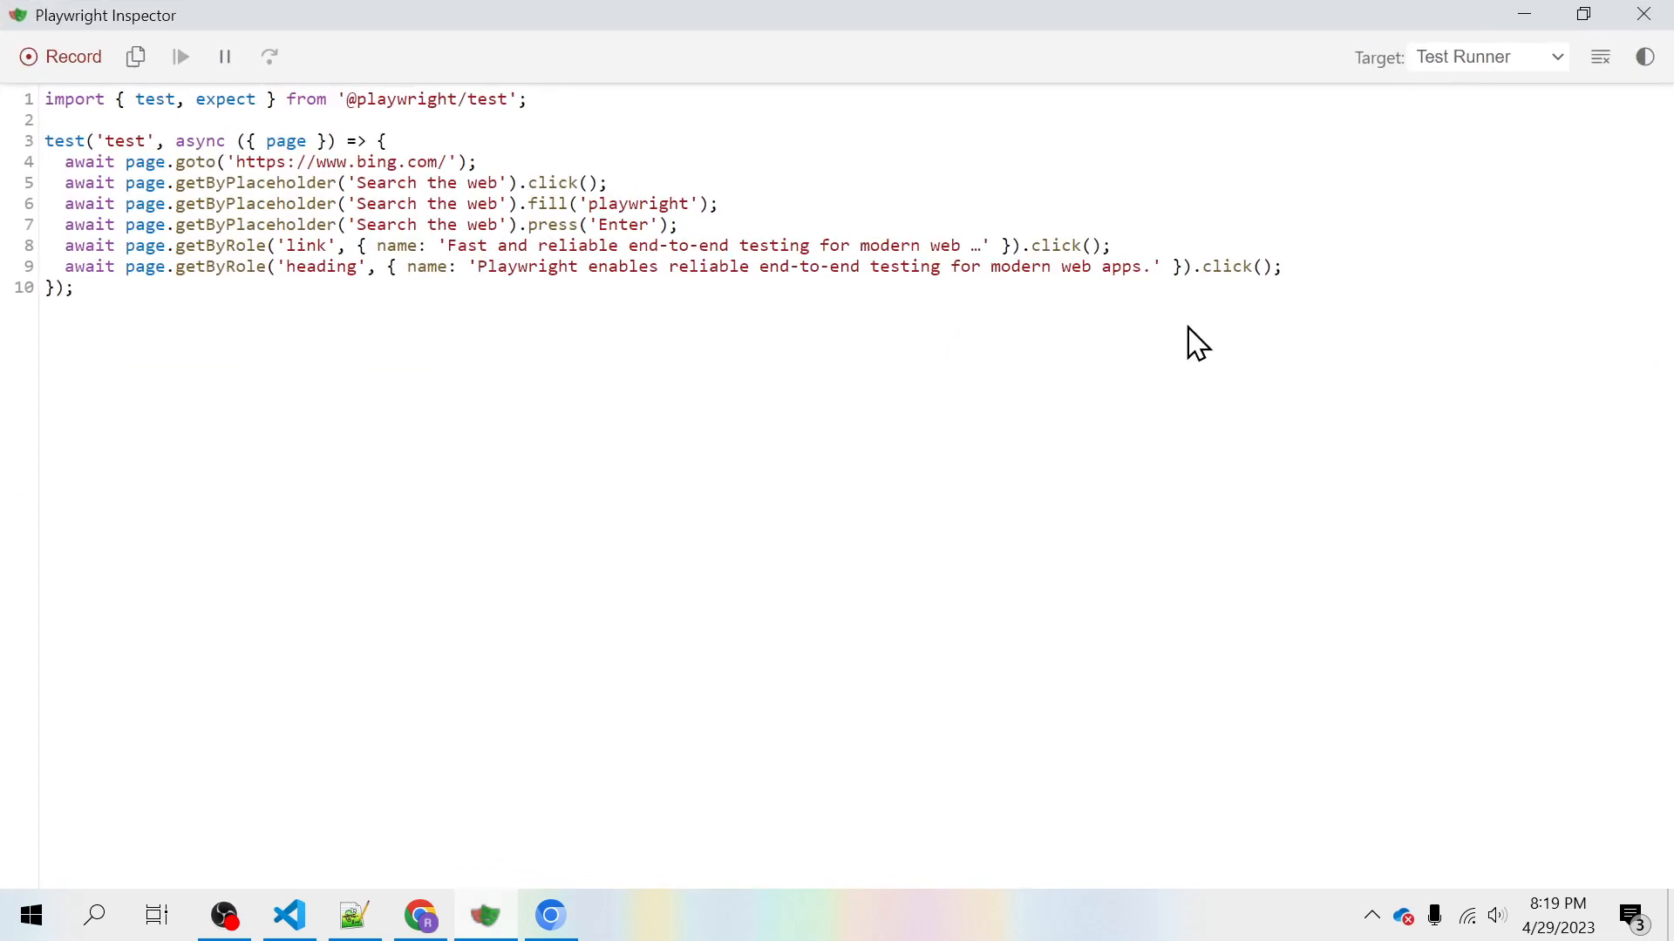
mouse_move(642, 804)
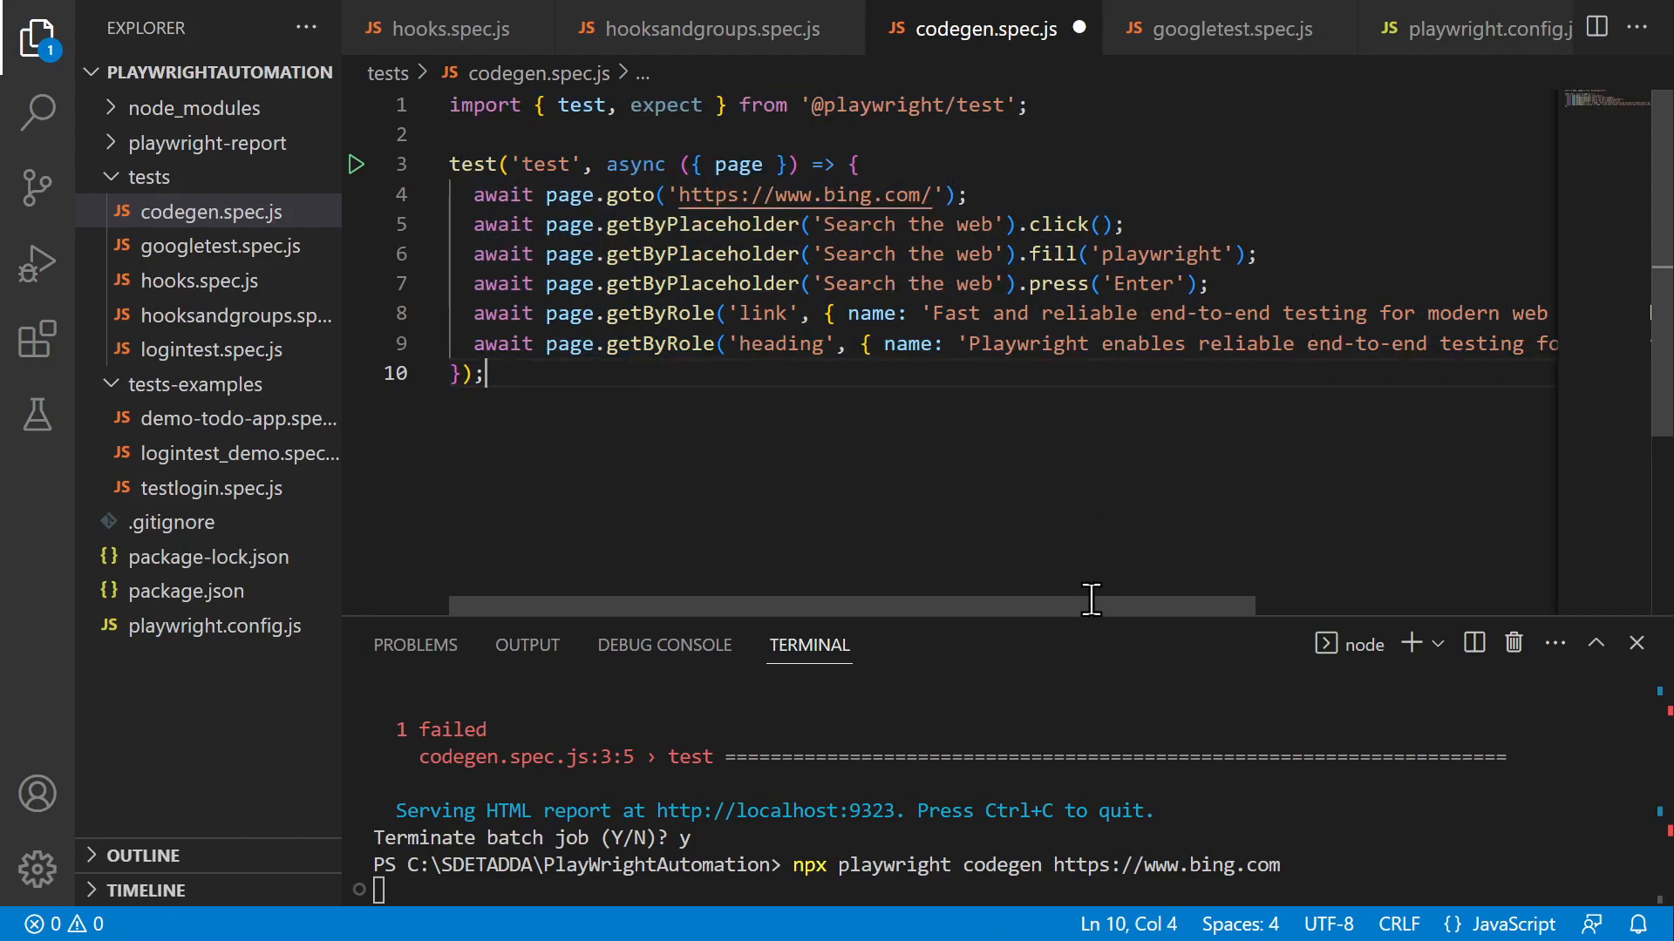
mouse_move(1001, 592)
text(npx playwright test ./tests/codegen.spec.js)
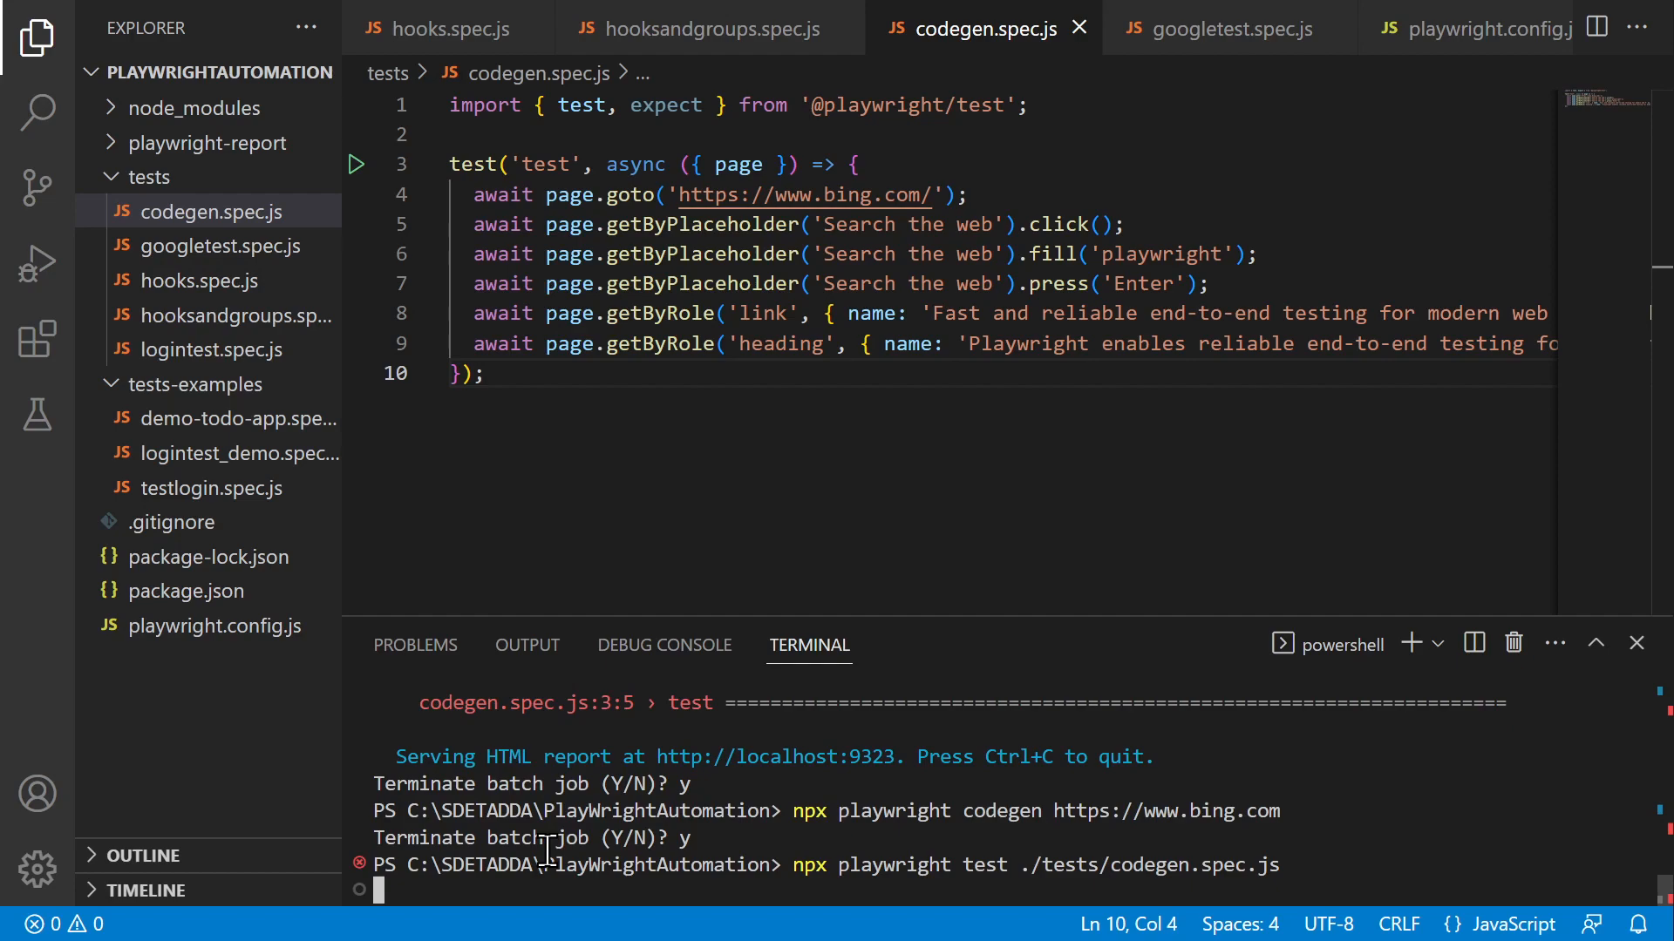
Rerun npx playwright test ./tests/codegen.spec.js with the re-recorded script.
key(Enter)
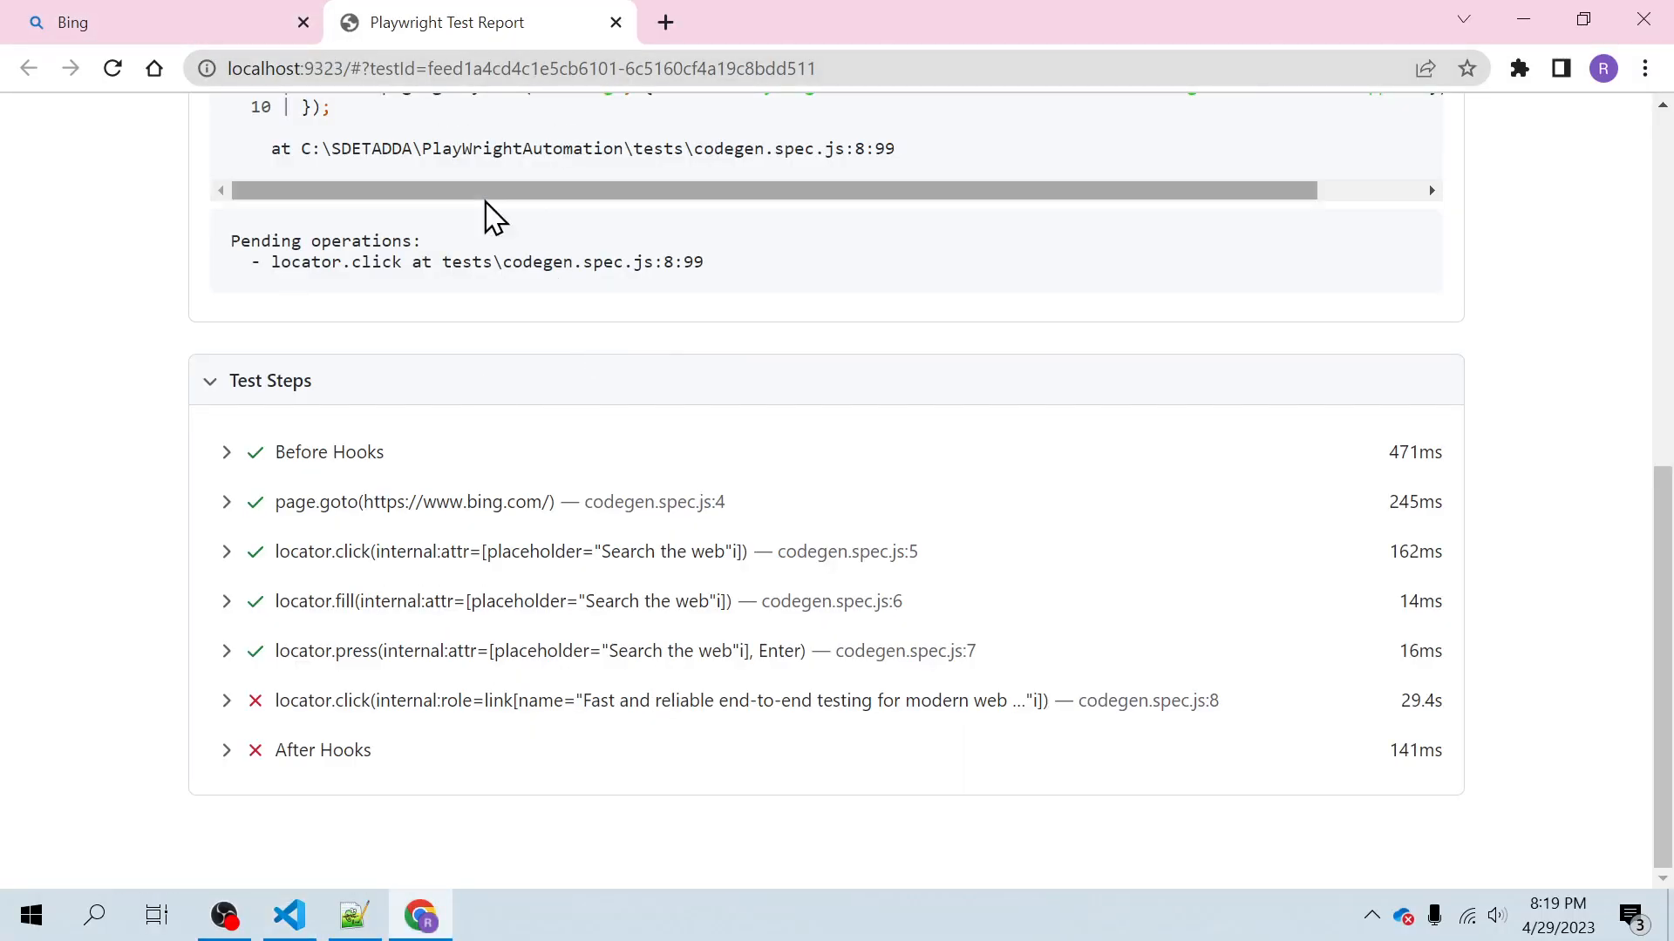
Open playwright.dev in a new Chrome tab and inspect its main heading's markup.
click(523, 68)
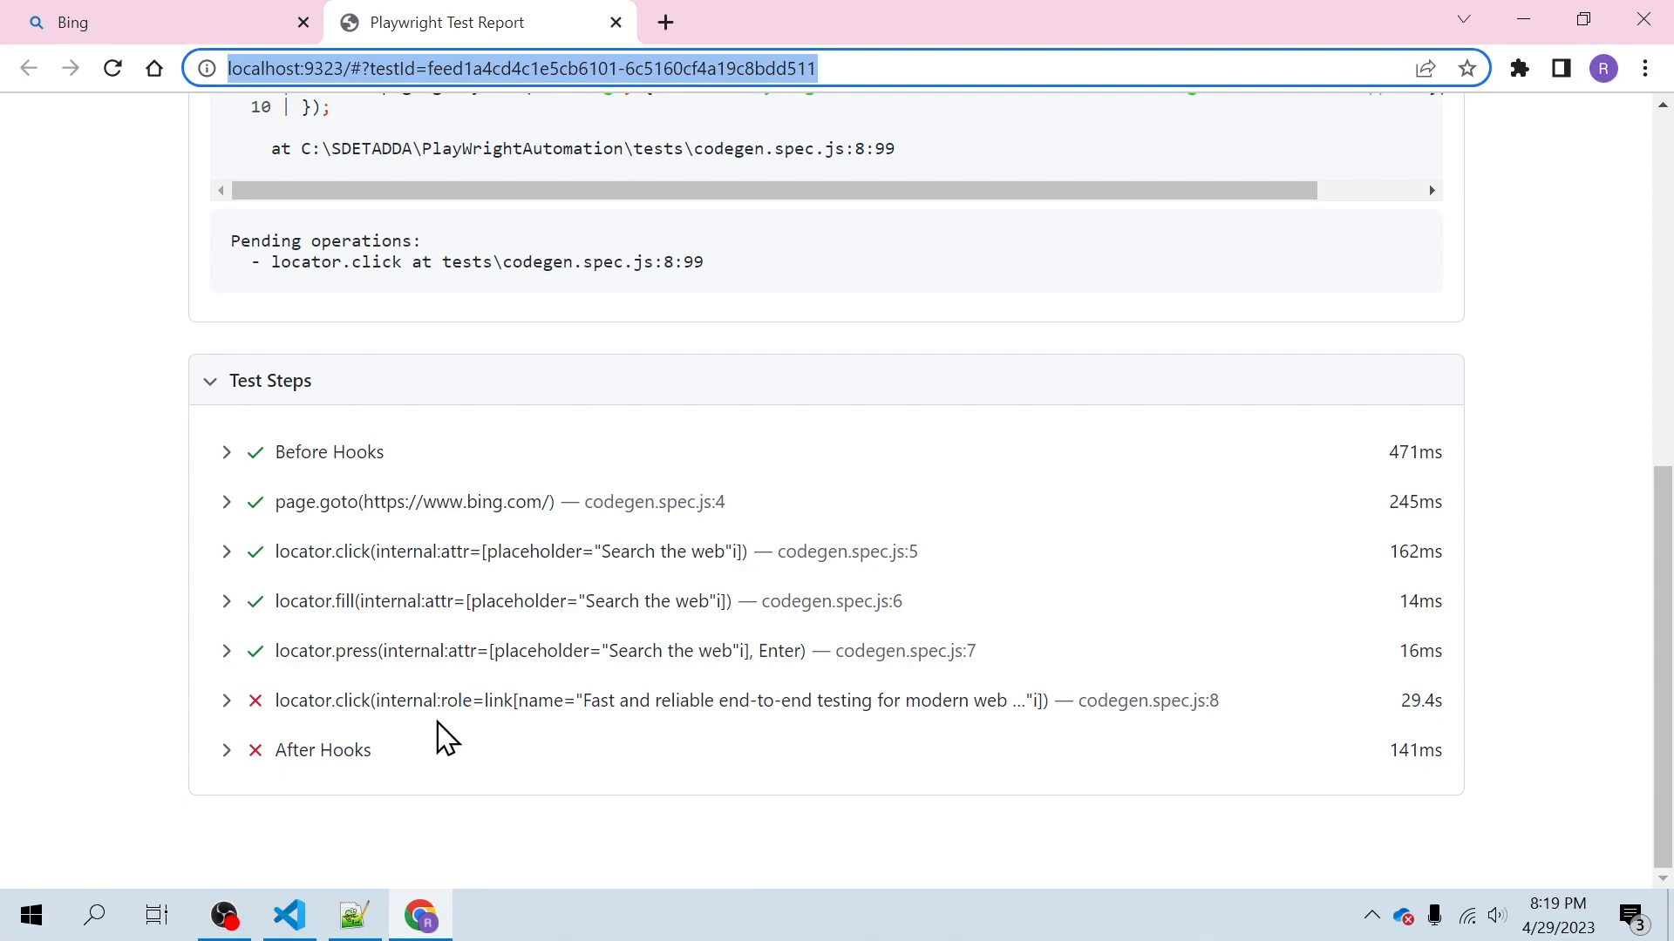
mouse_move(698, 269)
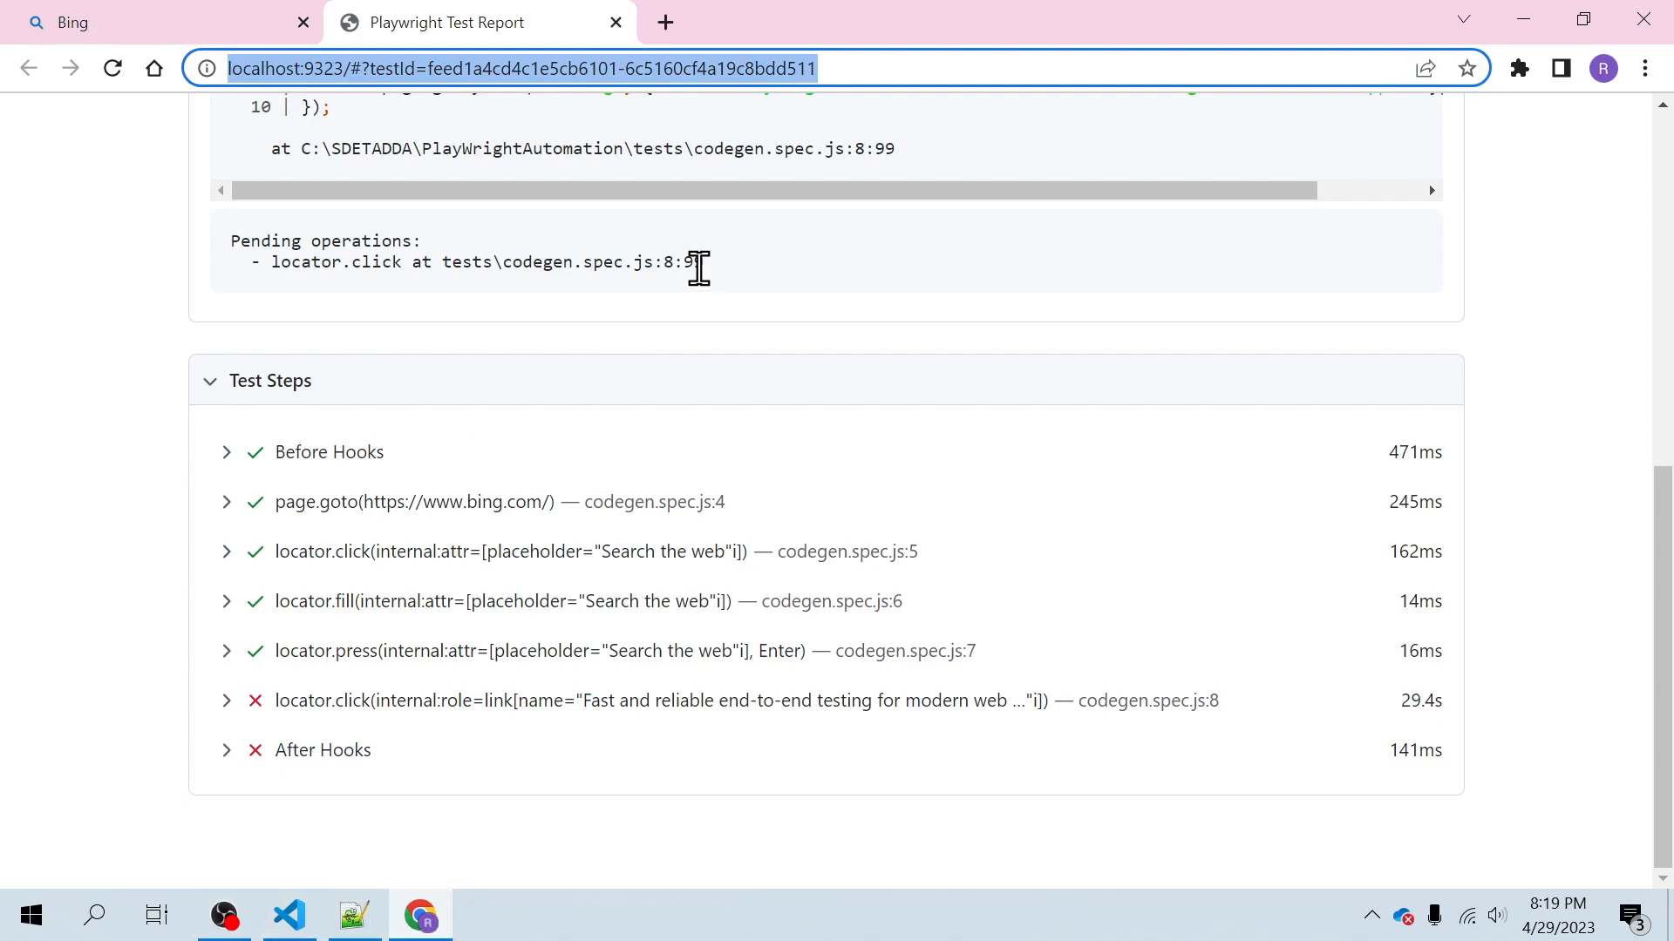
click(663, 21)
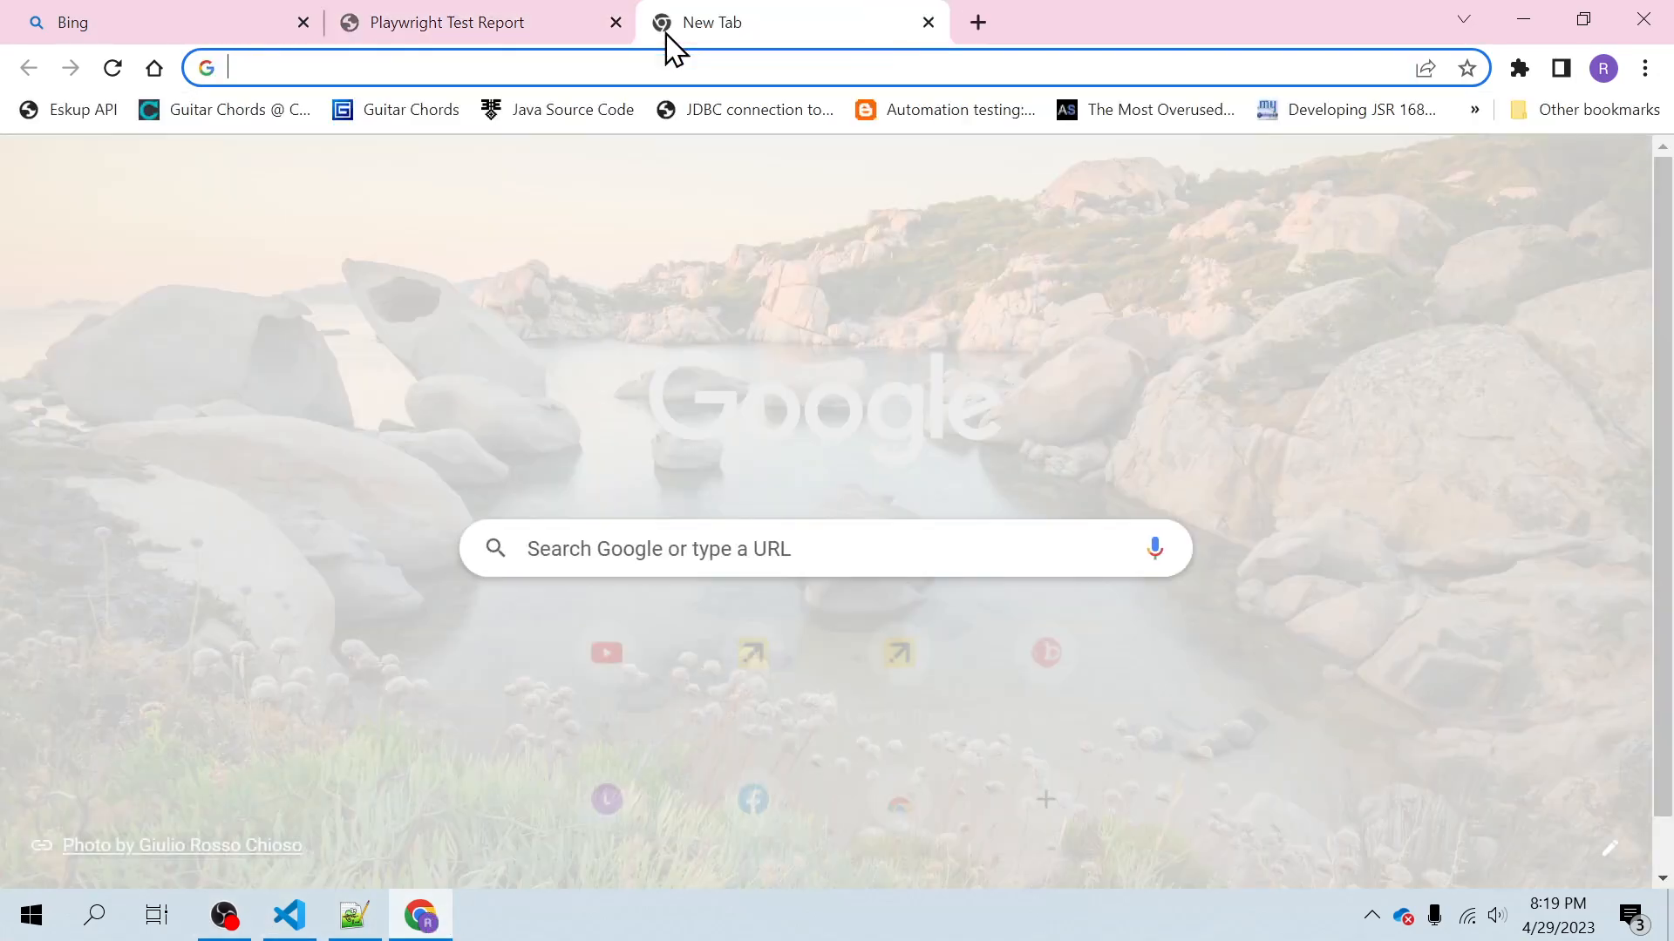
text(playwright.dev)
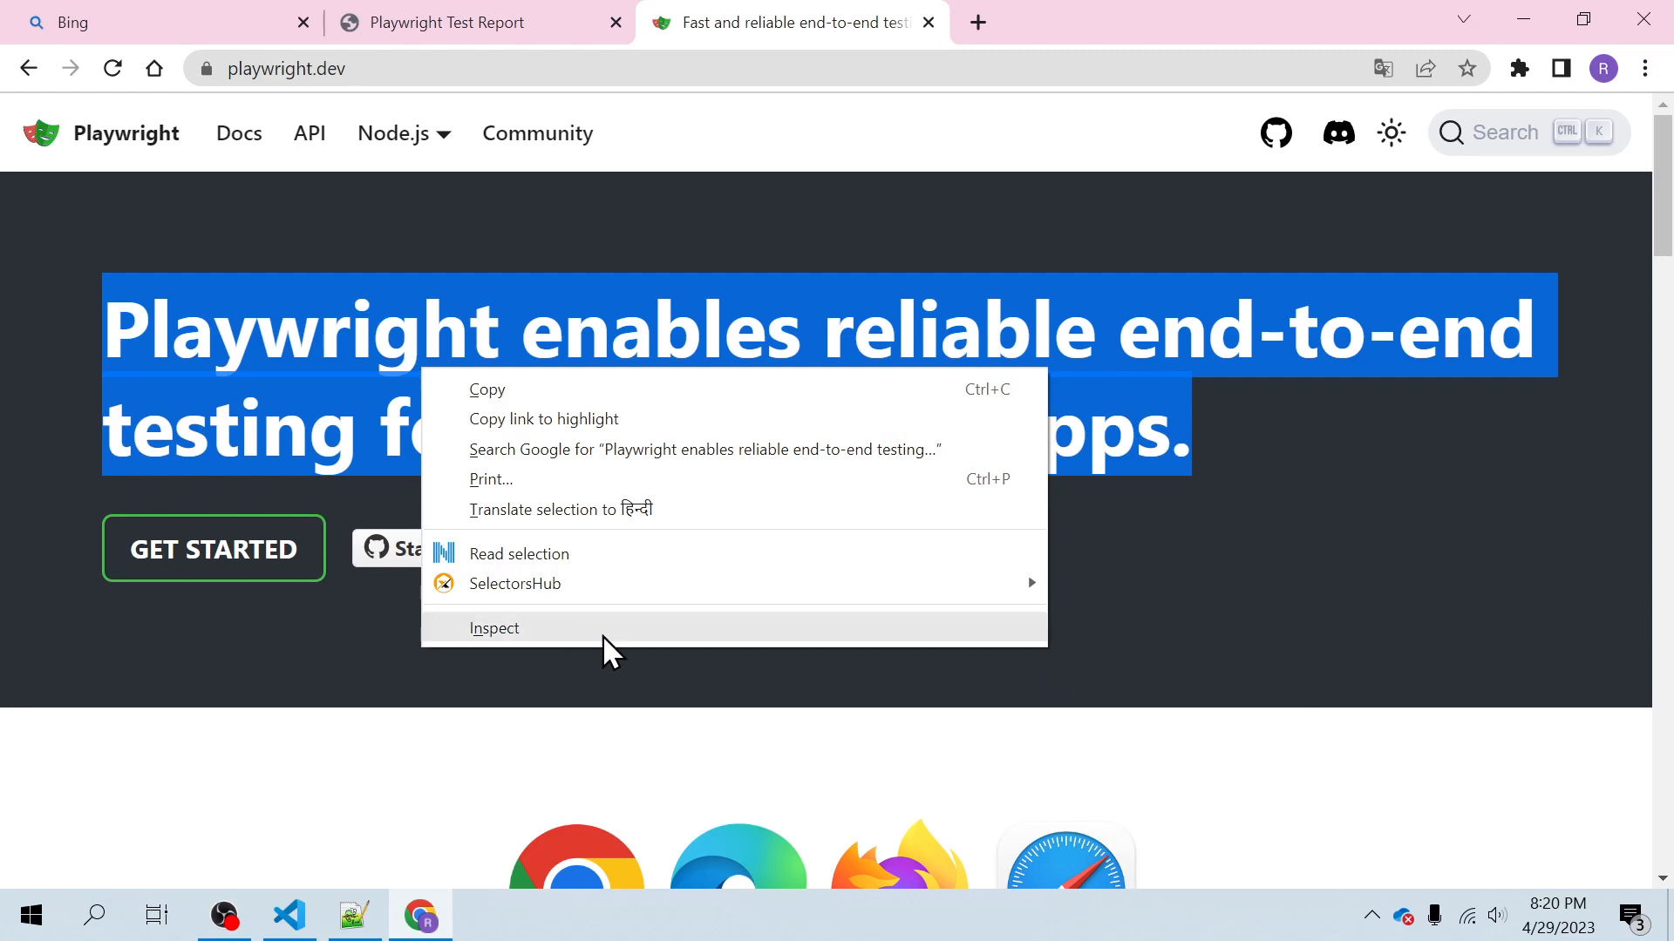
click(493, 627)
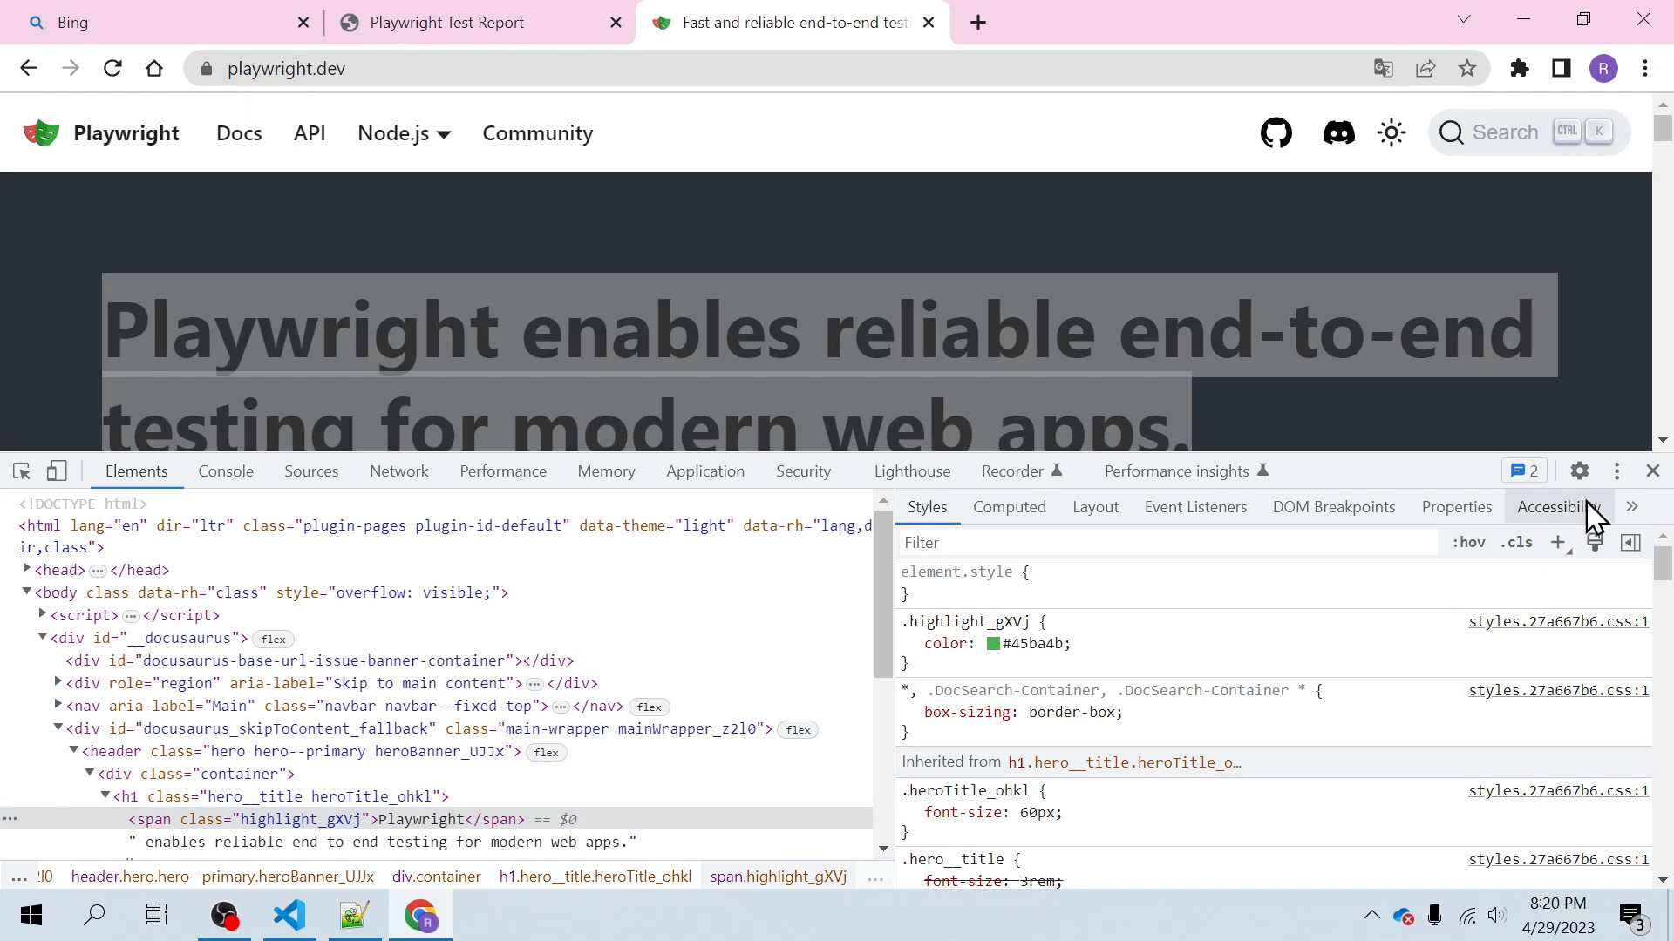
Copy the heading's relative CSS selector from the SelectorsHub panel.
click(1631, 506)
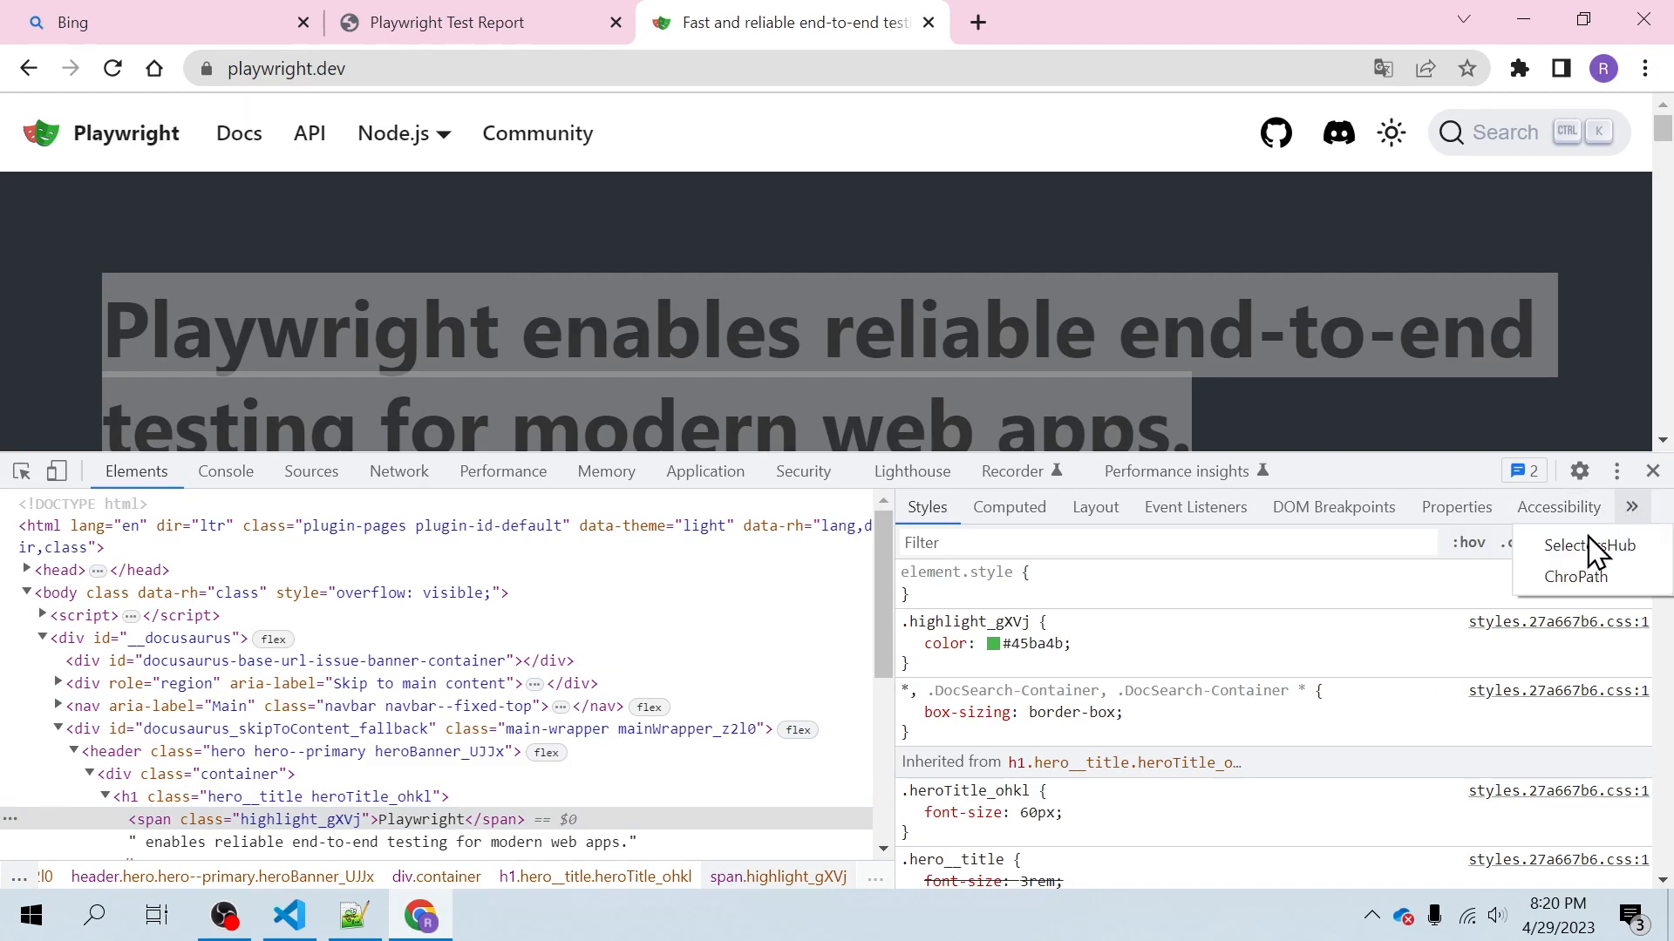
click(1565, 546)
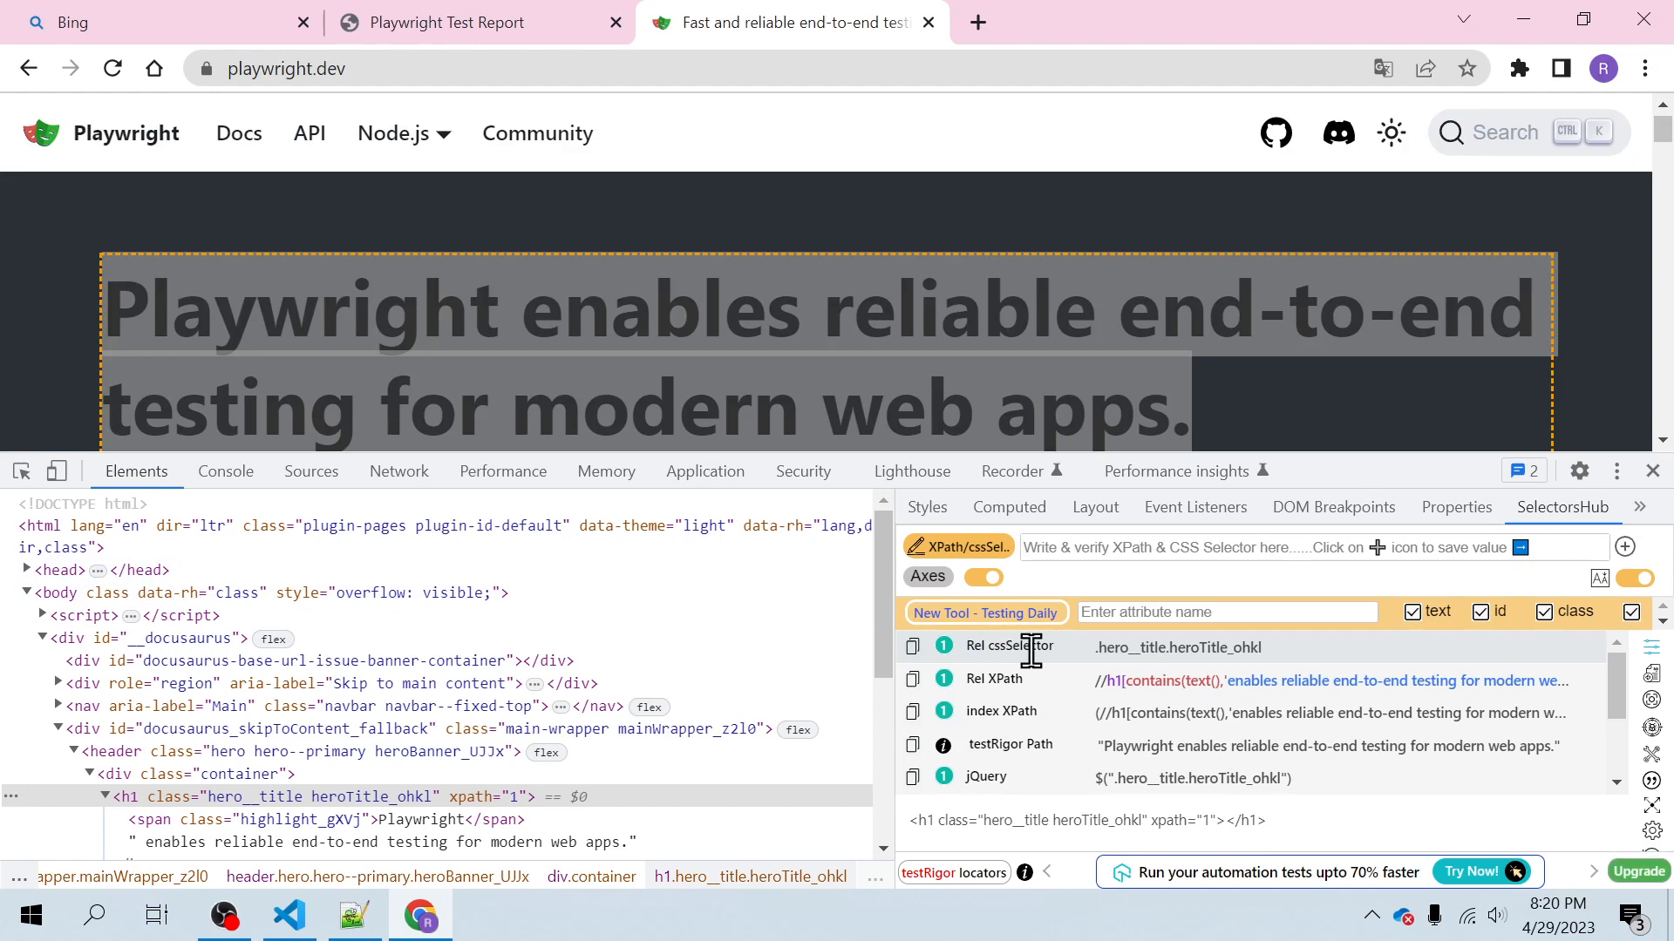
click(912, 647)
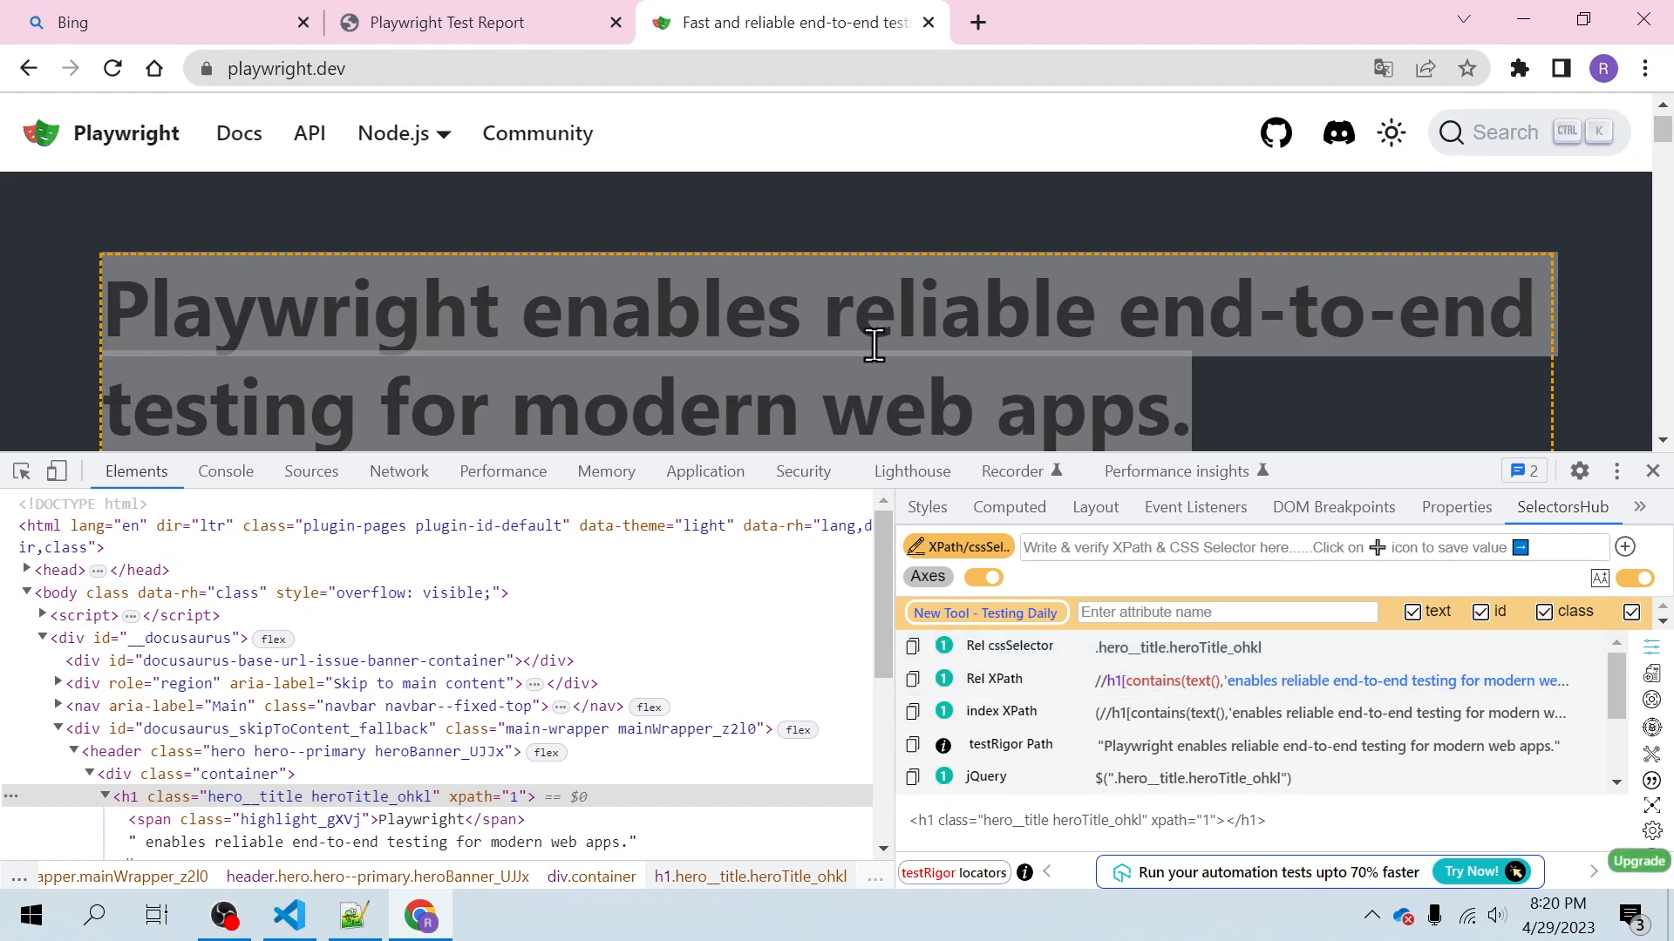
mouse_move(384, 915)
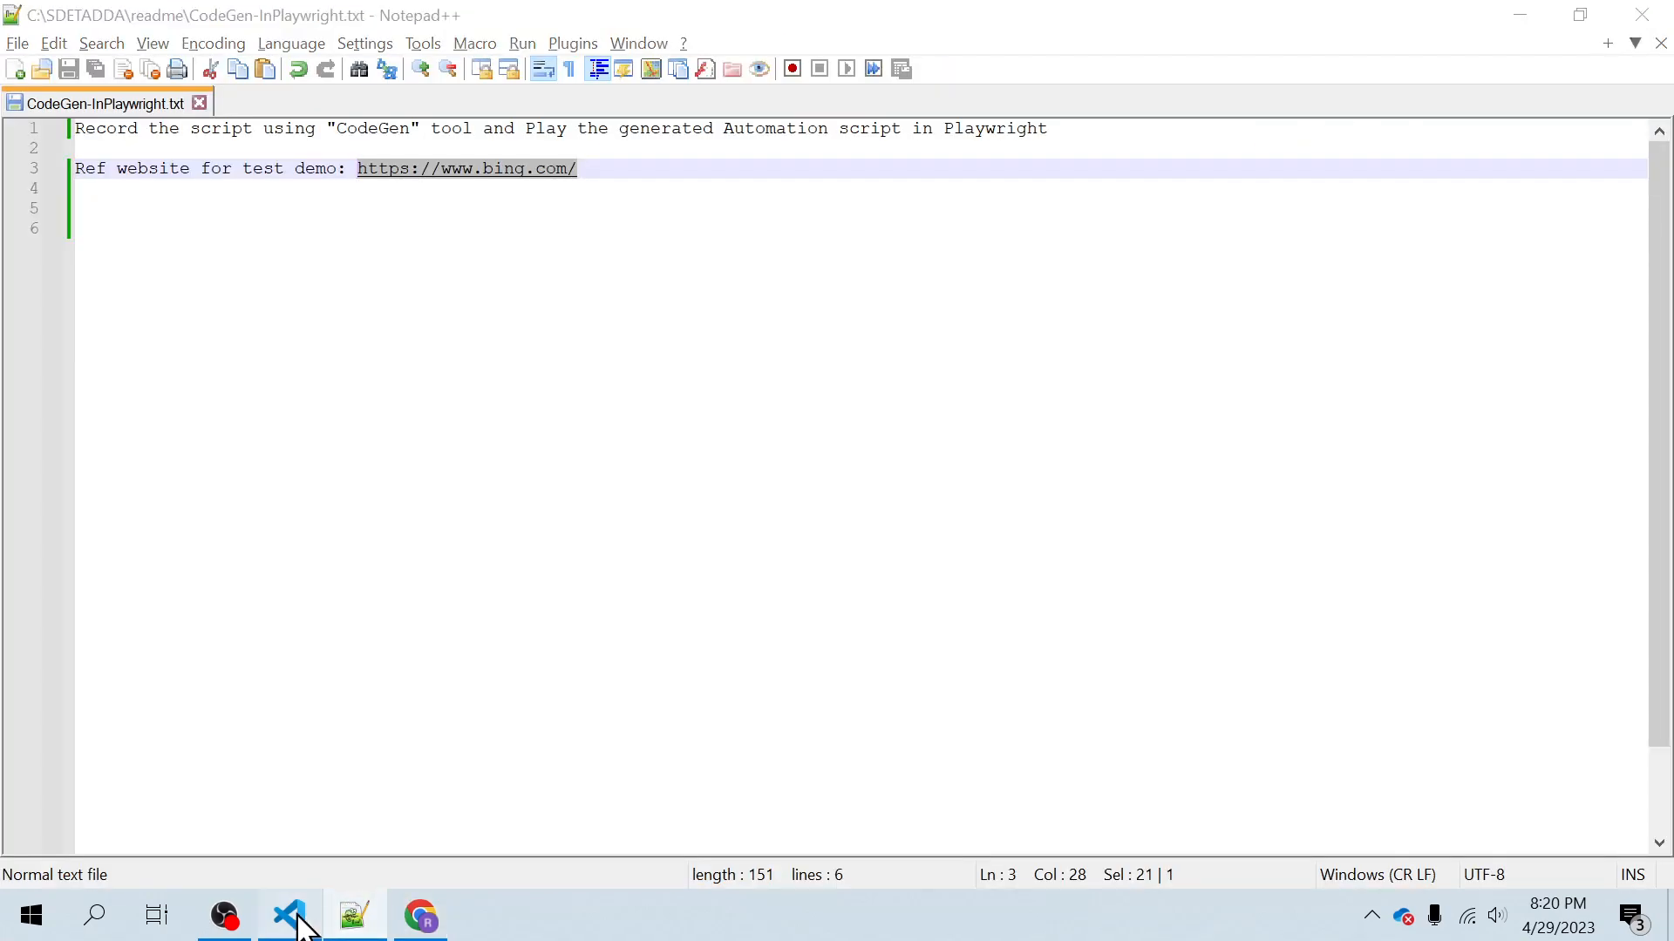
Append await expect(page.locator(".hero__title.heroTitle_ohkl")).toContainText("Playwright enables reliable end-to-end testing for modern web apps.") and save.
click(289, 915)
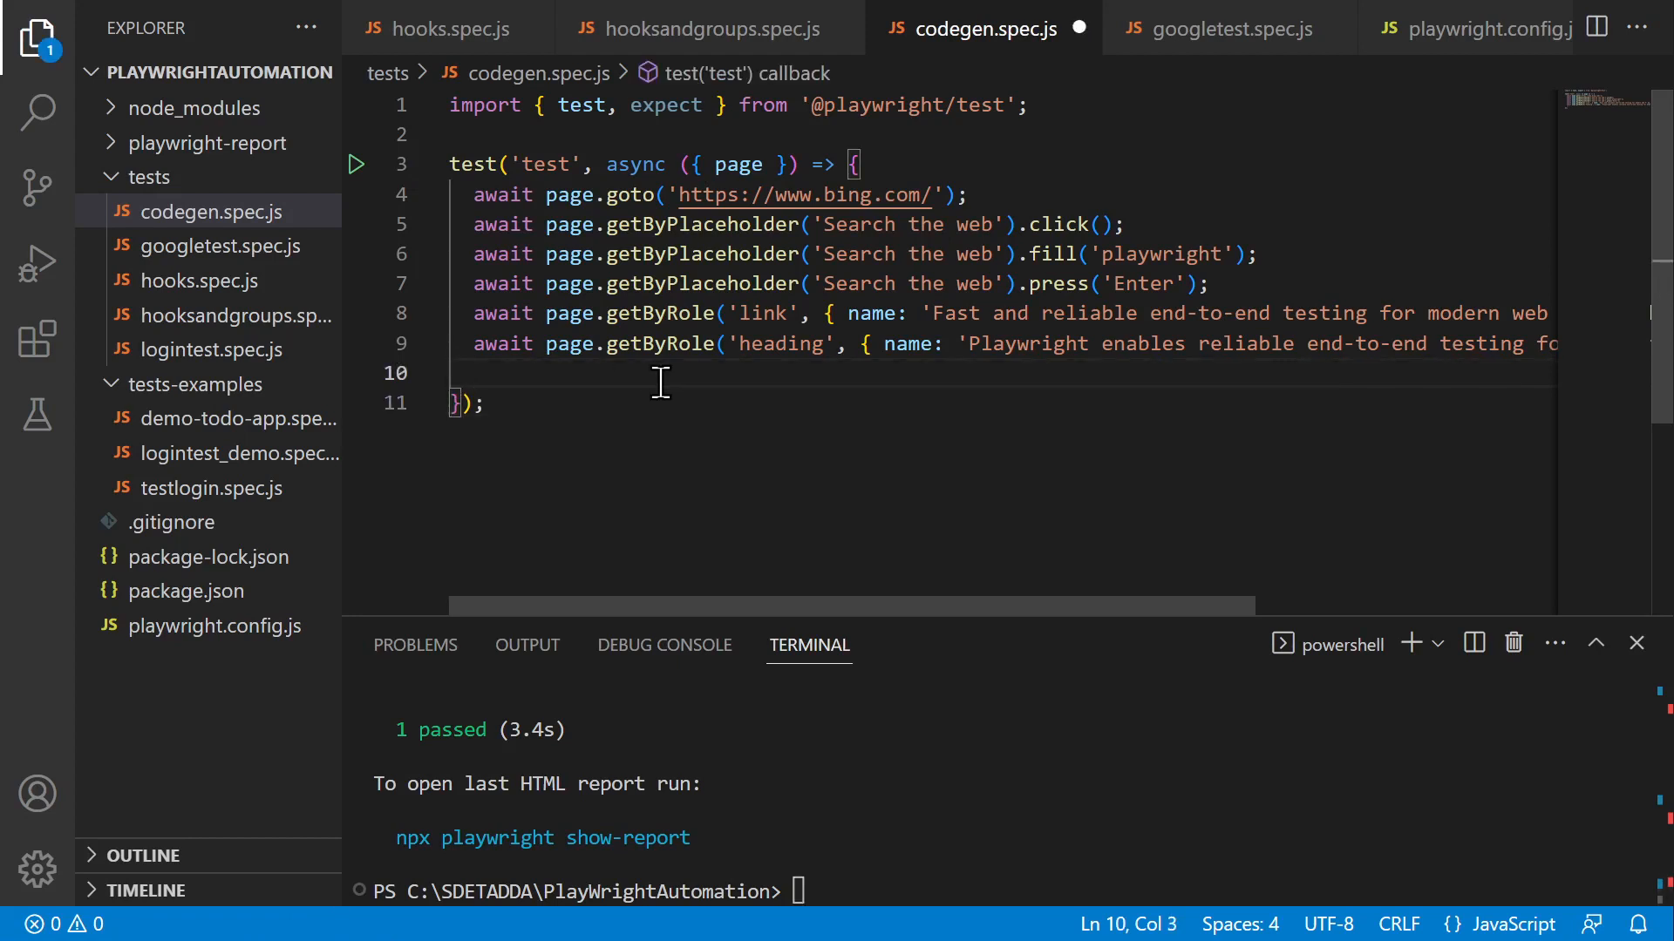
text(expecc)
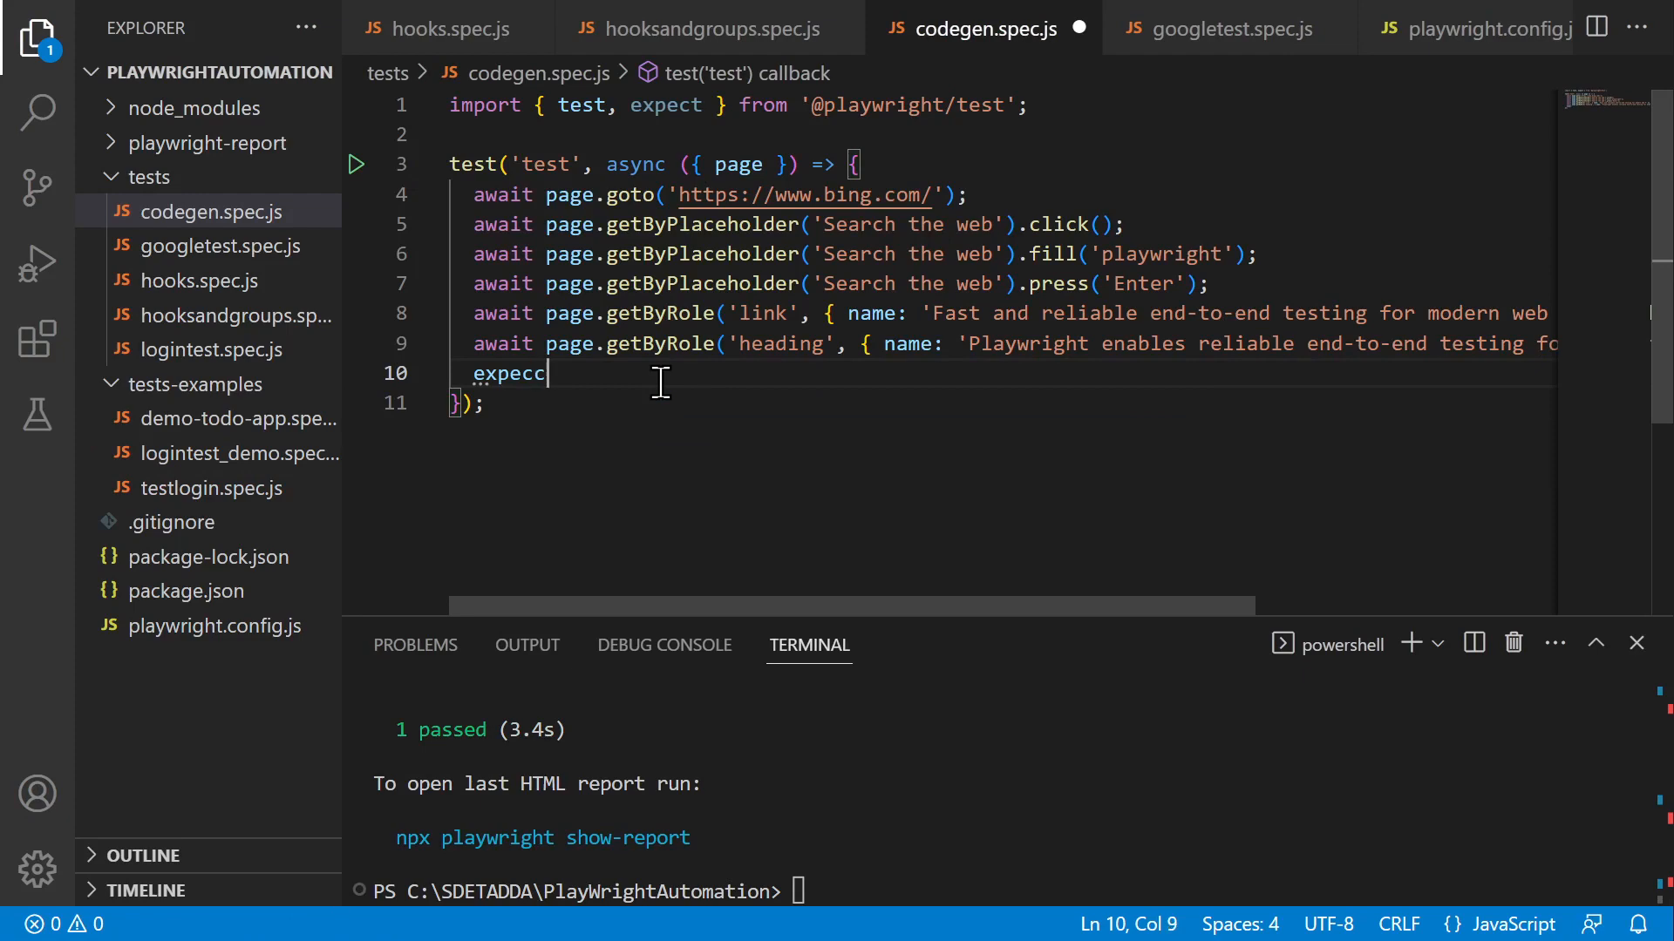
text(awai)
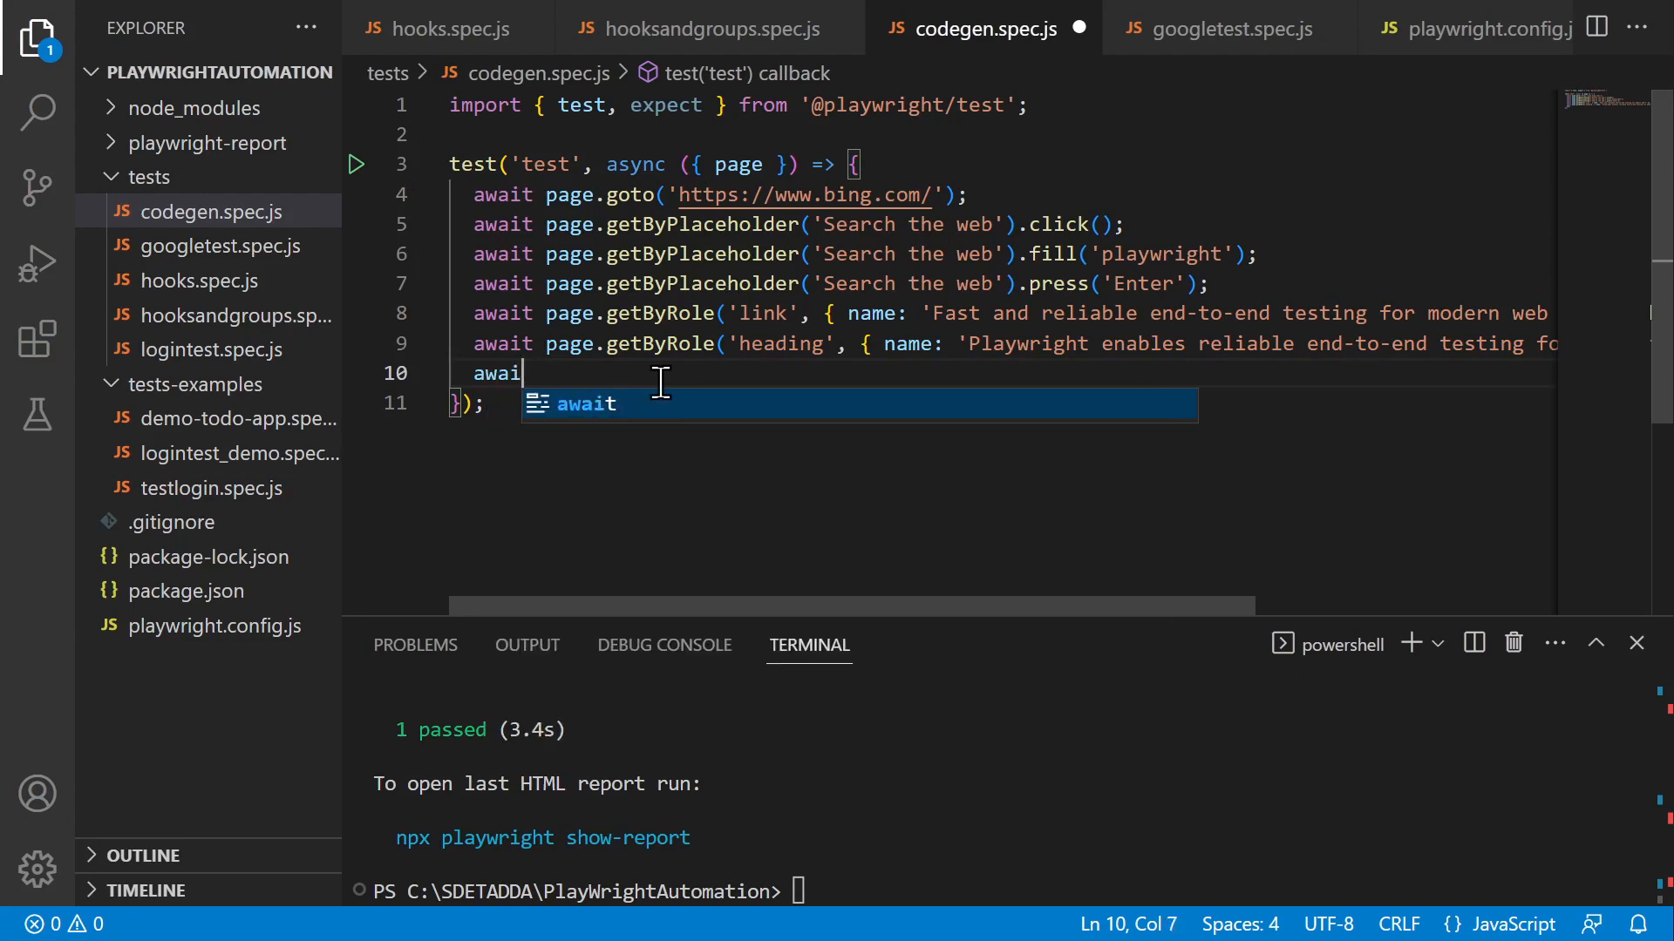
text(page)
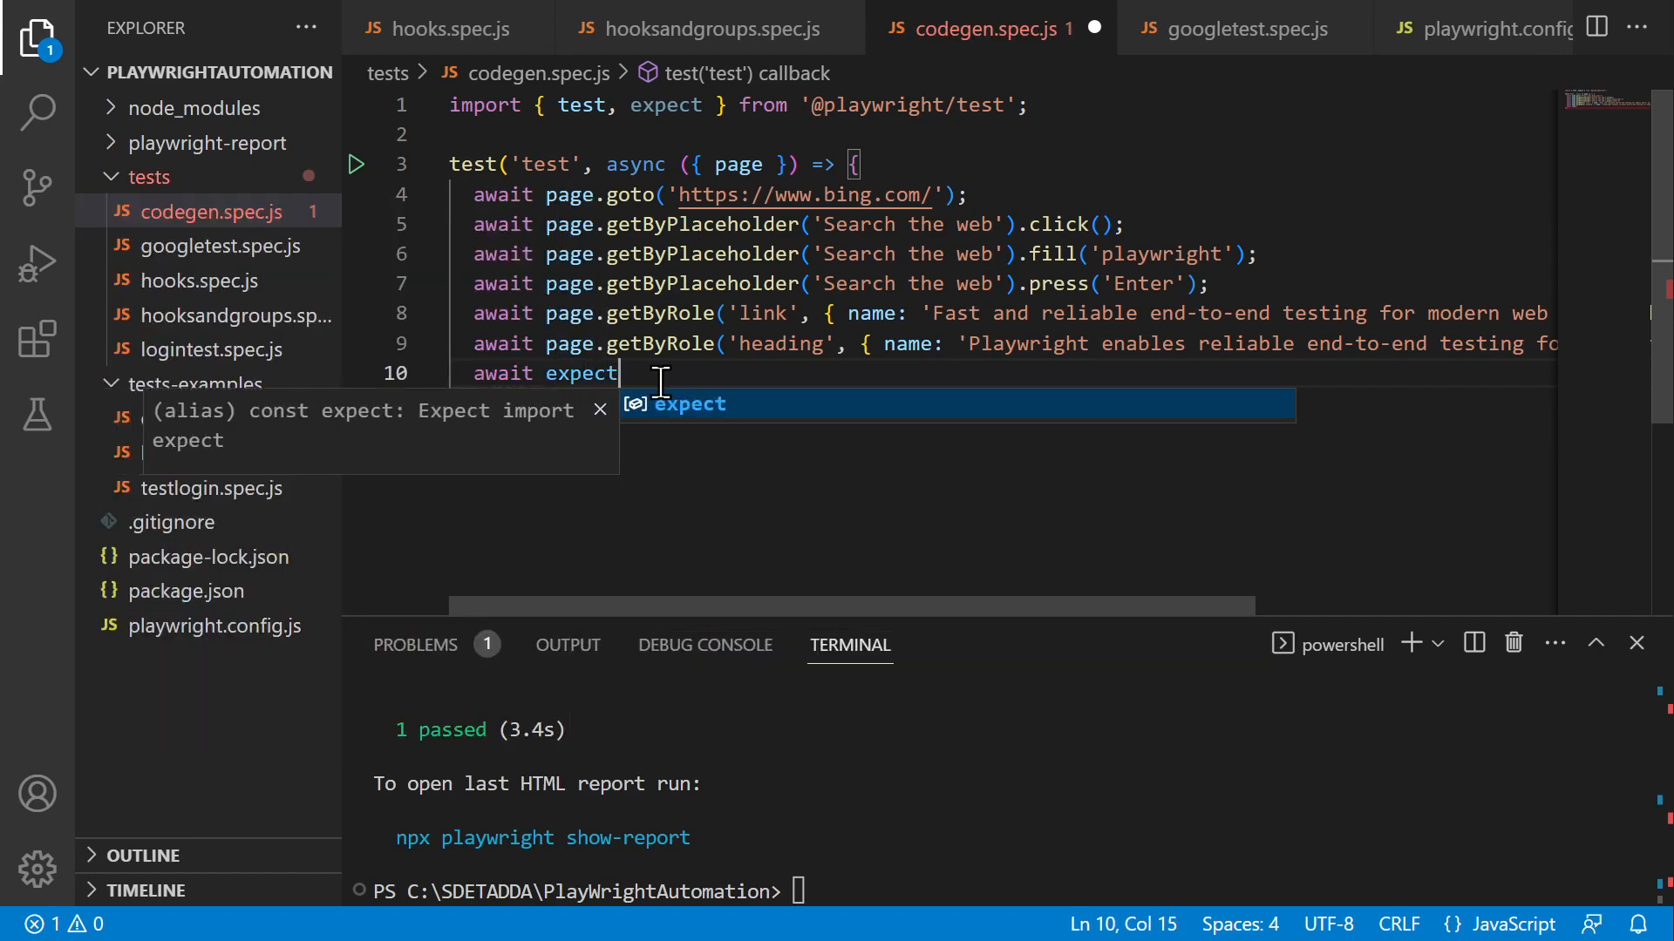
text(()
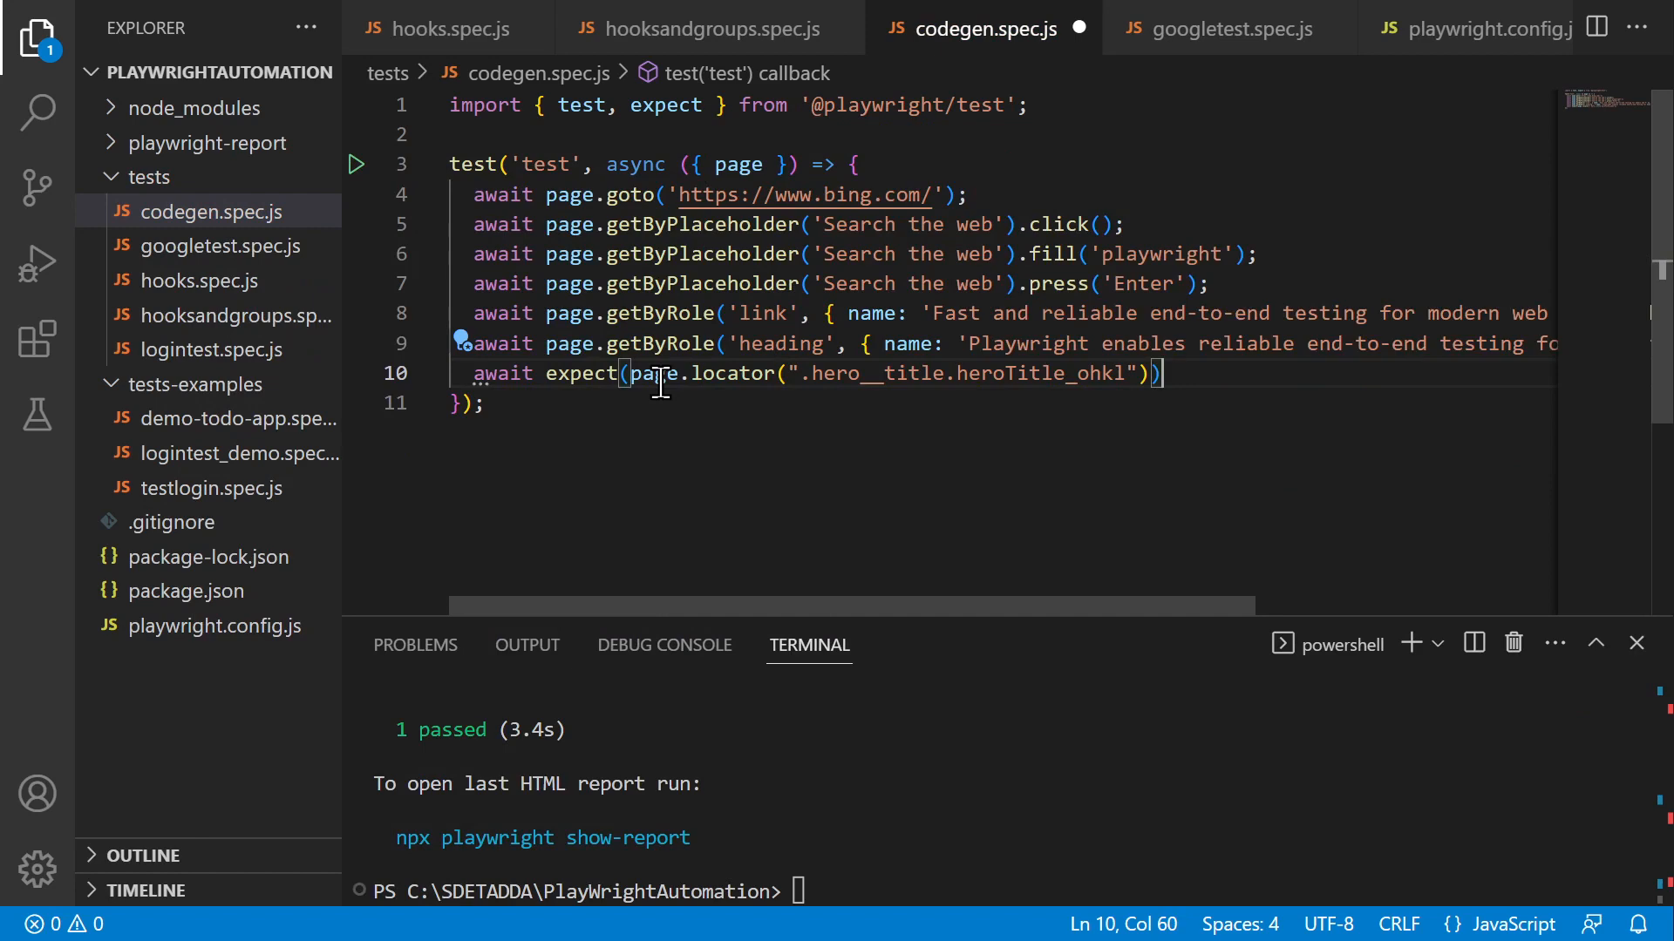
text(.to)
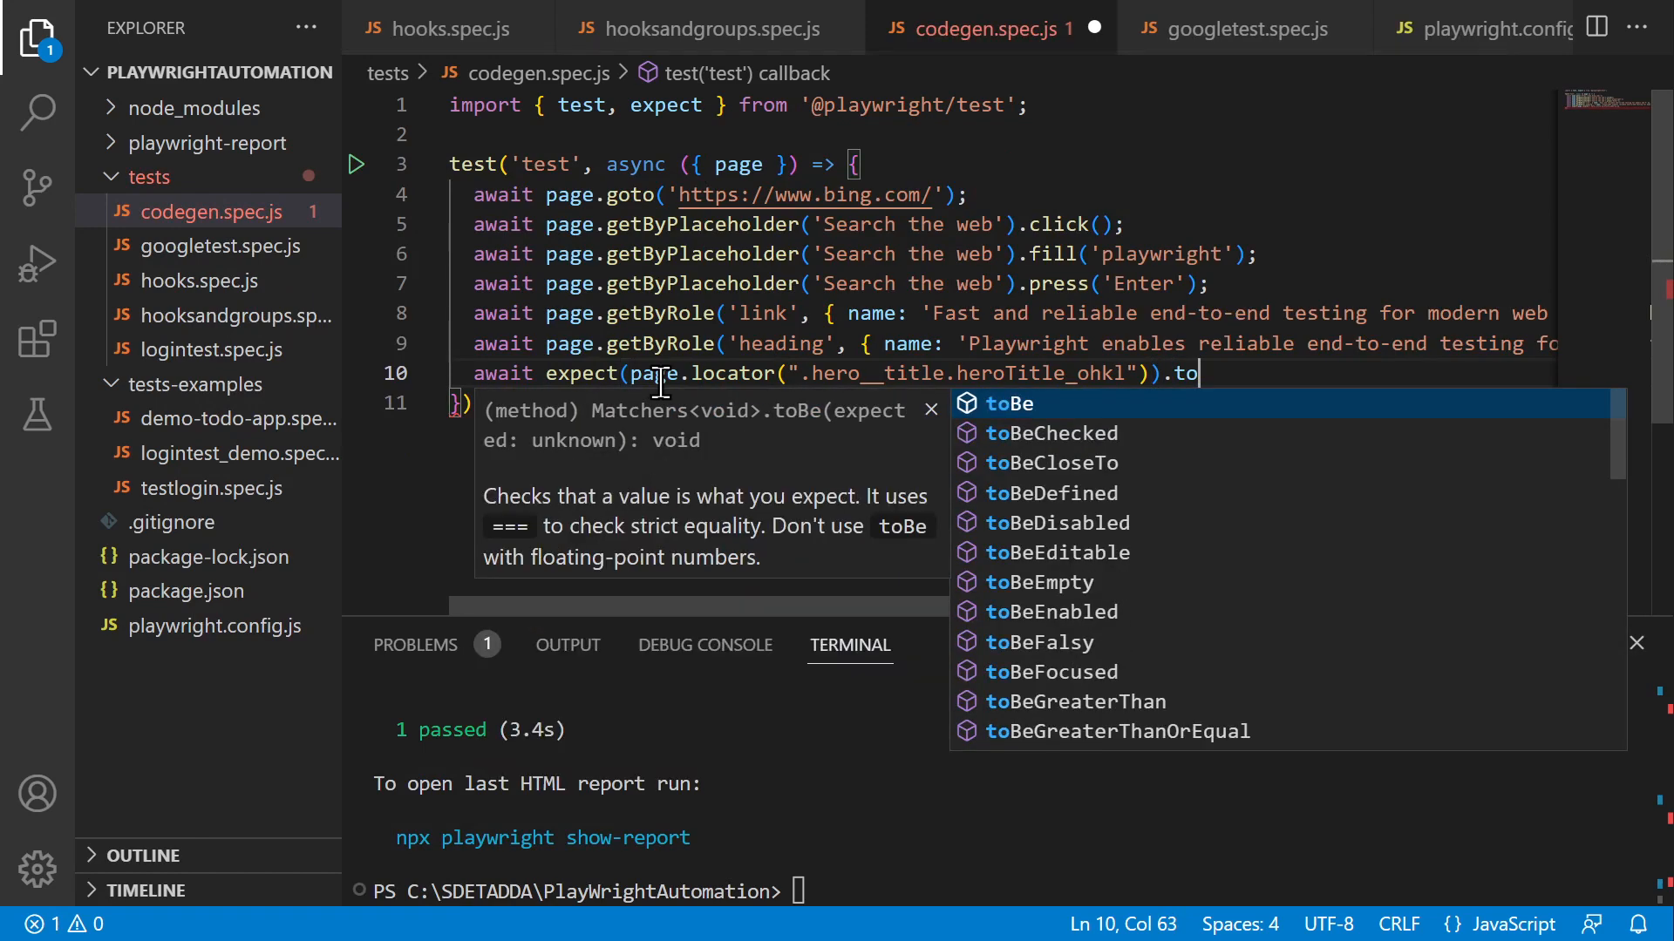
text(con)
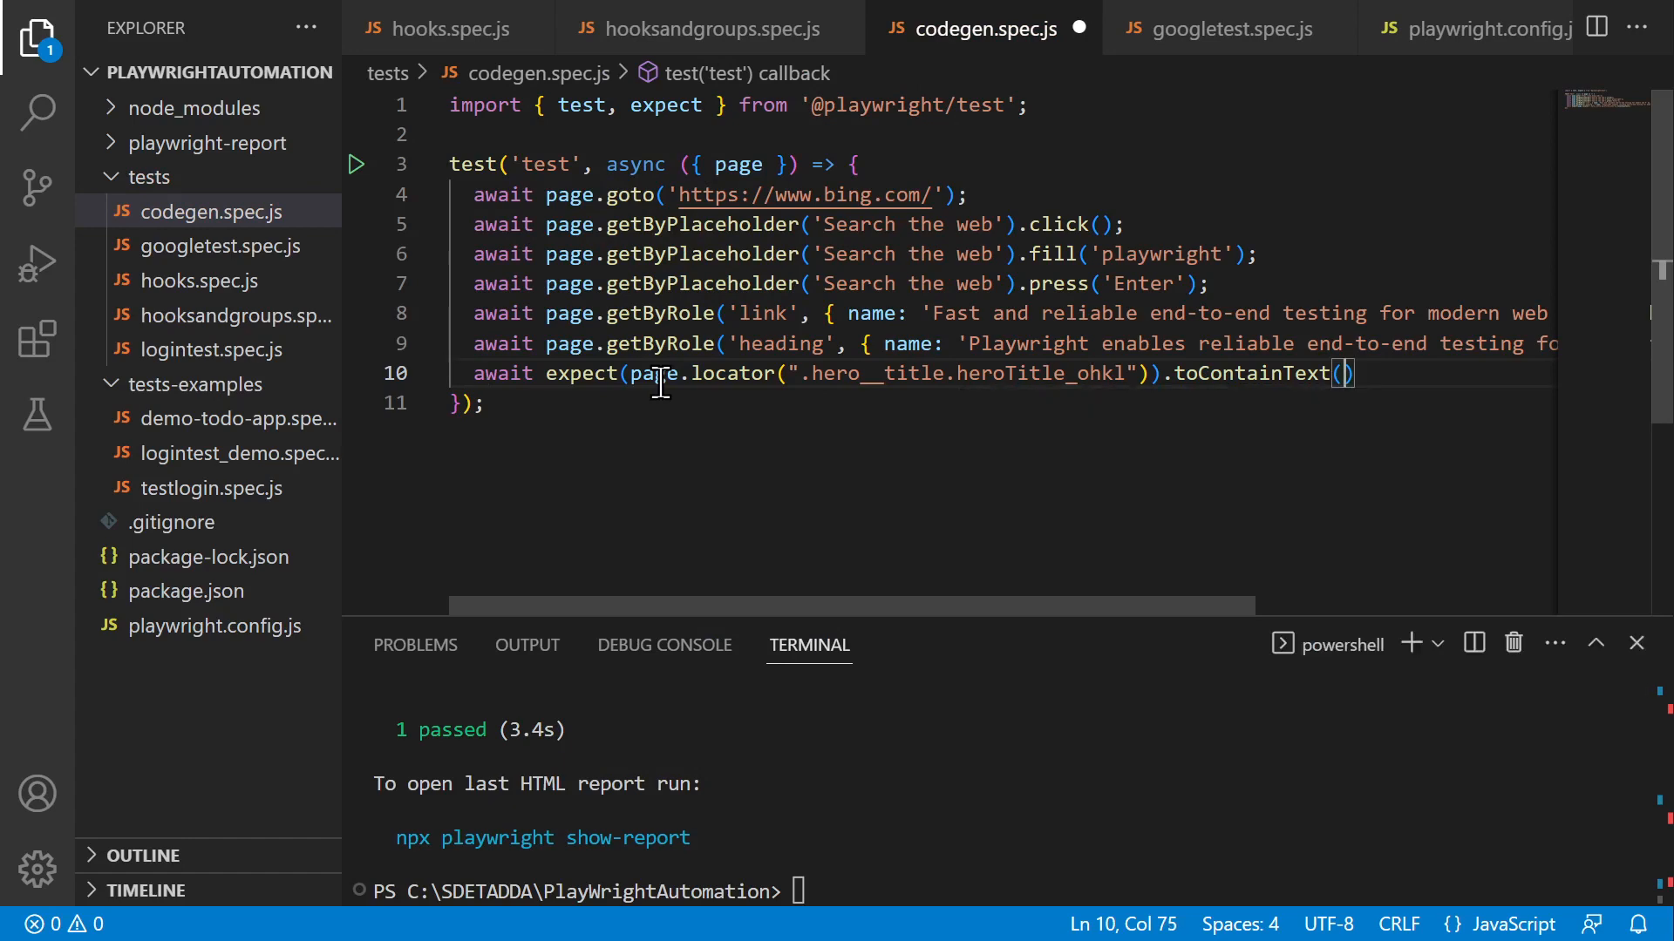
click(353, 916)
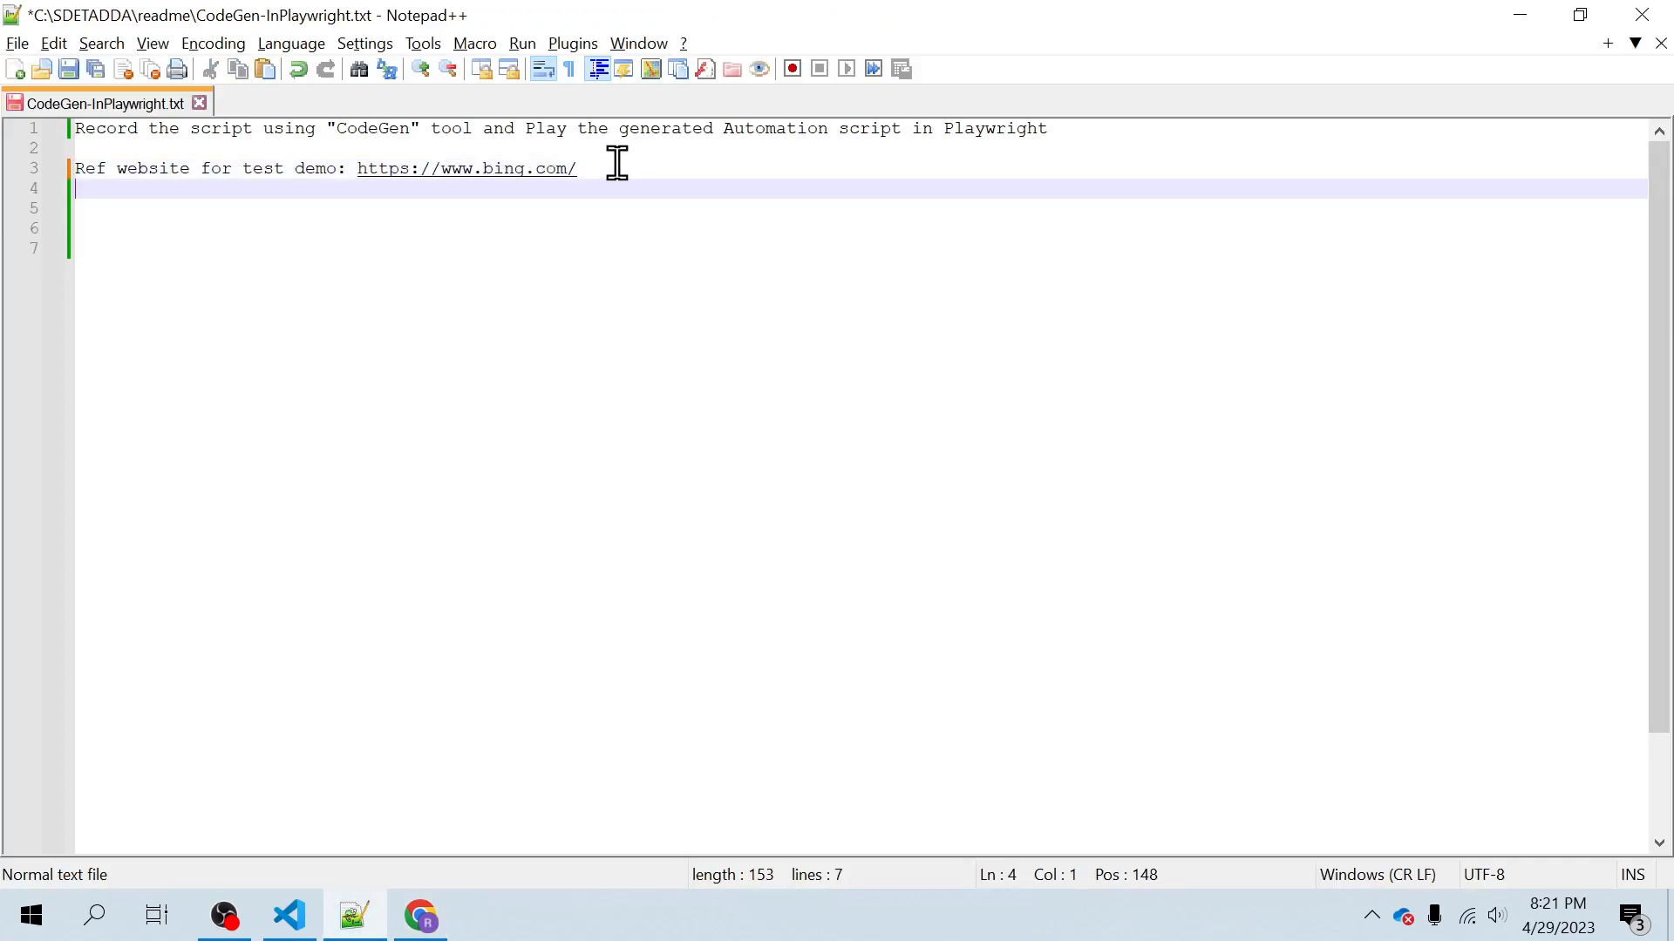
text(Playwright enables reliable end-to-end testing for modern web apps.)
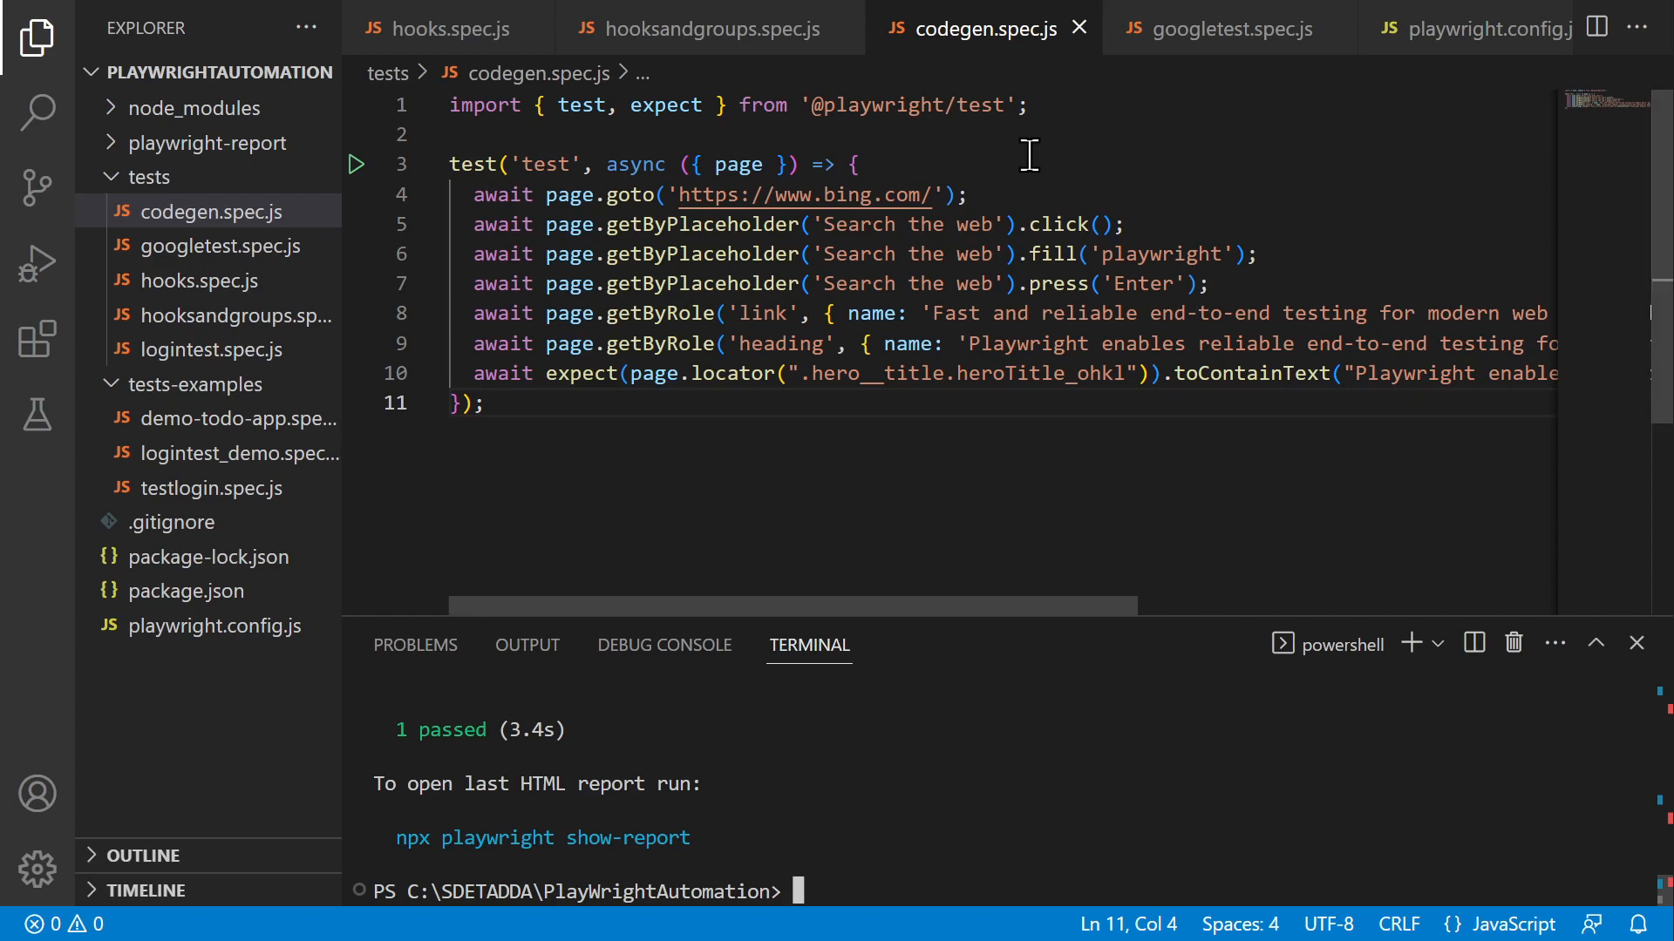
text(npx playwright test ./tests/codegen.spec.js)
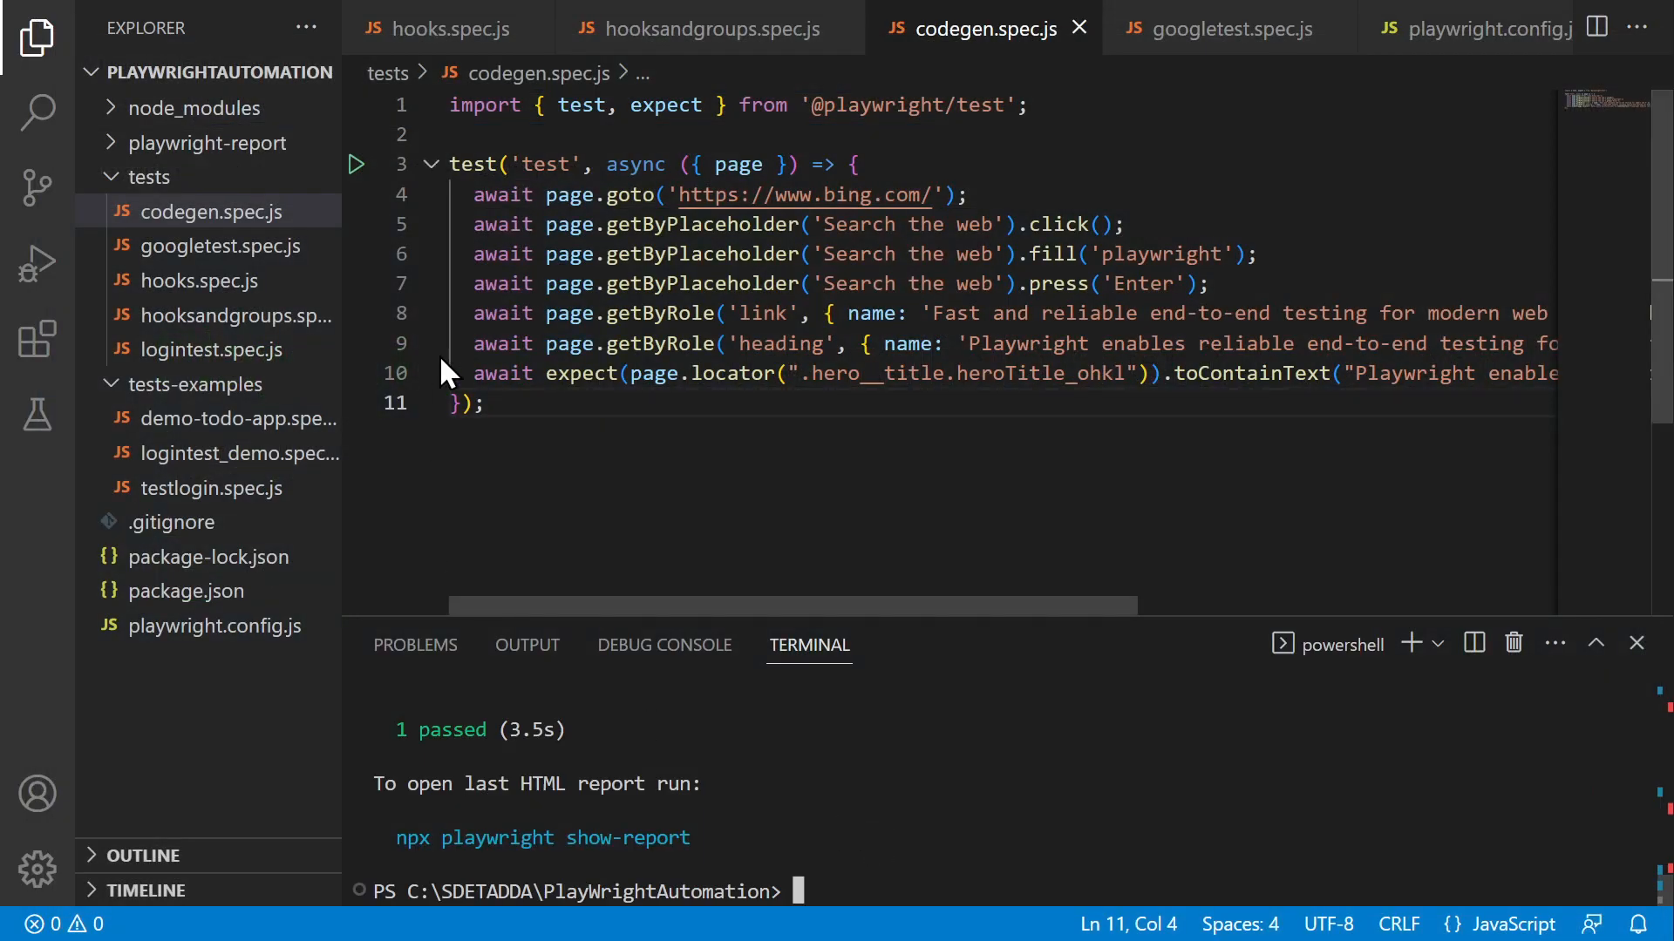
text(npx playwright codegen https://www.bing.com)
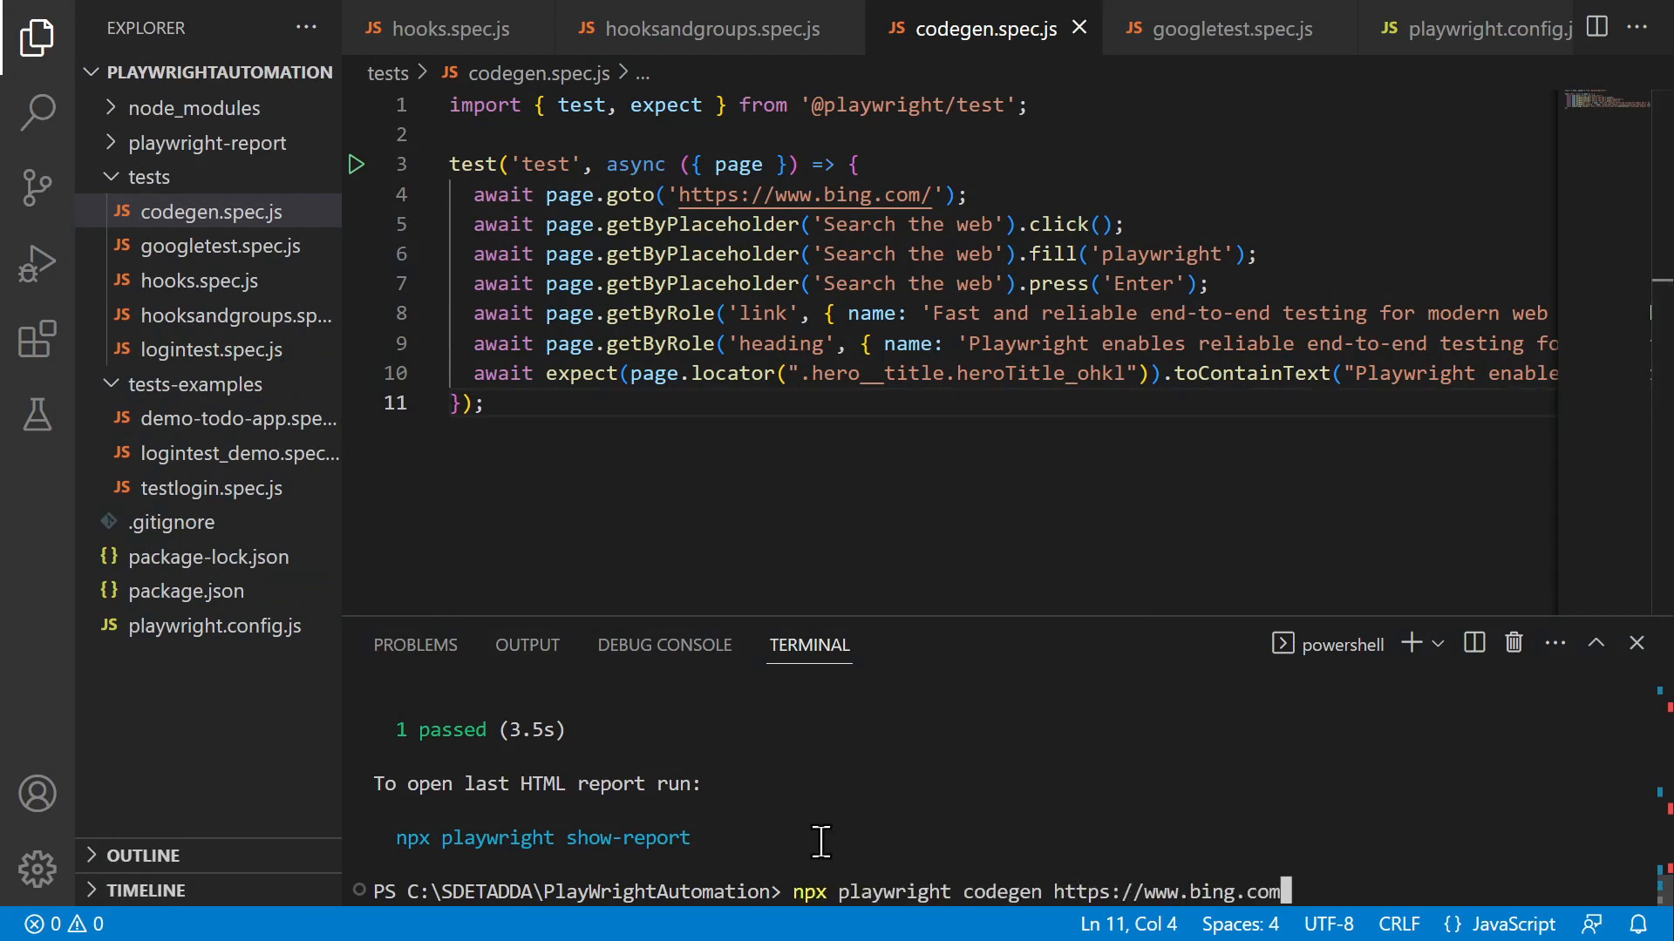
mouse_move(1328, 884)
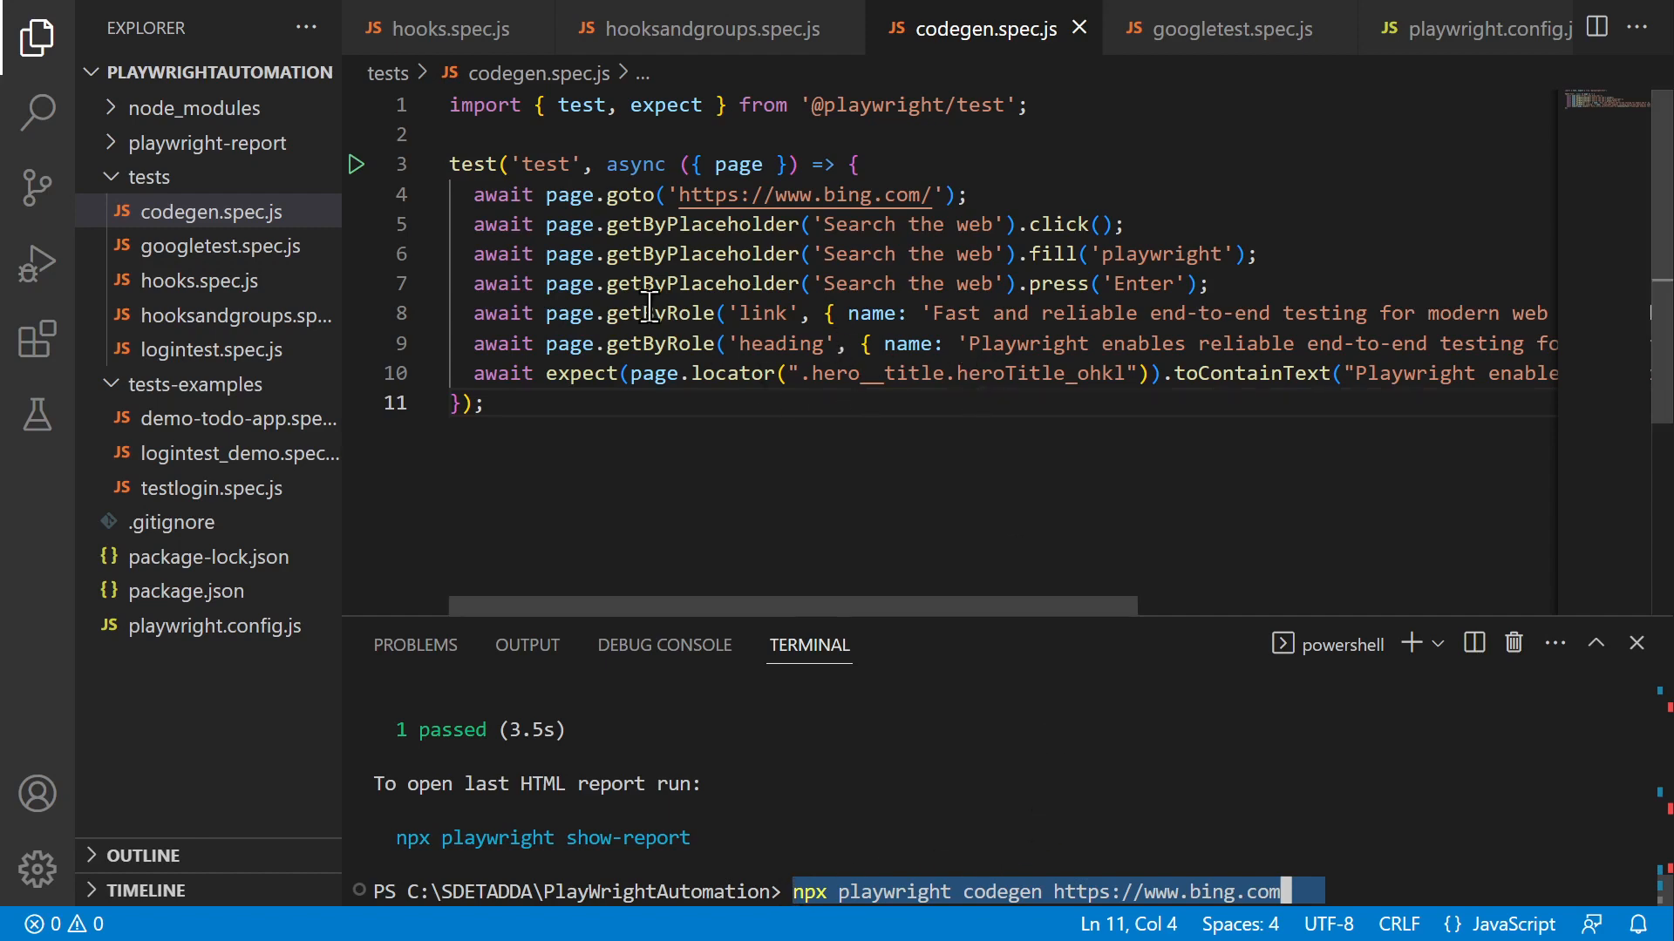
mouse_move(678, 312)
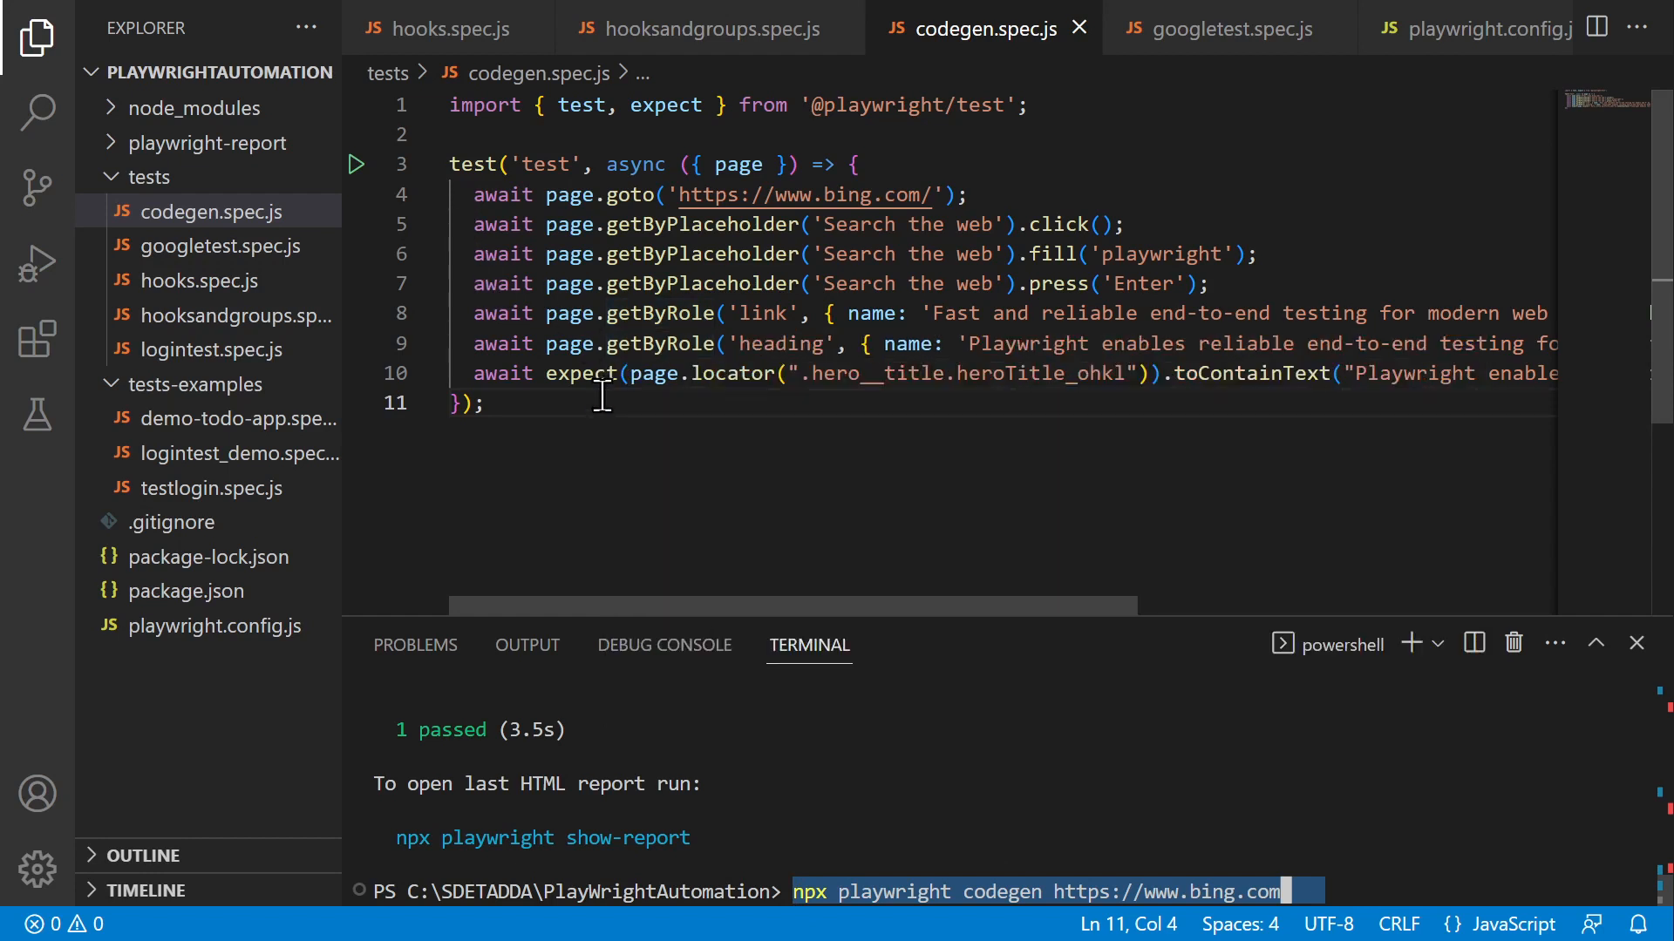
mouse_move(1069, 542)
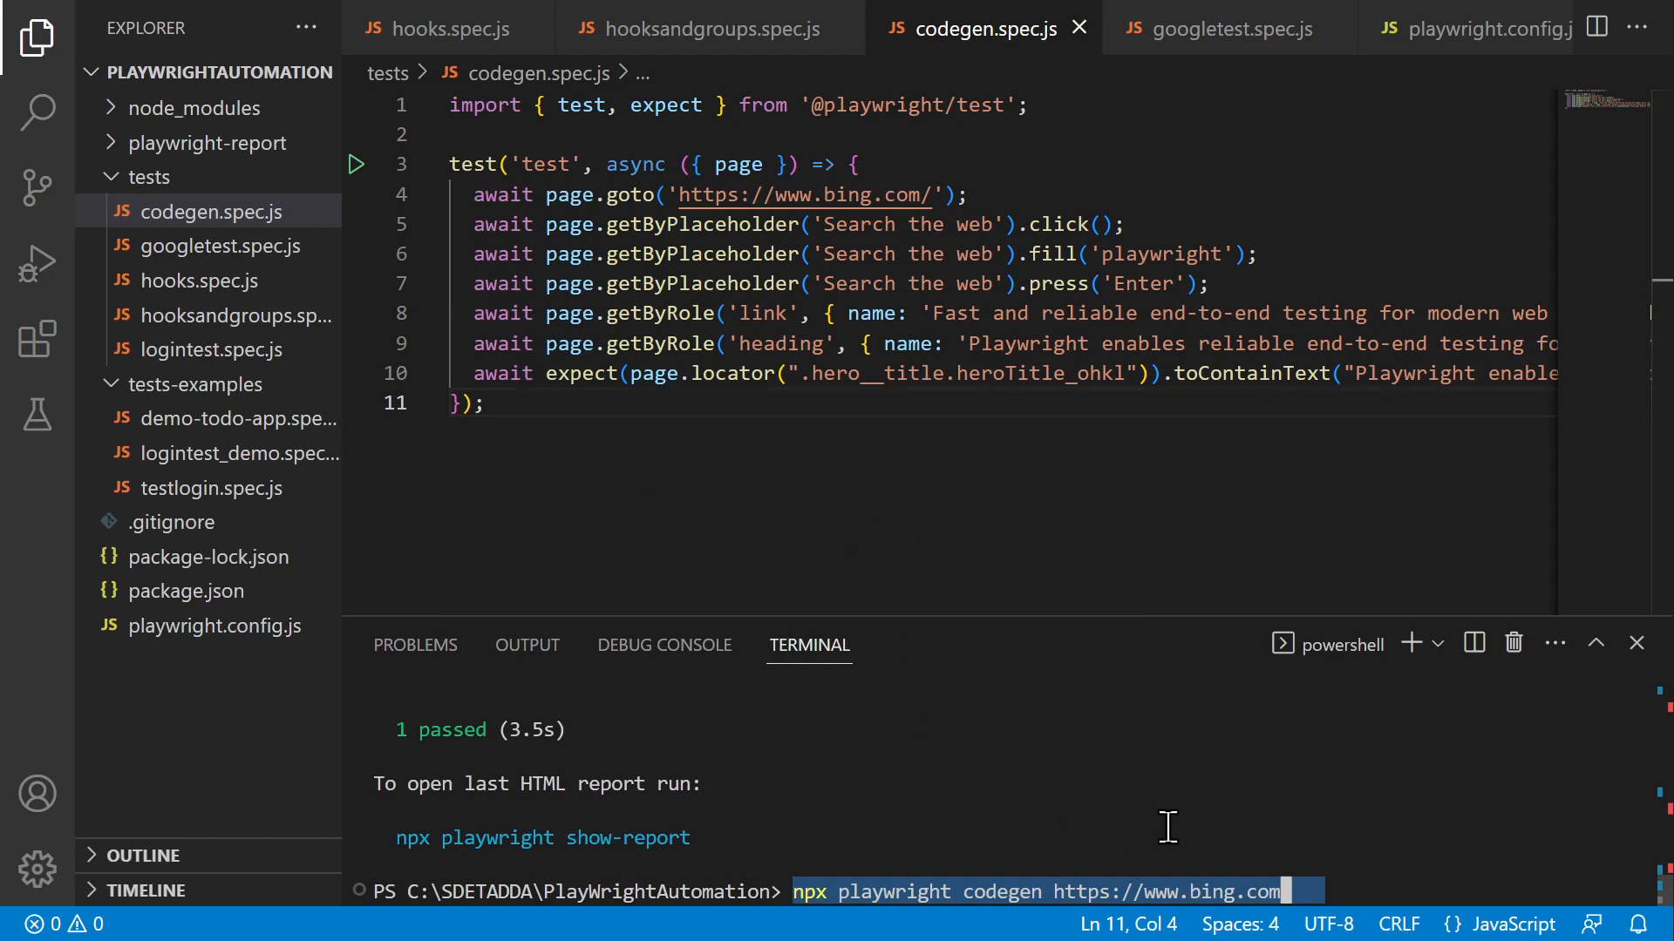
mouse_move(583, 373)
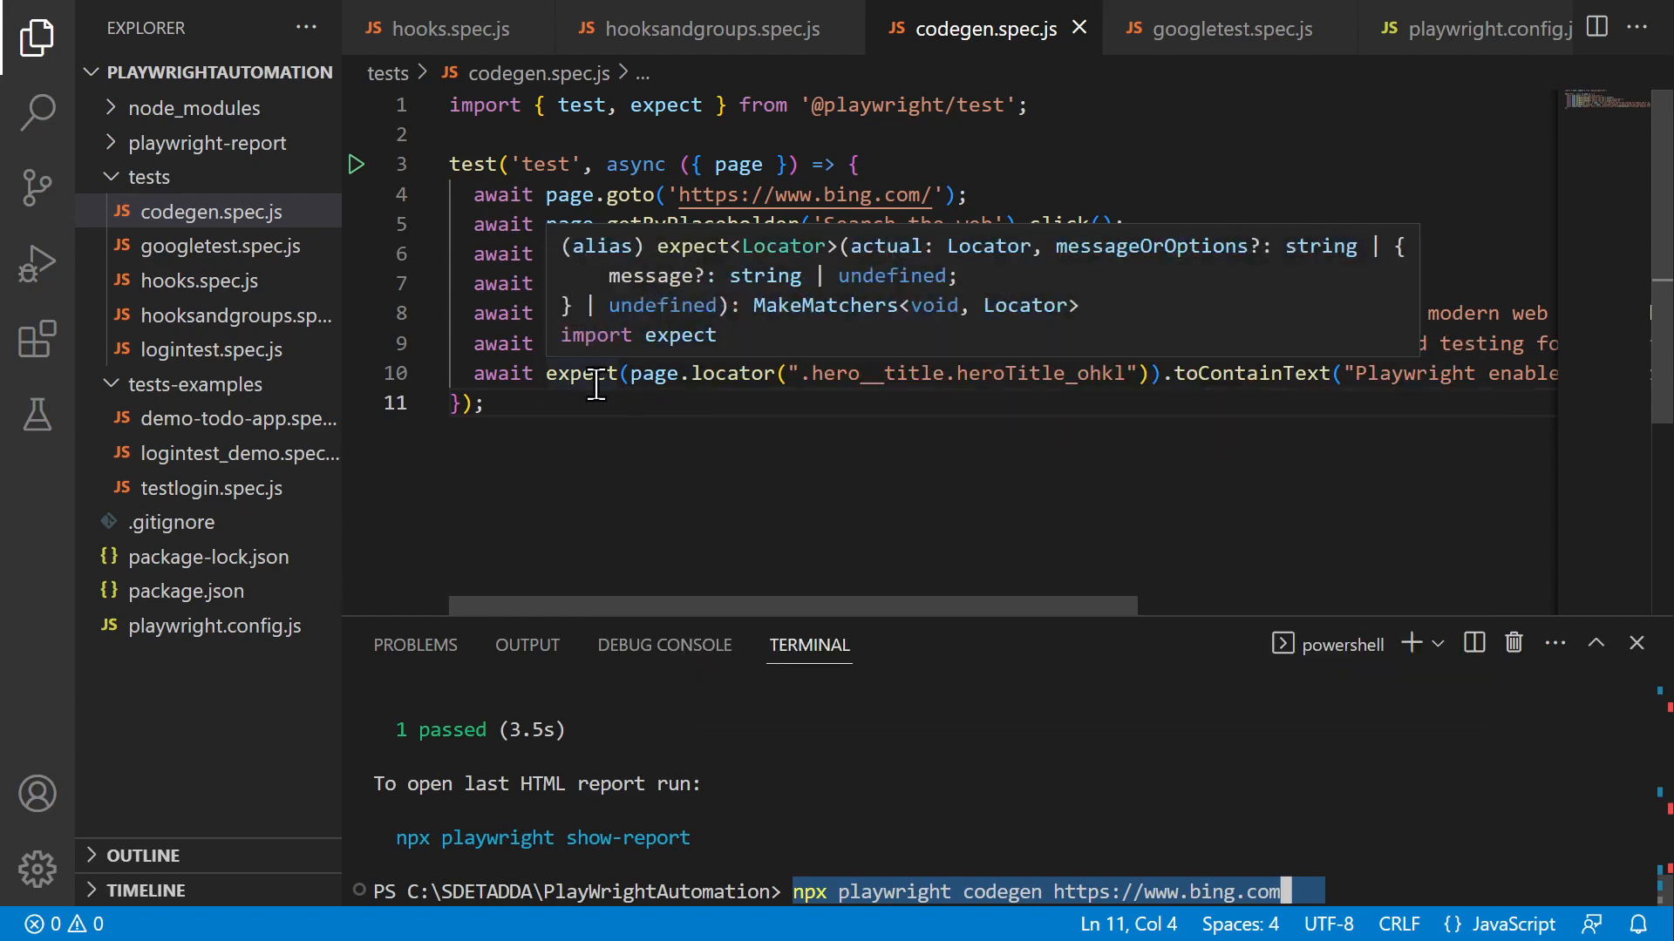